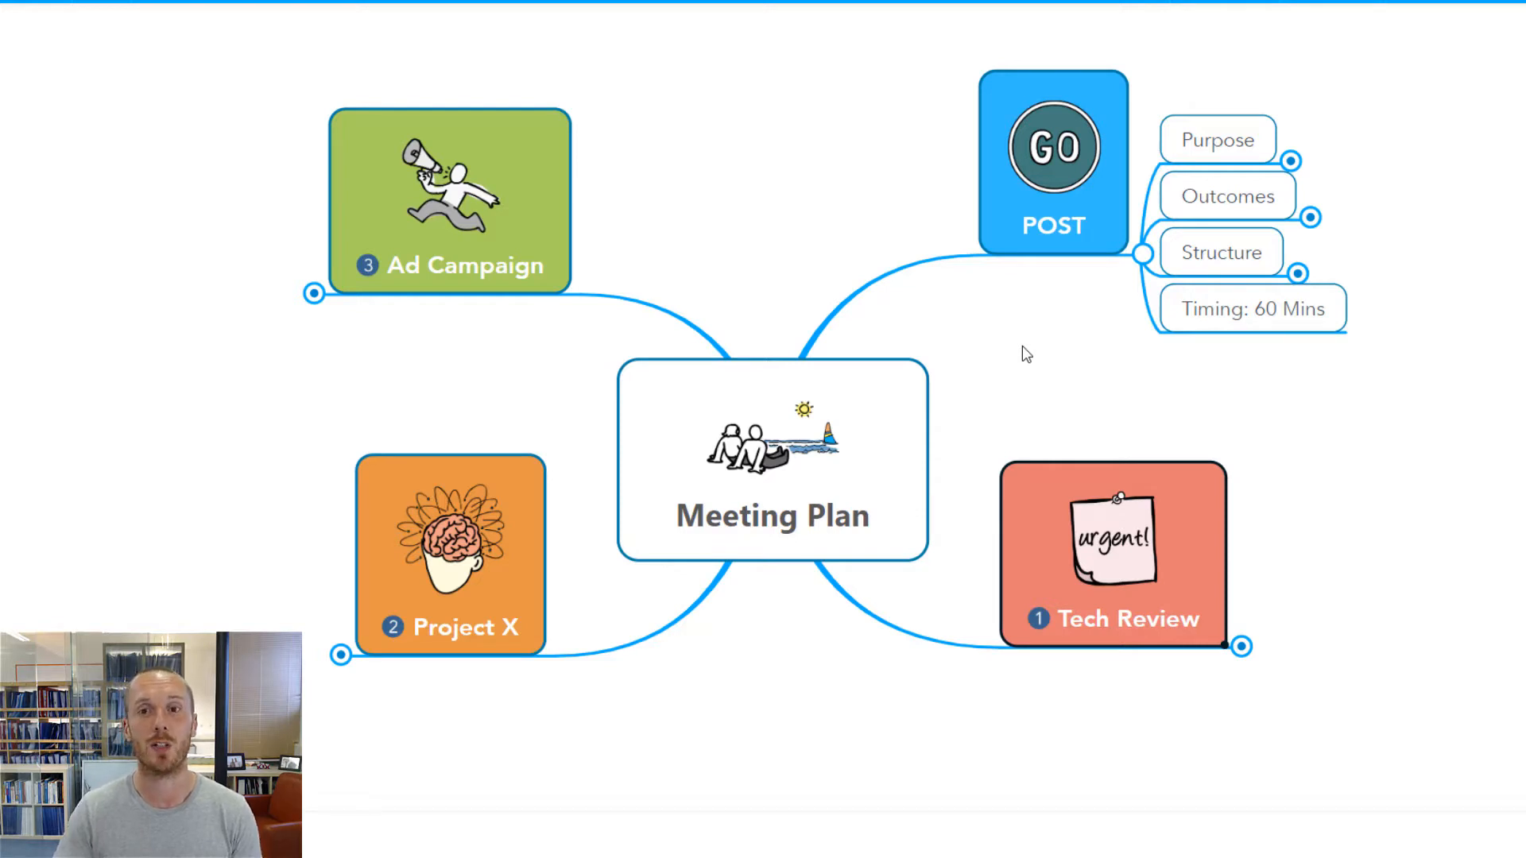
pyautogui.moveTo(1026, 362)
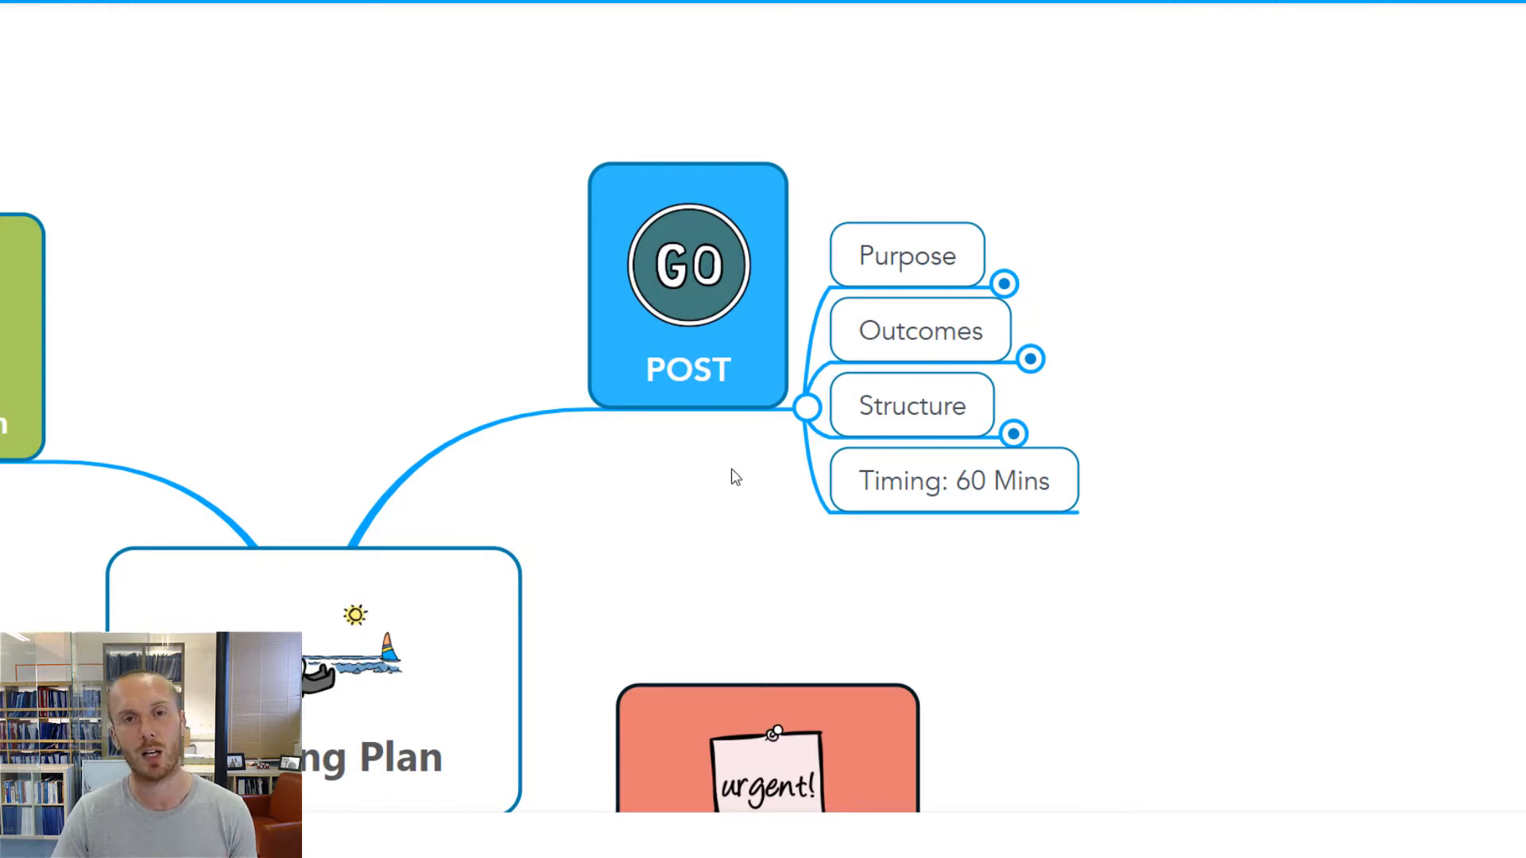
# Expand Purpose under POST to reveal its note 'Review progress on key projects'
pyautogui.doubleClick(687, 369)
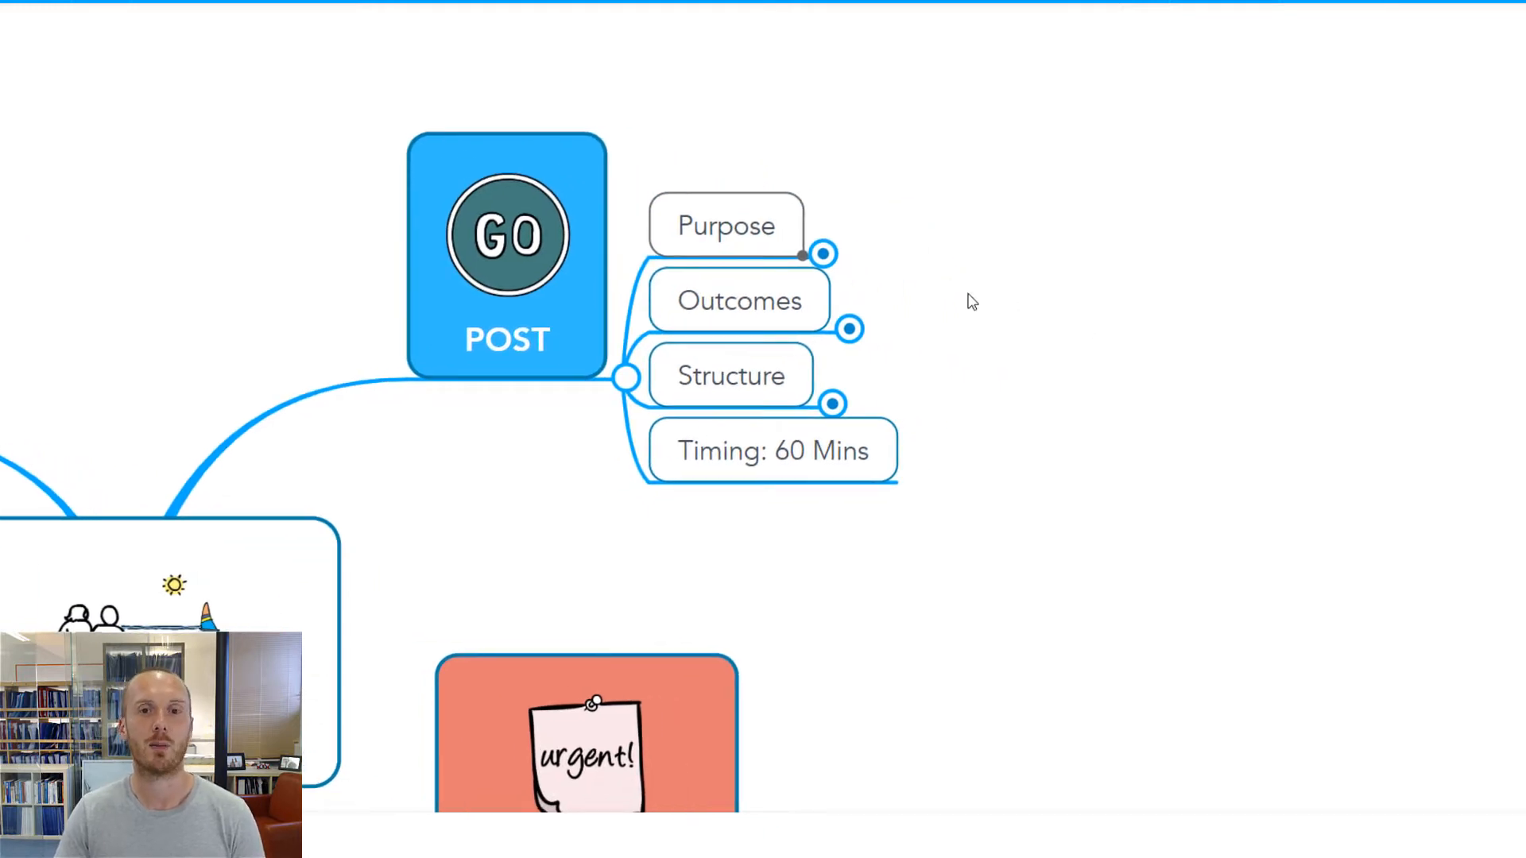
pyautogui.moveTo(725, 405)
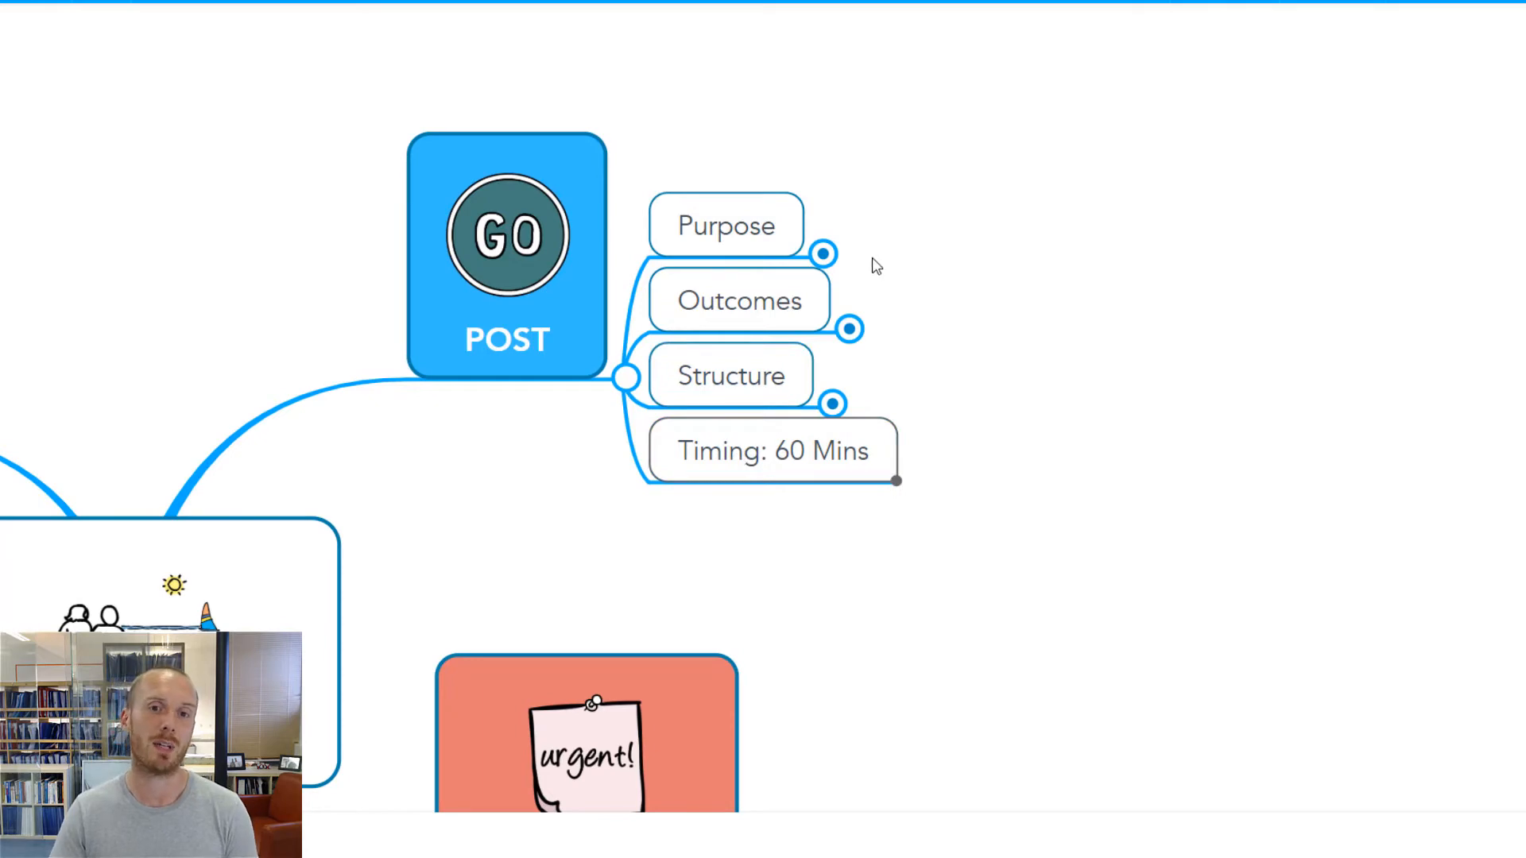
pyautogui.click(823, 254)
pyautogui.write('Review progress on key projects')
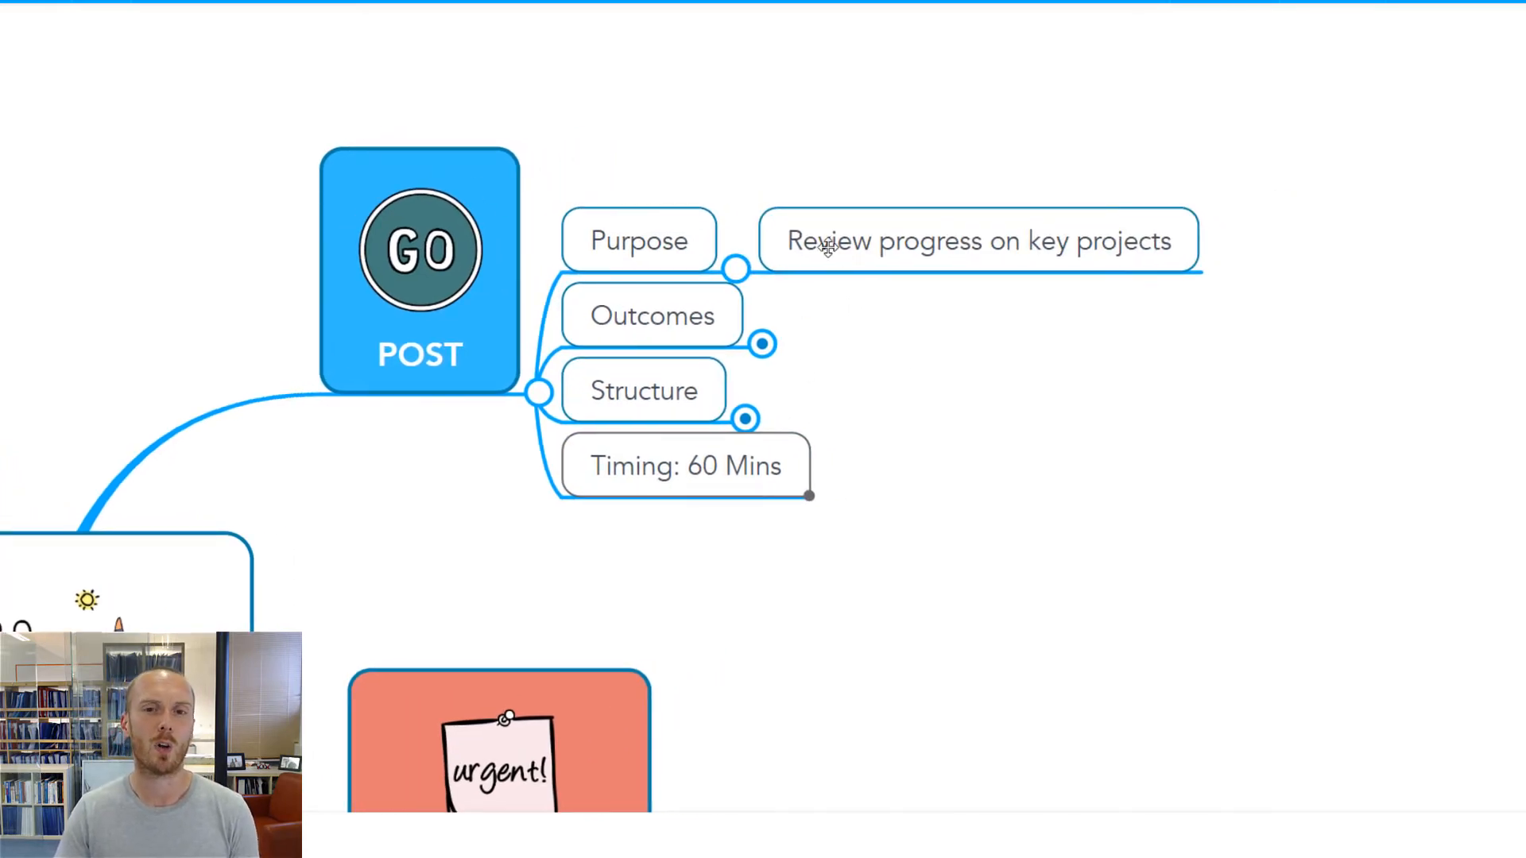
# Expand Outcomes to show Flag issues/roadblocks and Agree next sprint actions, leaving them unedited
pyautogui.doubleClick(977, 242)
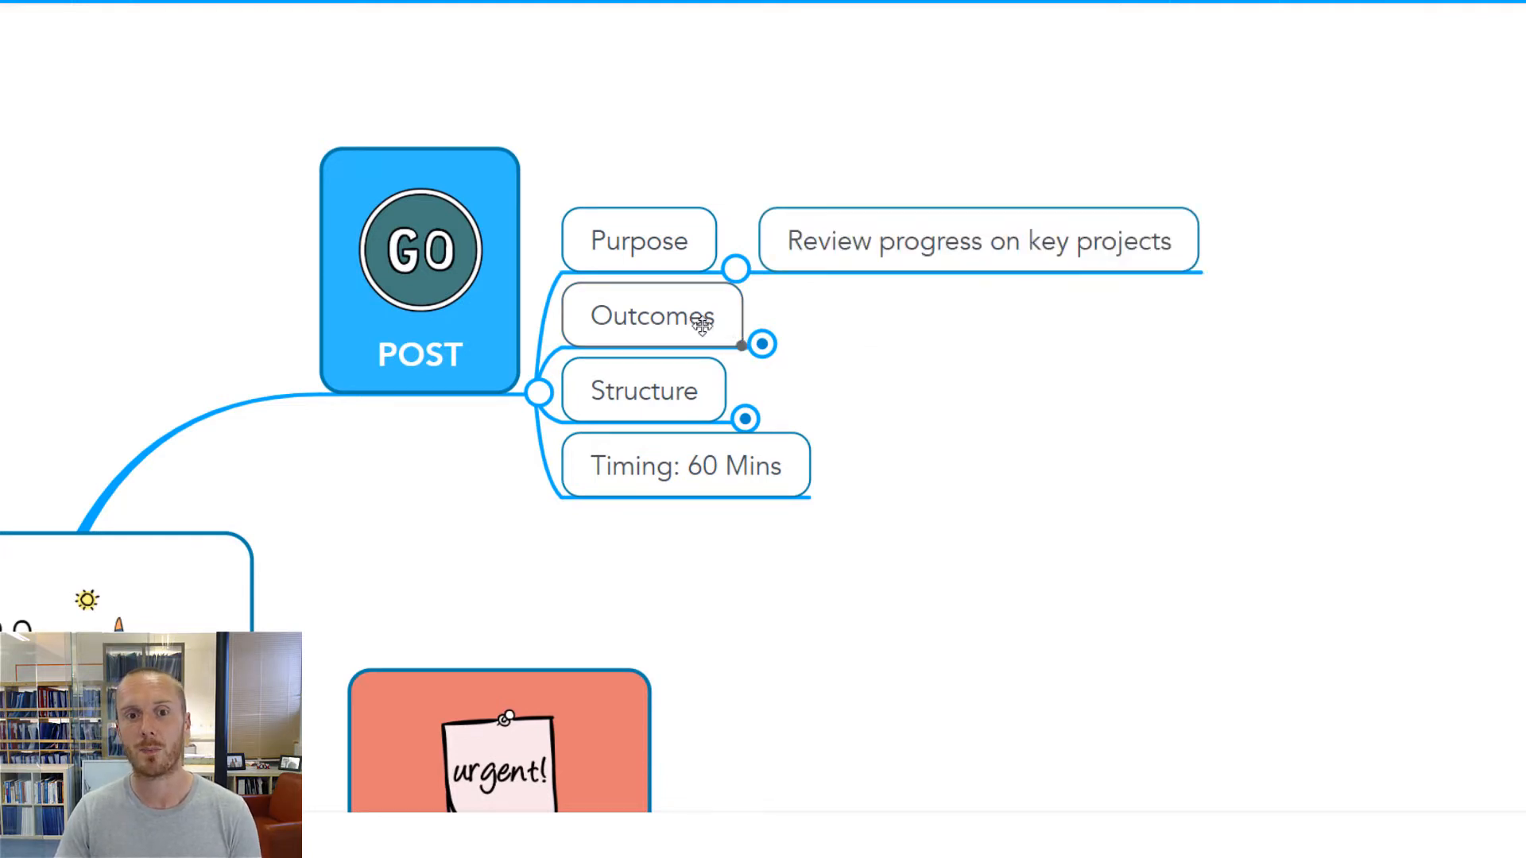
pyautogui.click(763, 345)
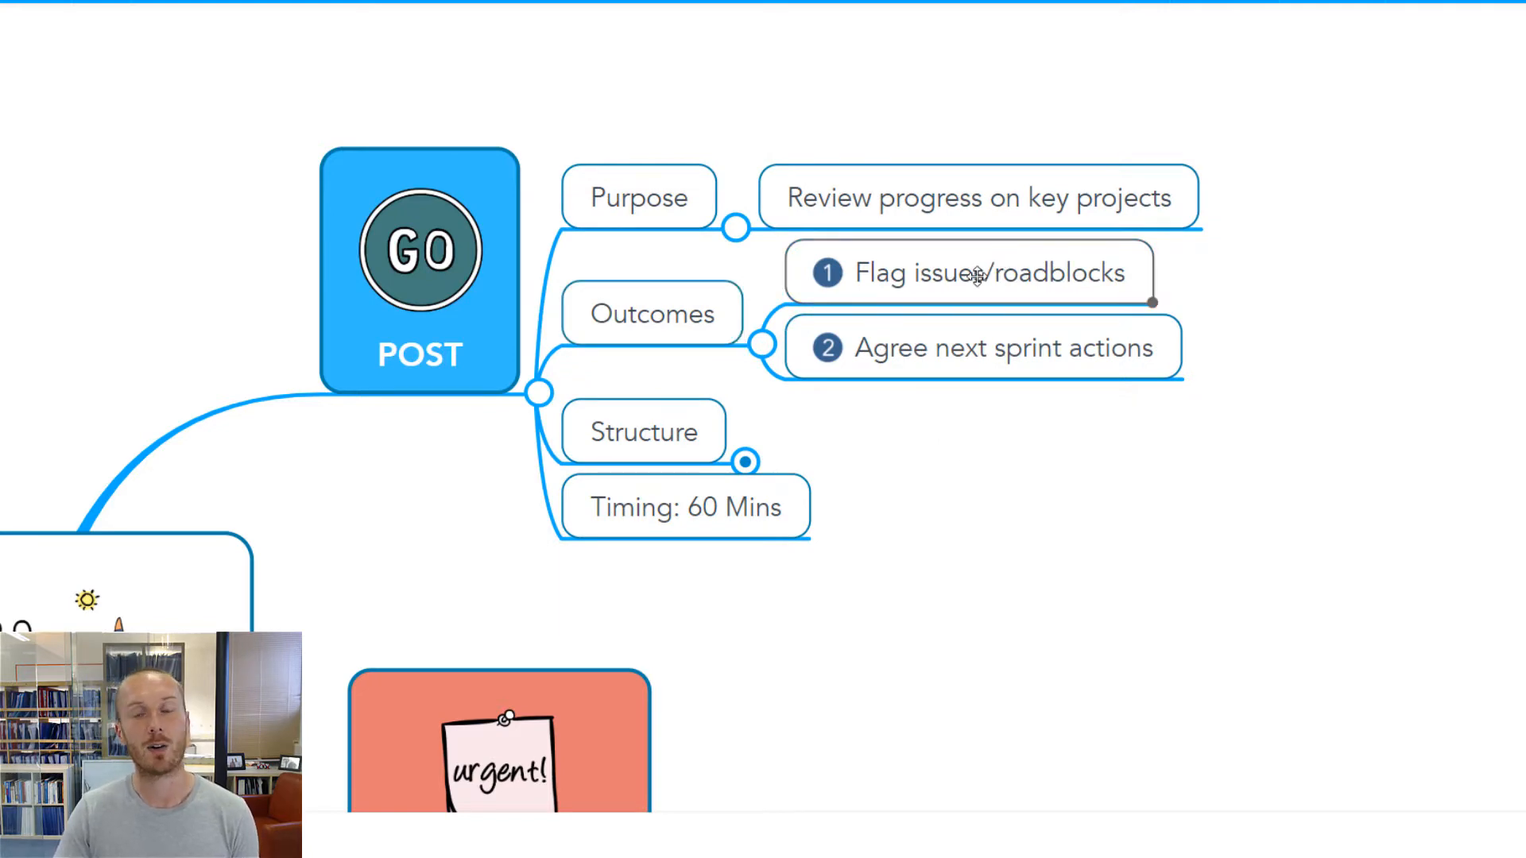
pyautogui.doubleClick(987, 272)
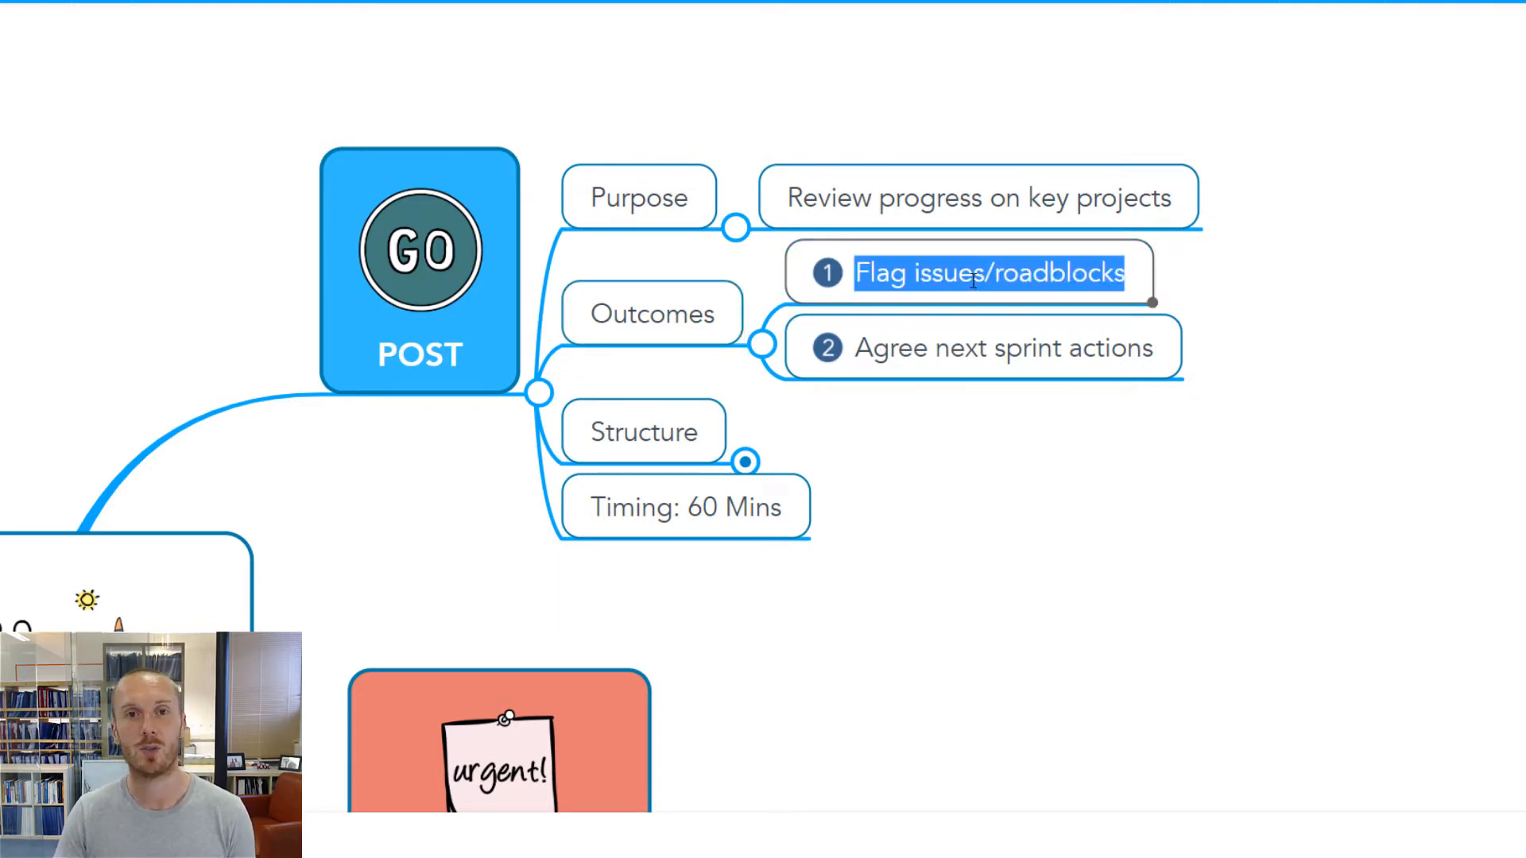
pyautogui.click(1004, 348)
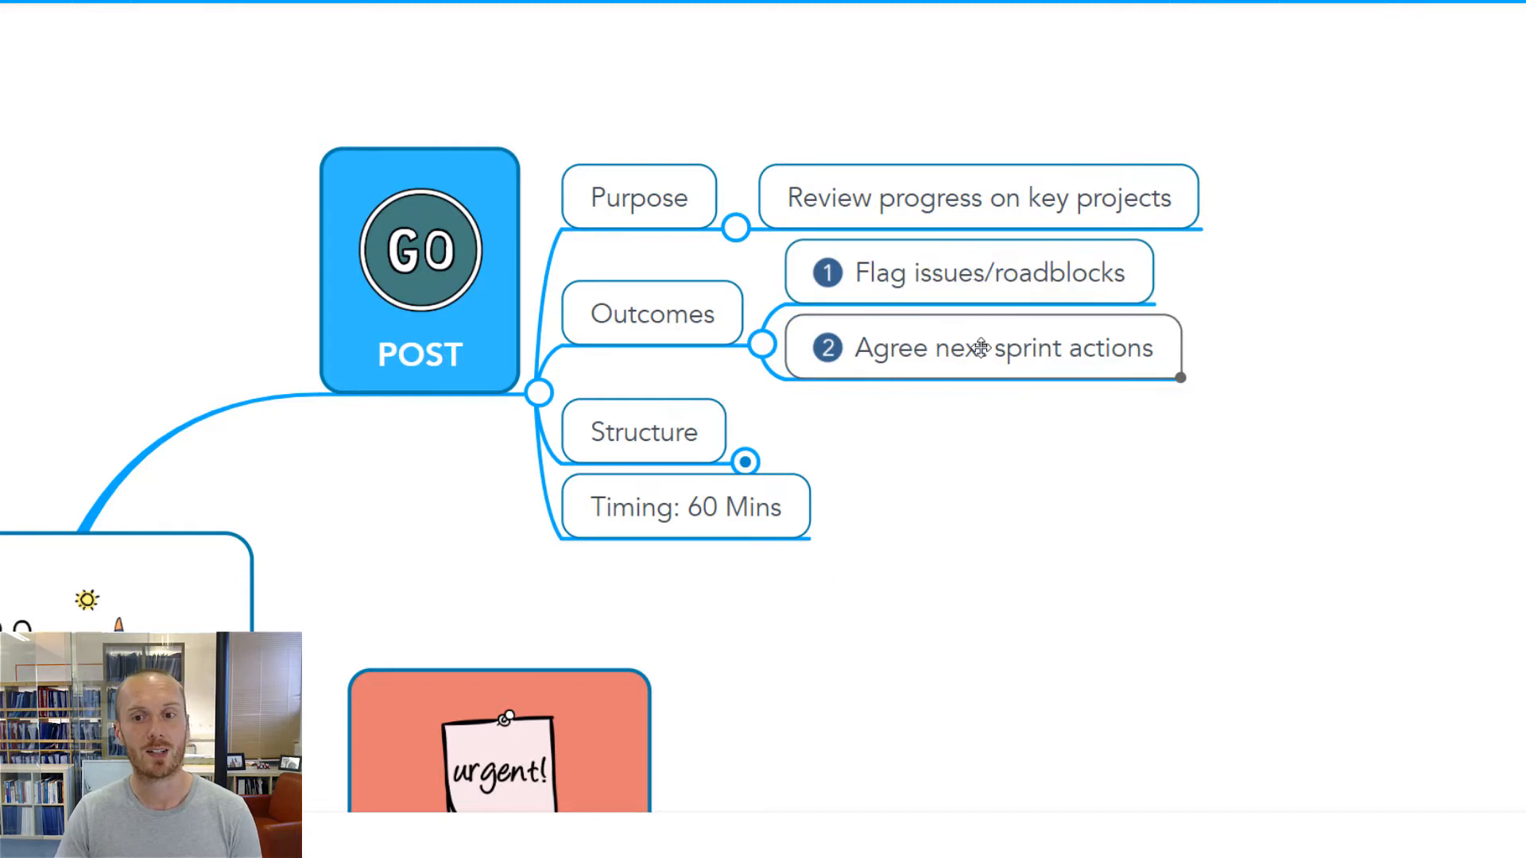
pyautogui.doubleClick(1002, 348)
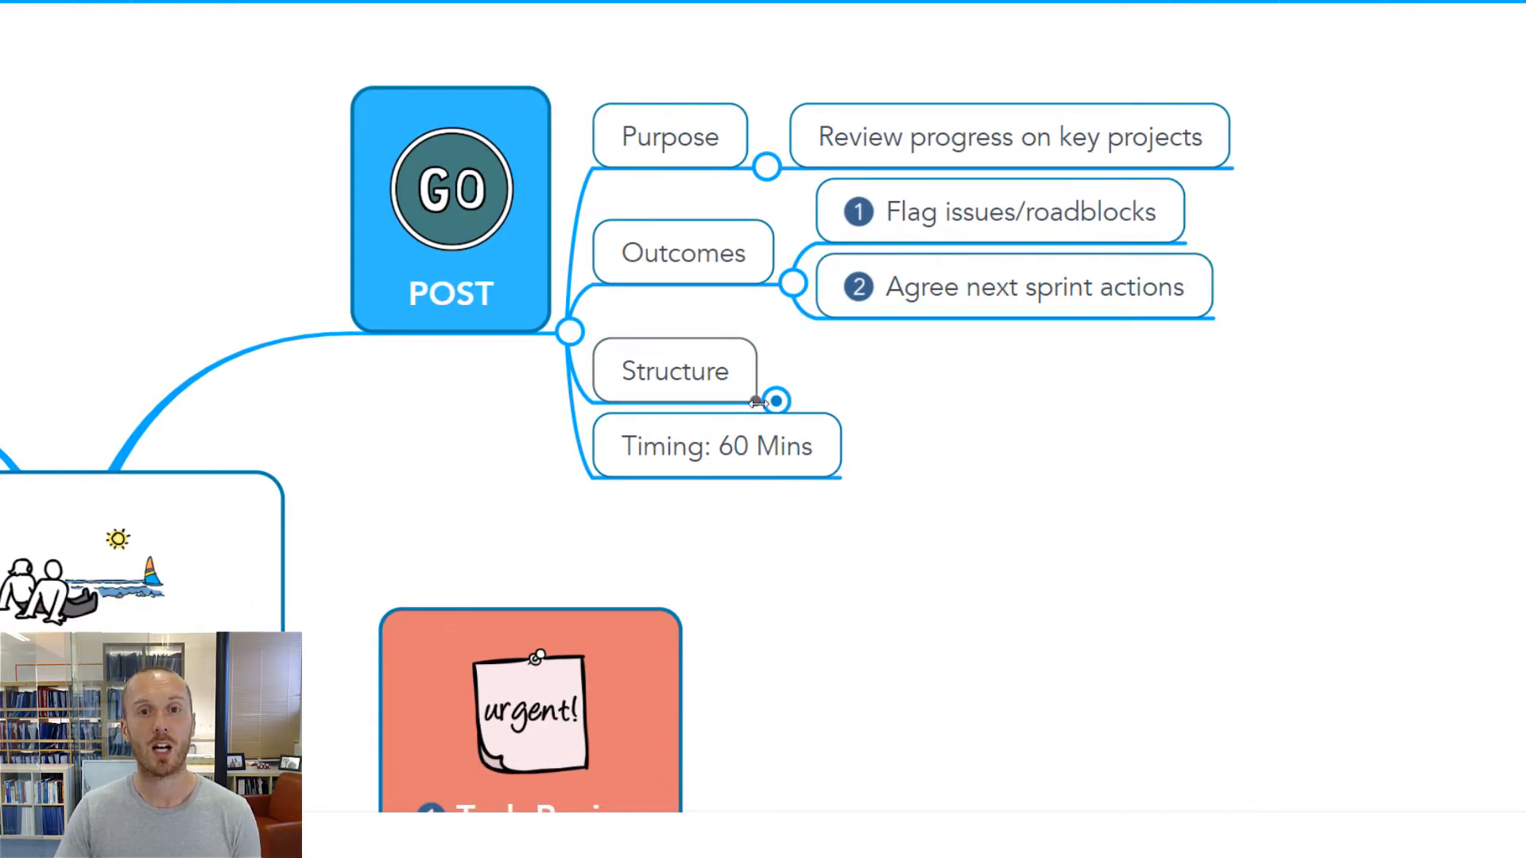
# Expand Structure to show Tech Review, Project X and Campaign C
pyautogui.click(778, 400)
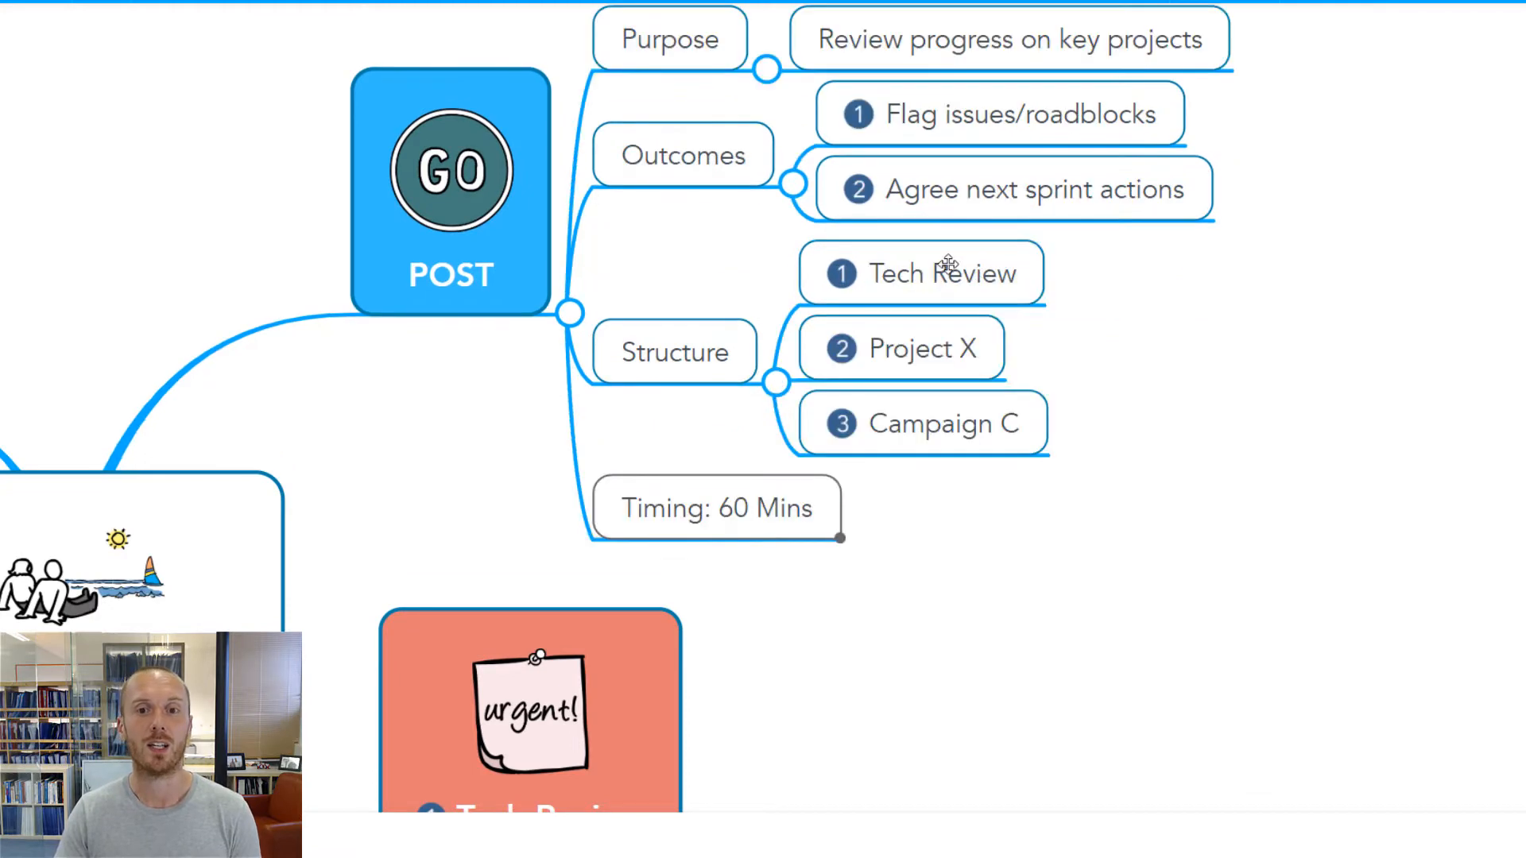
pyautogui.moveTo(1108, 356)
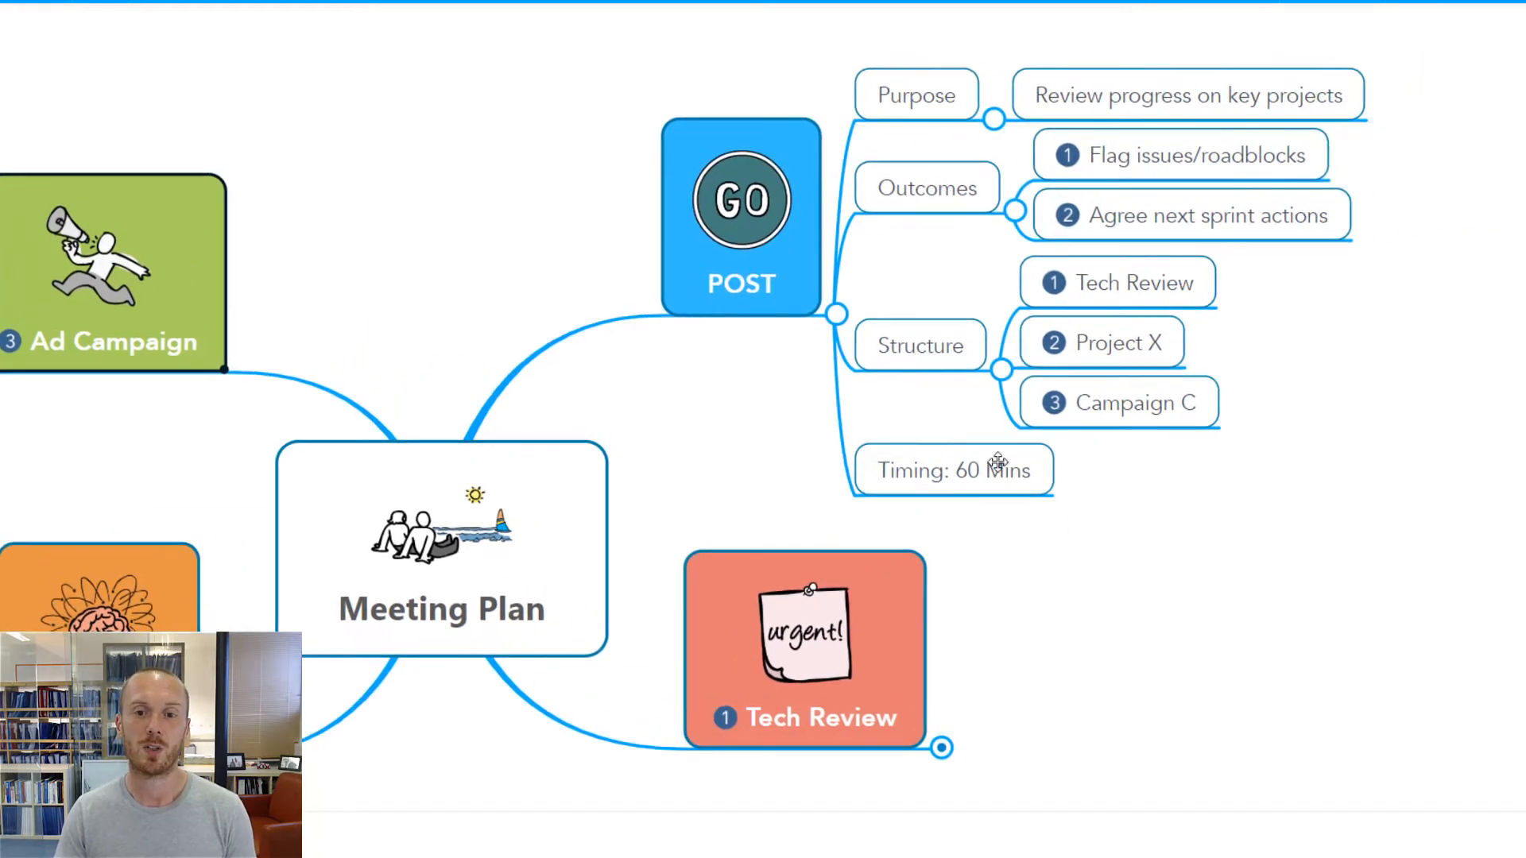
# Leave Timing: 60 Mins unchanged and fold away the agenda items under Structure
pyautogui.doubleClick(953, 470)
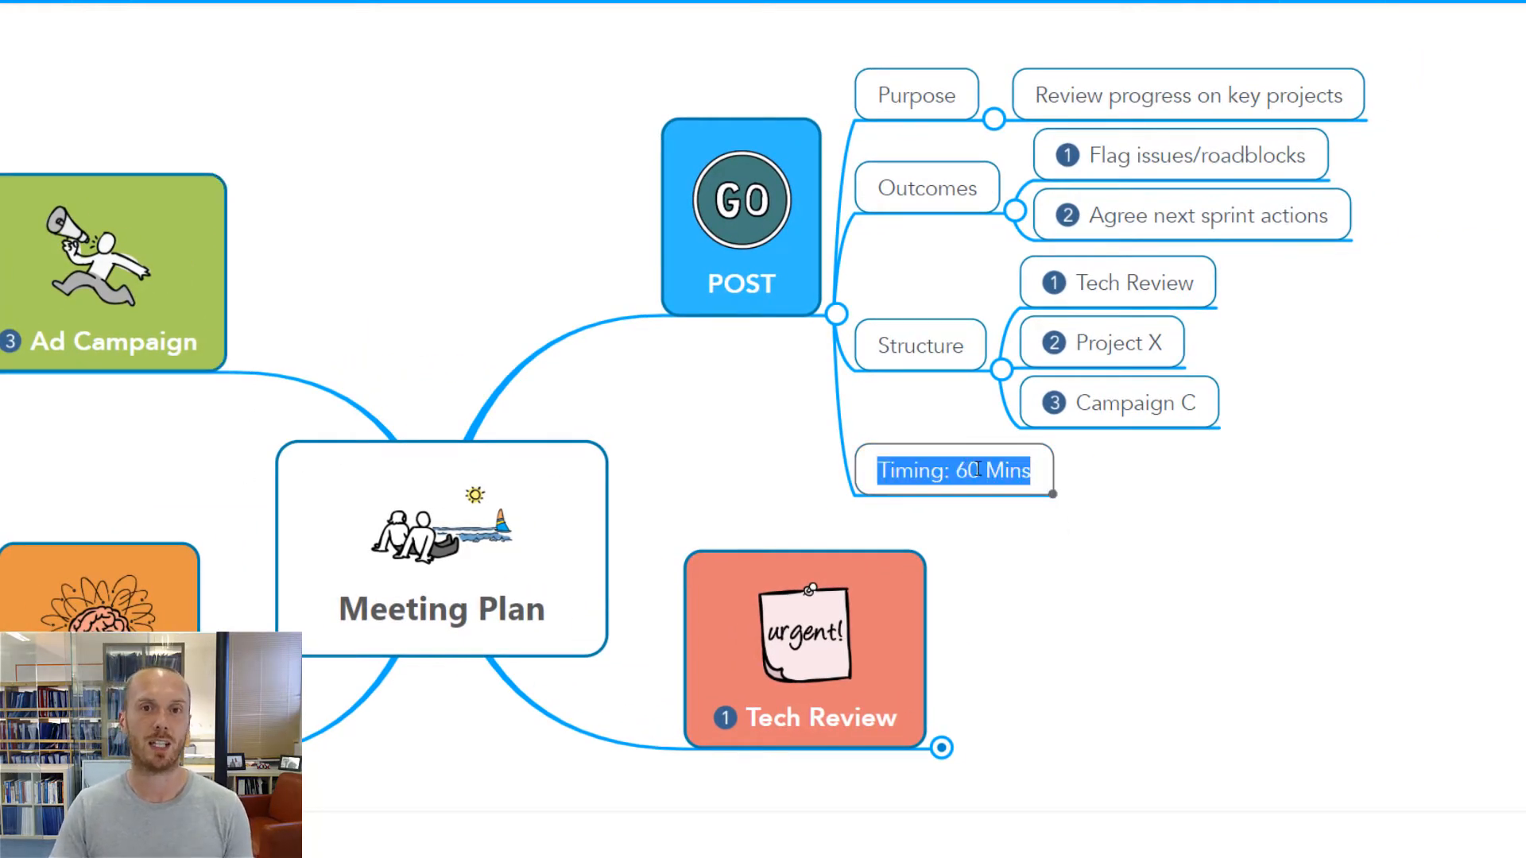
pyautogui.click(1098, 528)
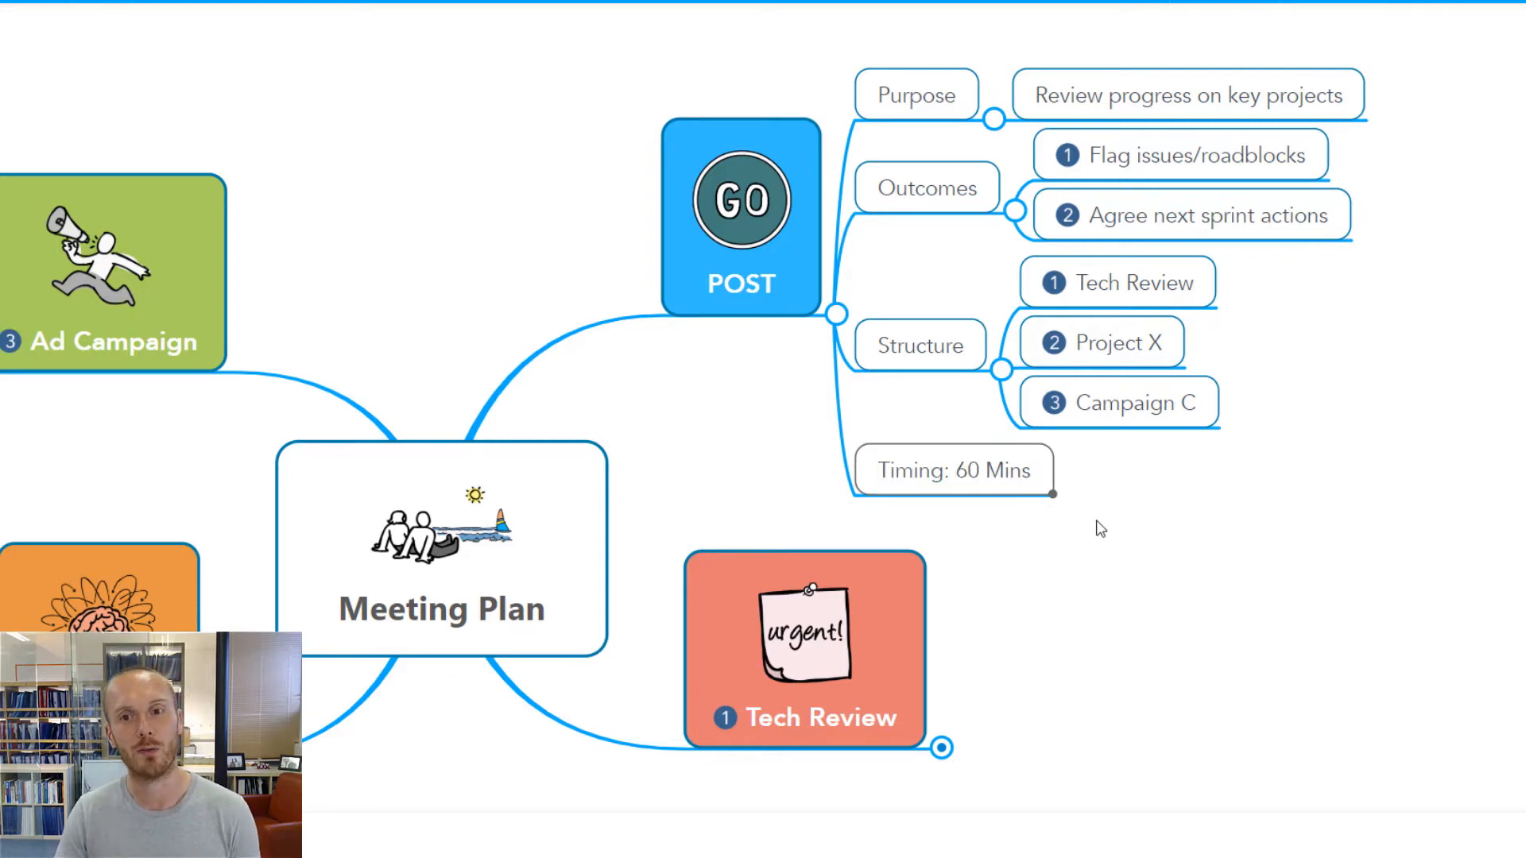
pyautogui.rightClick(1100, 526)
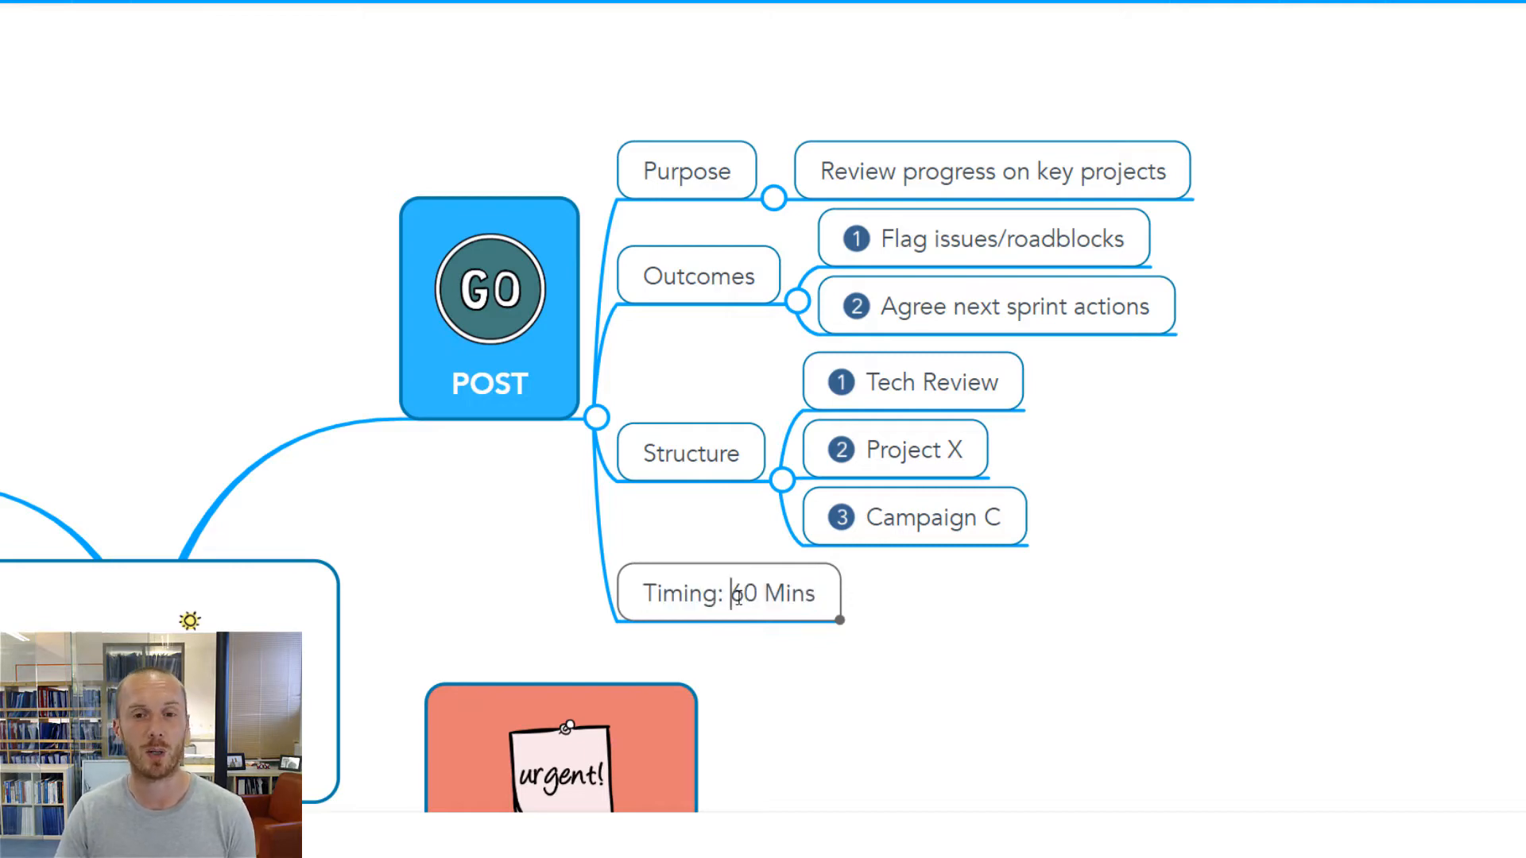
pyautogui.moveTo(1148, 515)
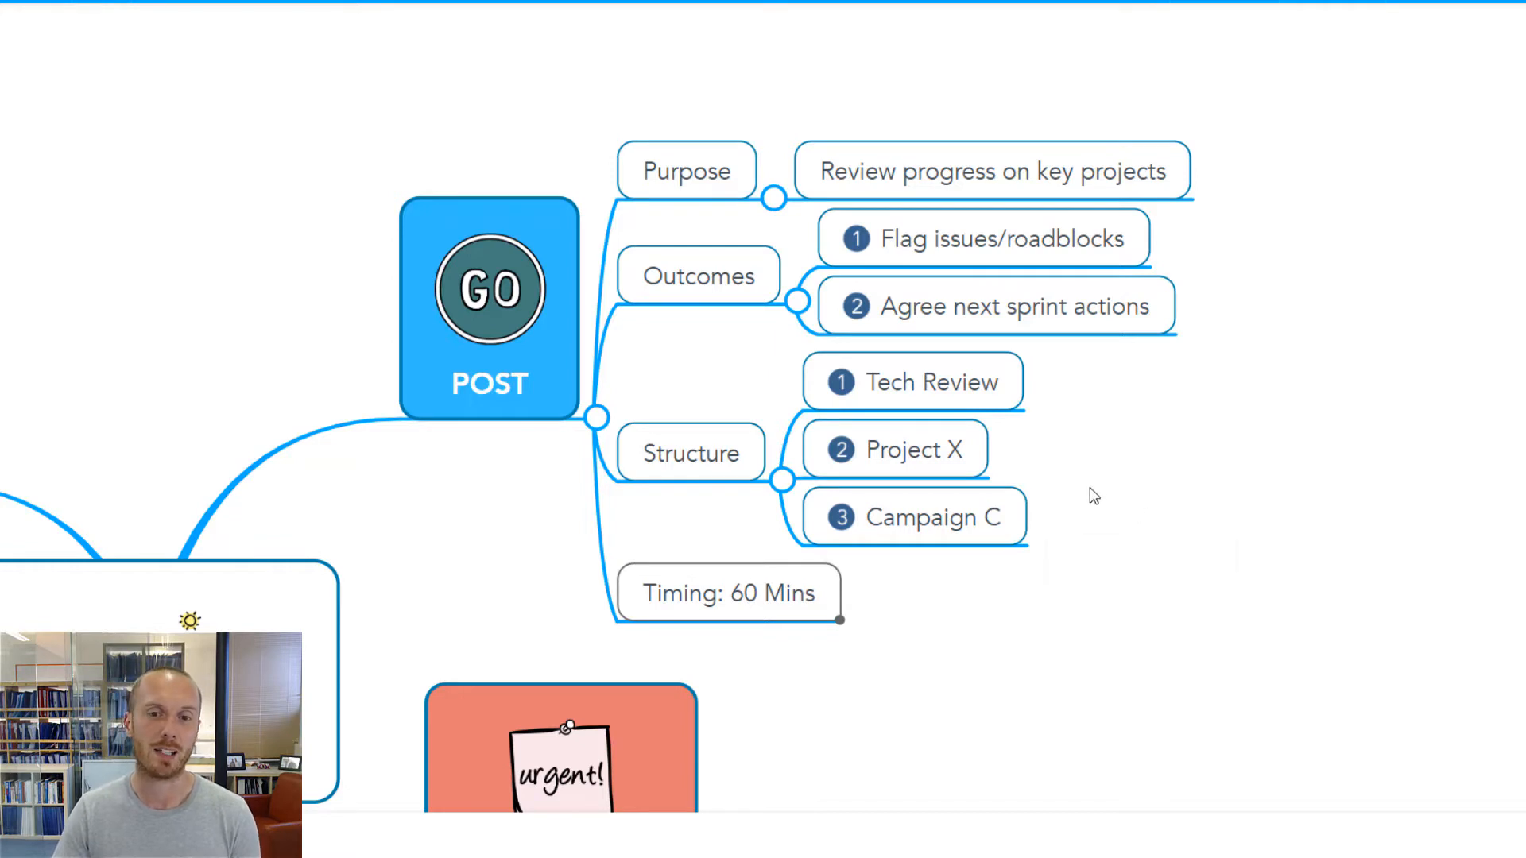
pyautogui.moveTo(699, 188)
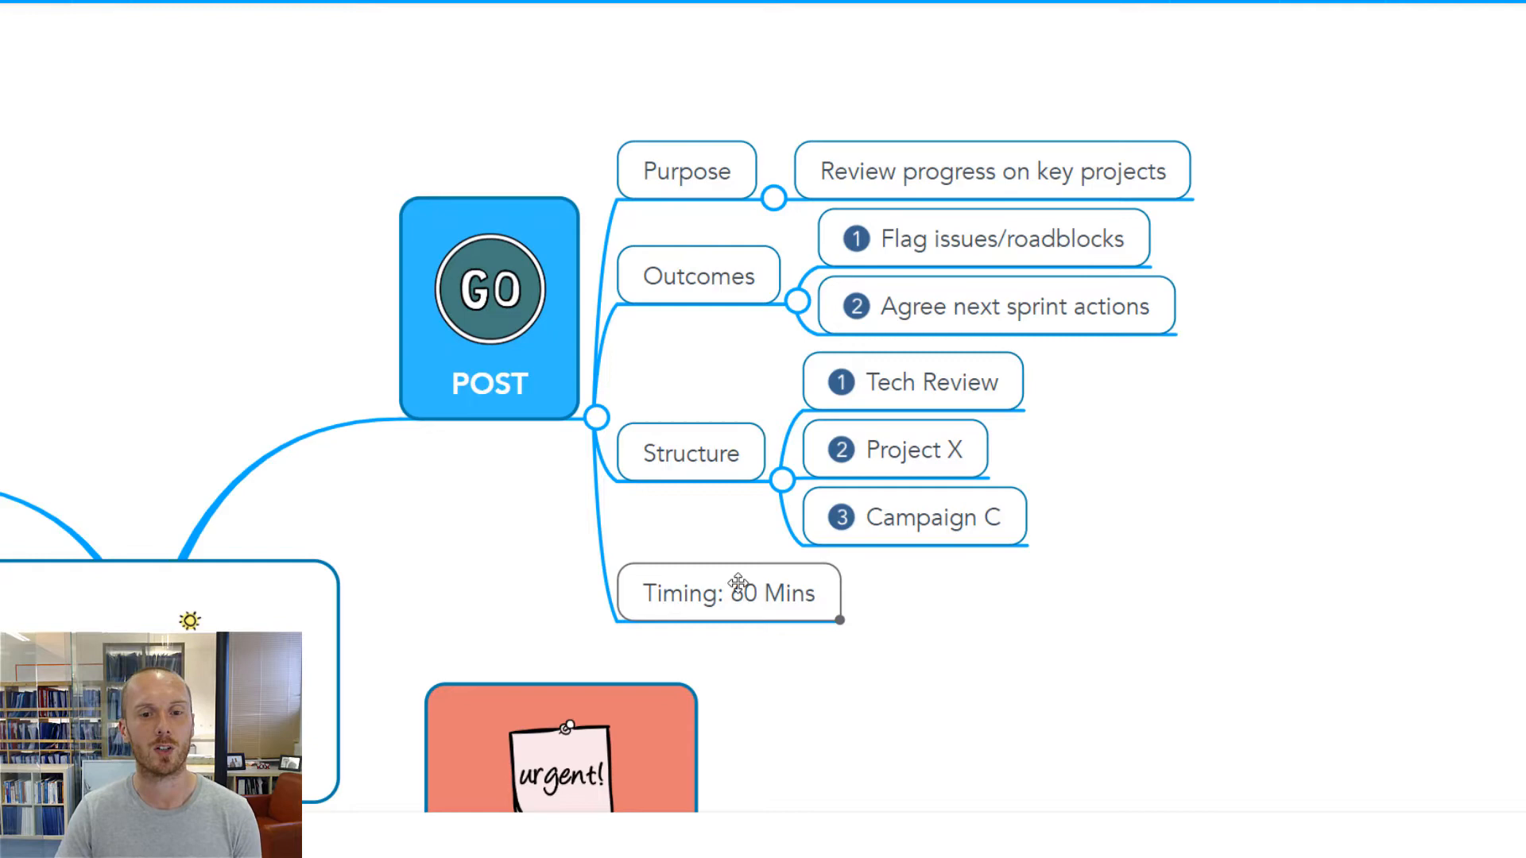
pyautogui.moveTo(779, 553)
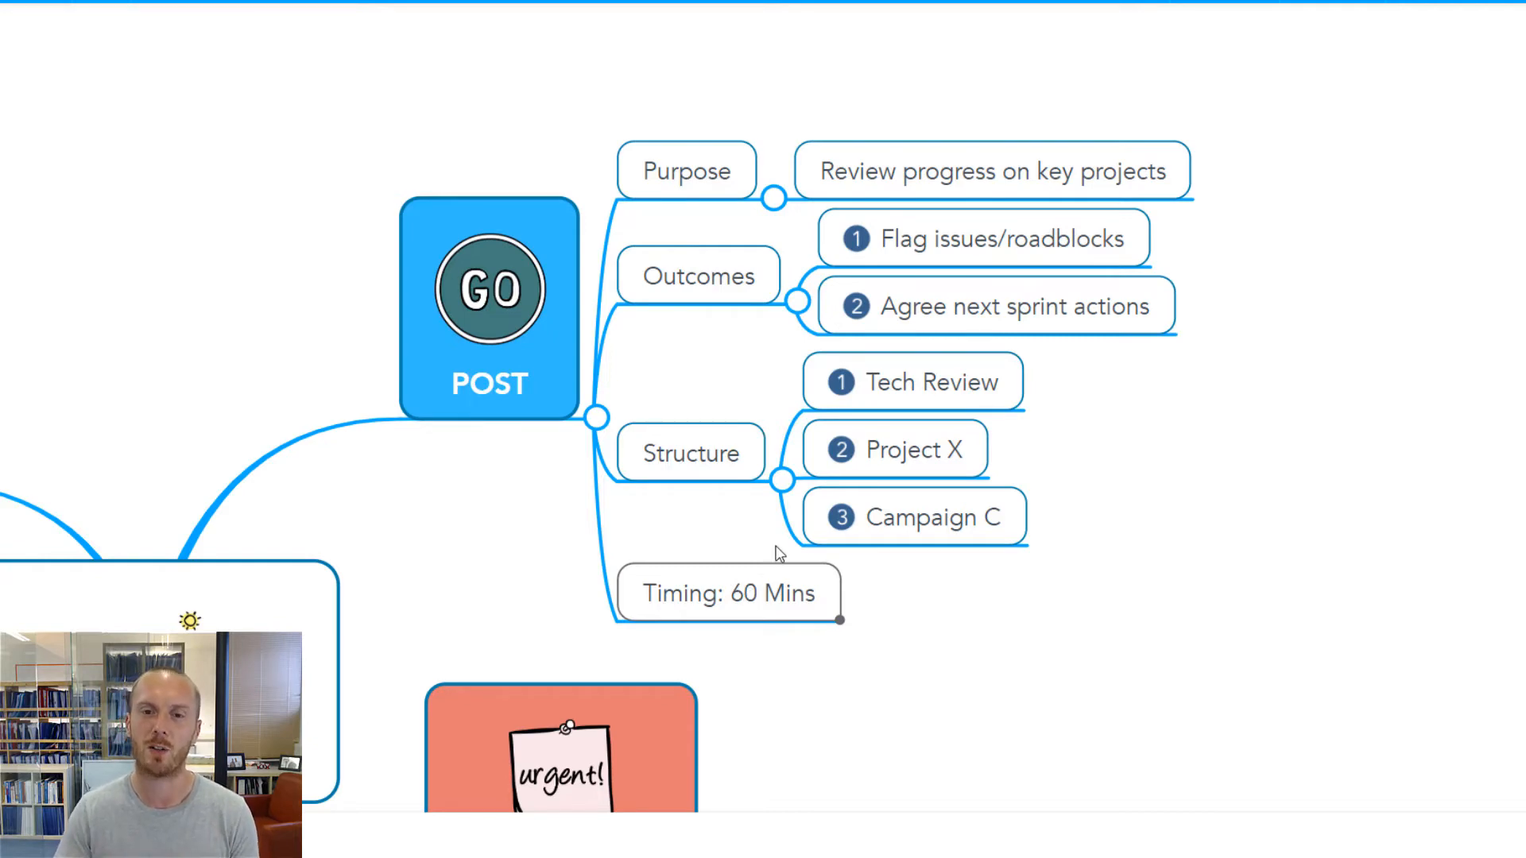
pyautogui.moveTo(779, 491)
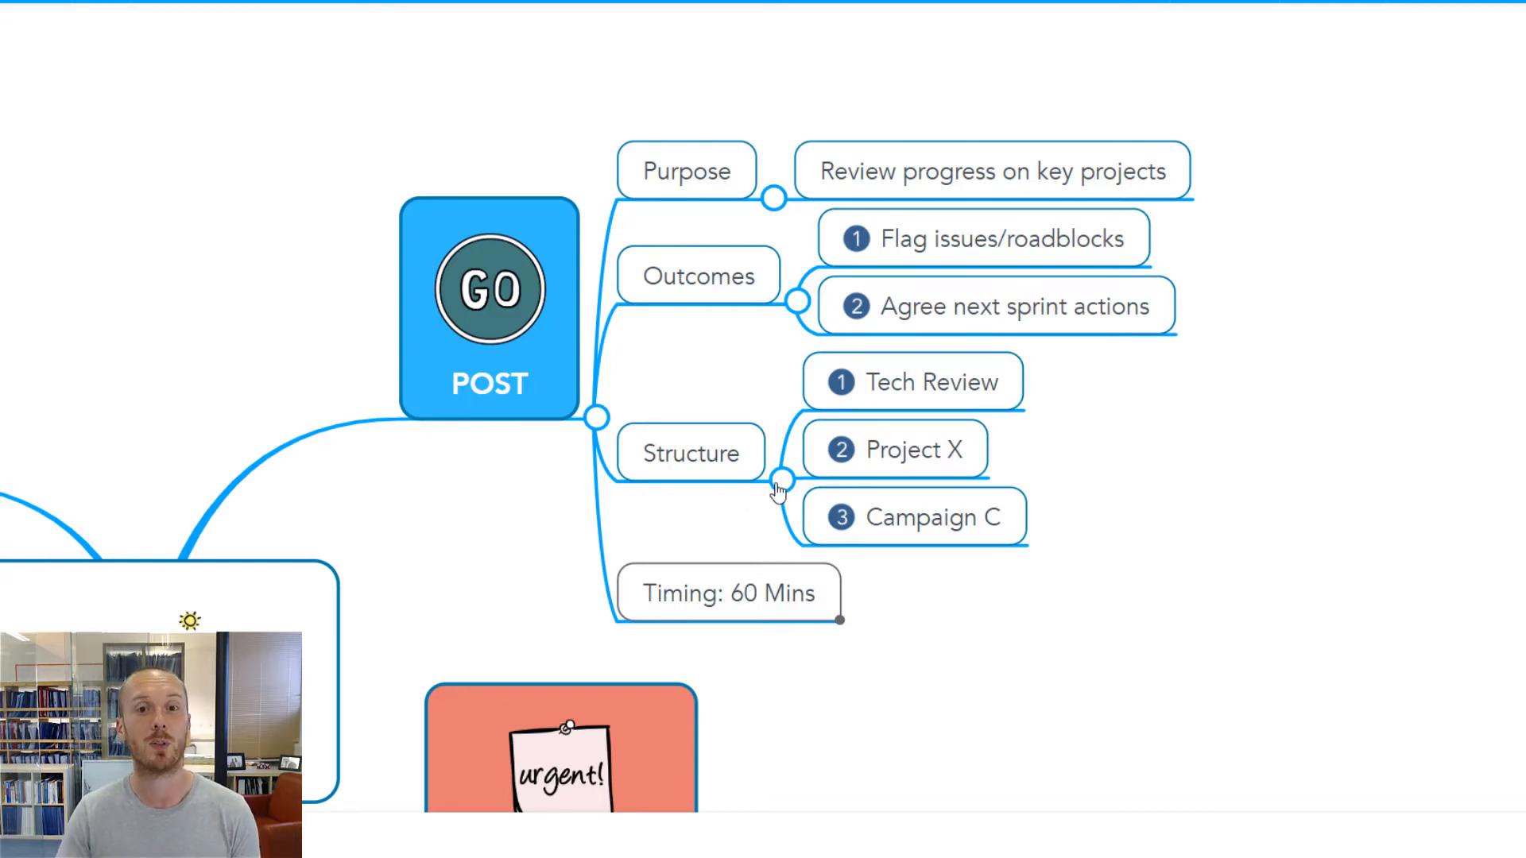
pyautogui.click(782, 480)
pyautogui.write('GRA')
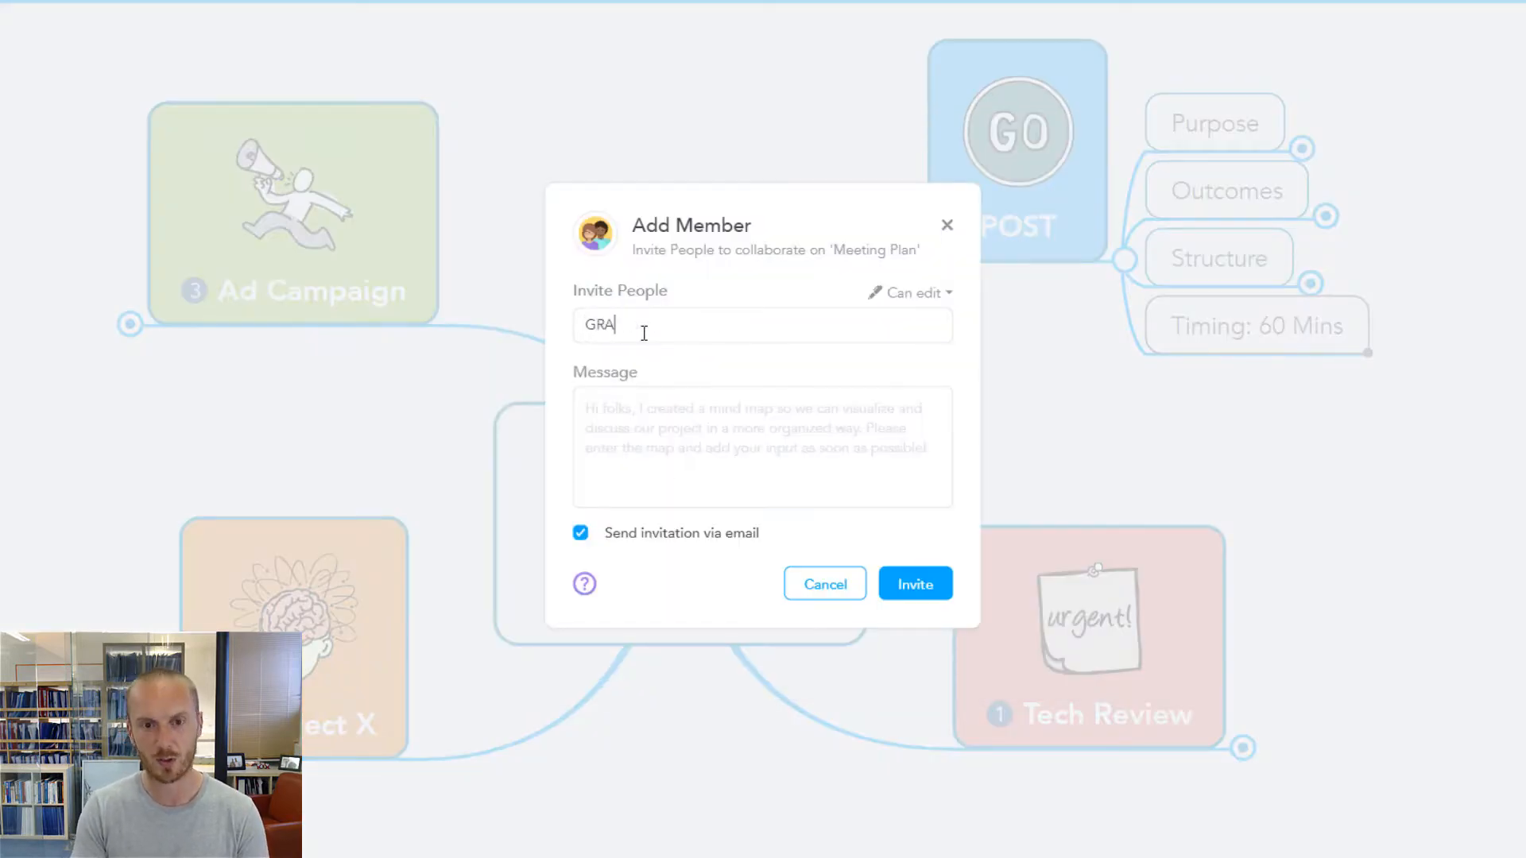
pyautogui.write('HAM')
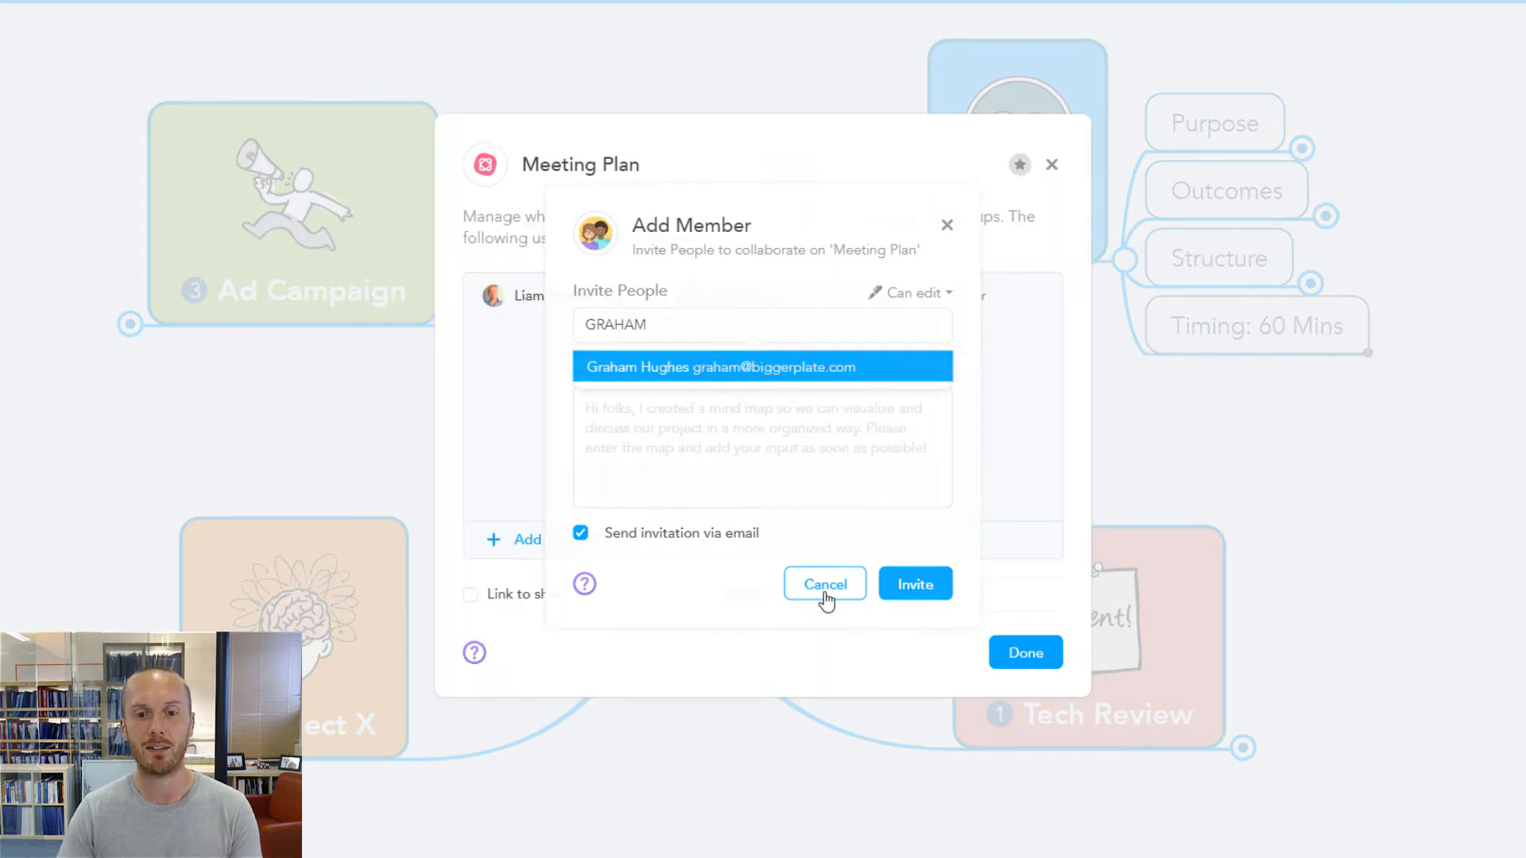
pyautogui.click(823, 583)
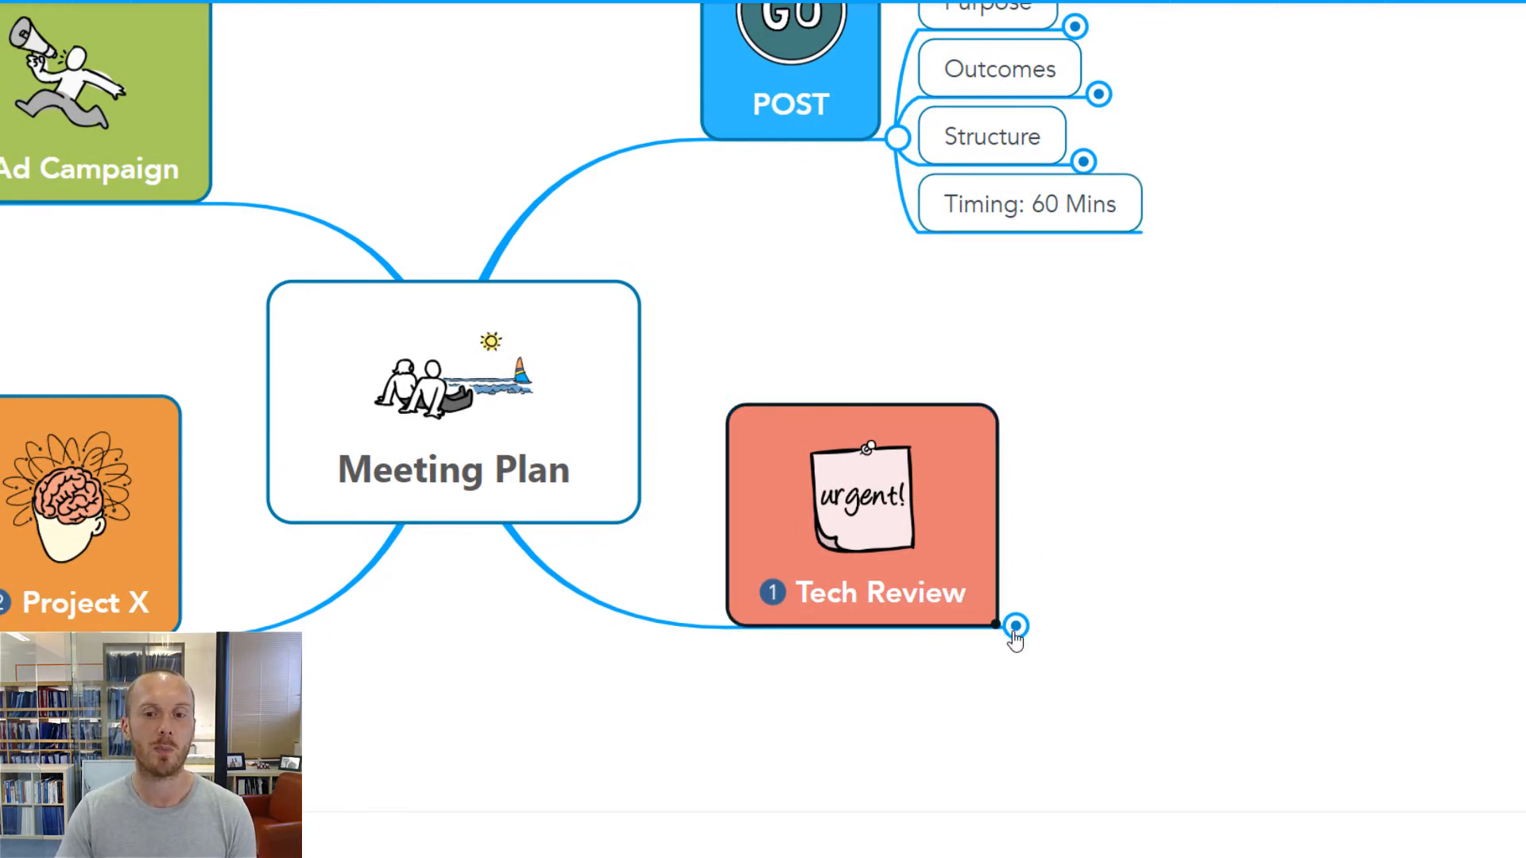
# Expand Tech Review's three phases and Phase 1: Build's Scoping and Building tasks
pyautogui.click(1016, 628)
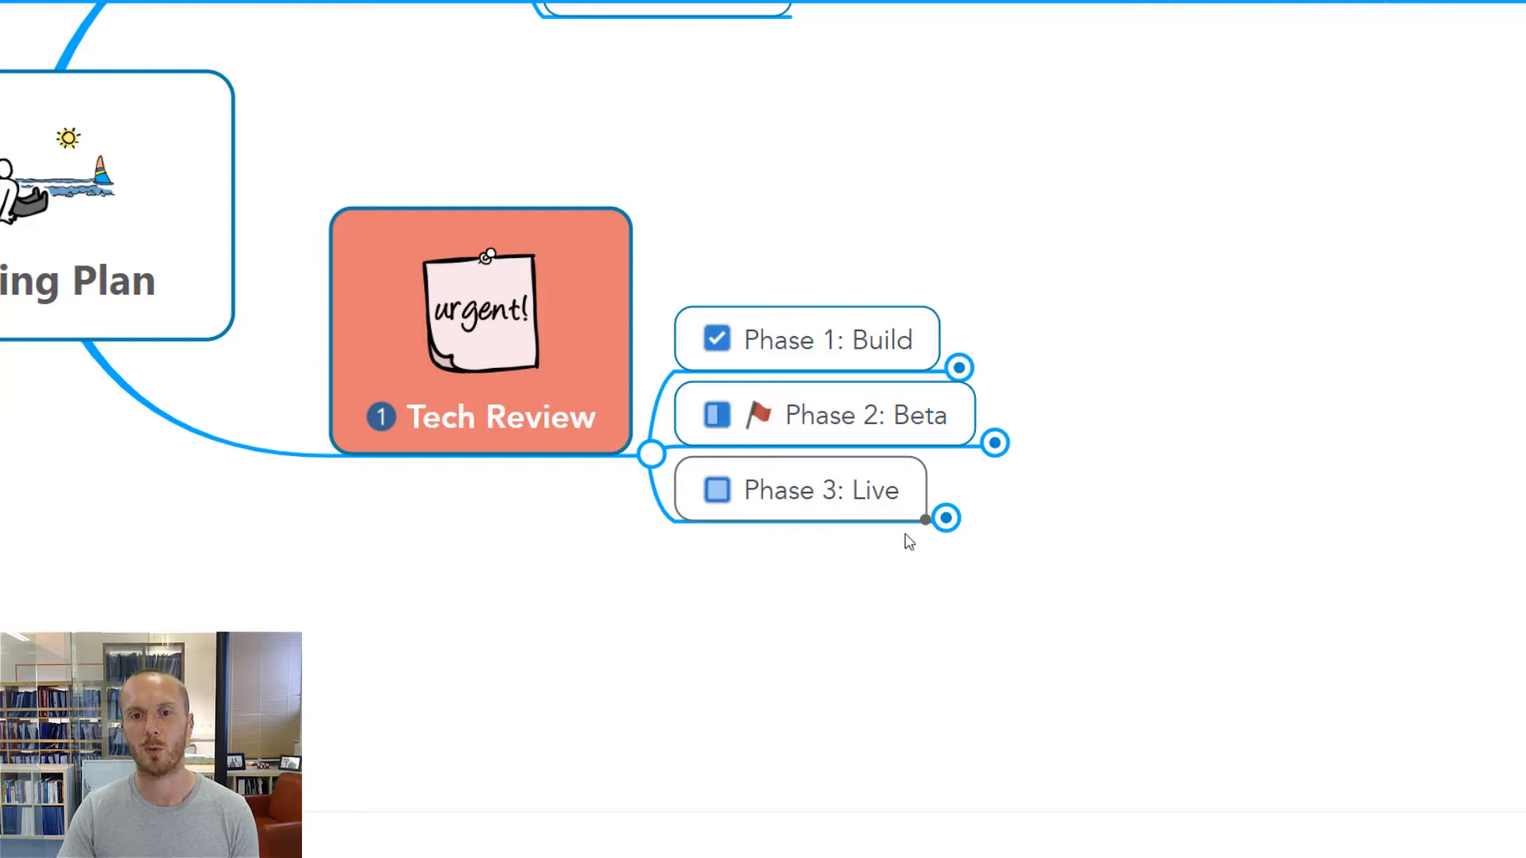
pyautogui.click(957, 368)
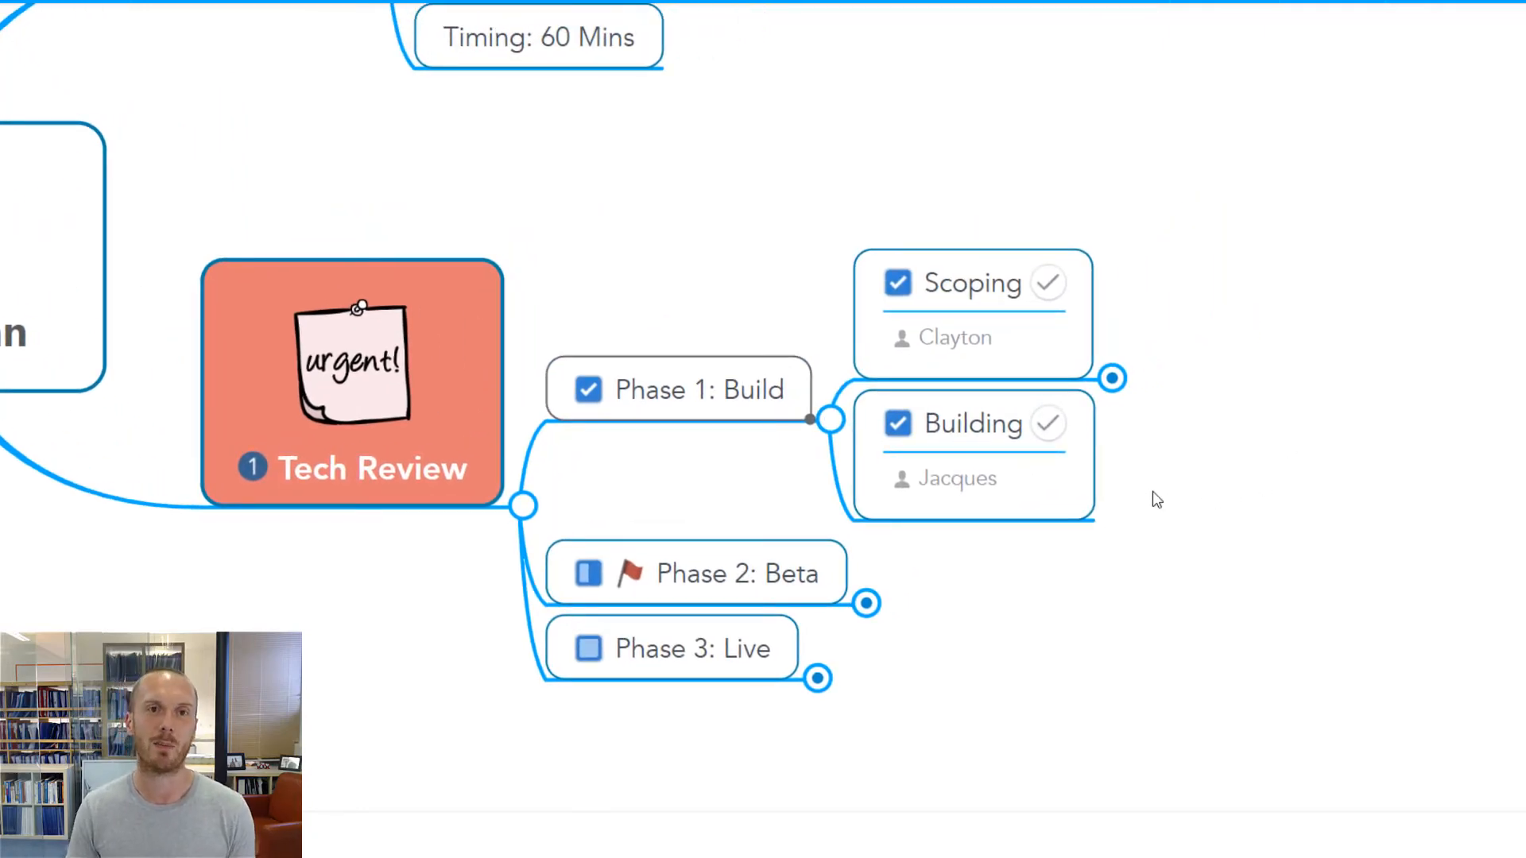
pyautogui.moveTo(1108, 378)
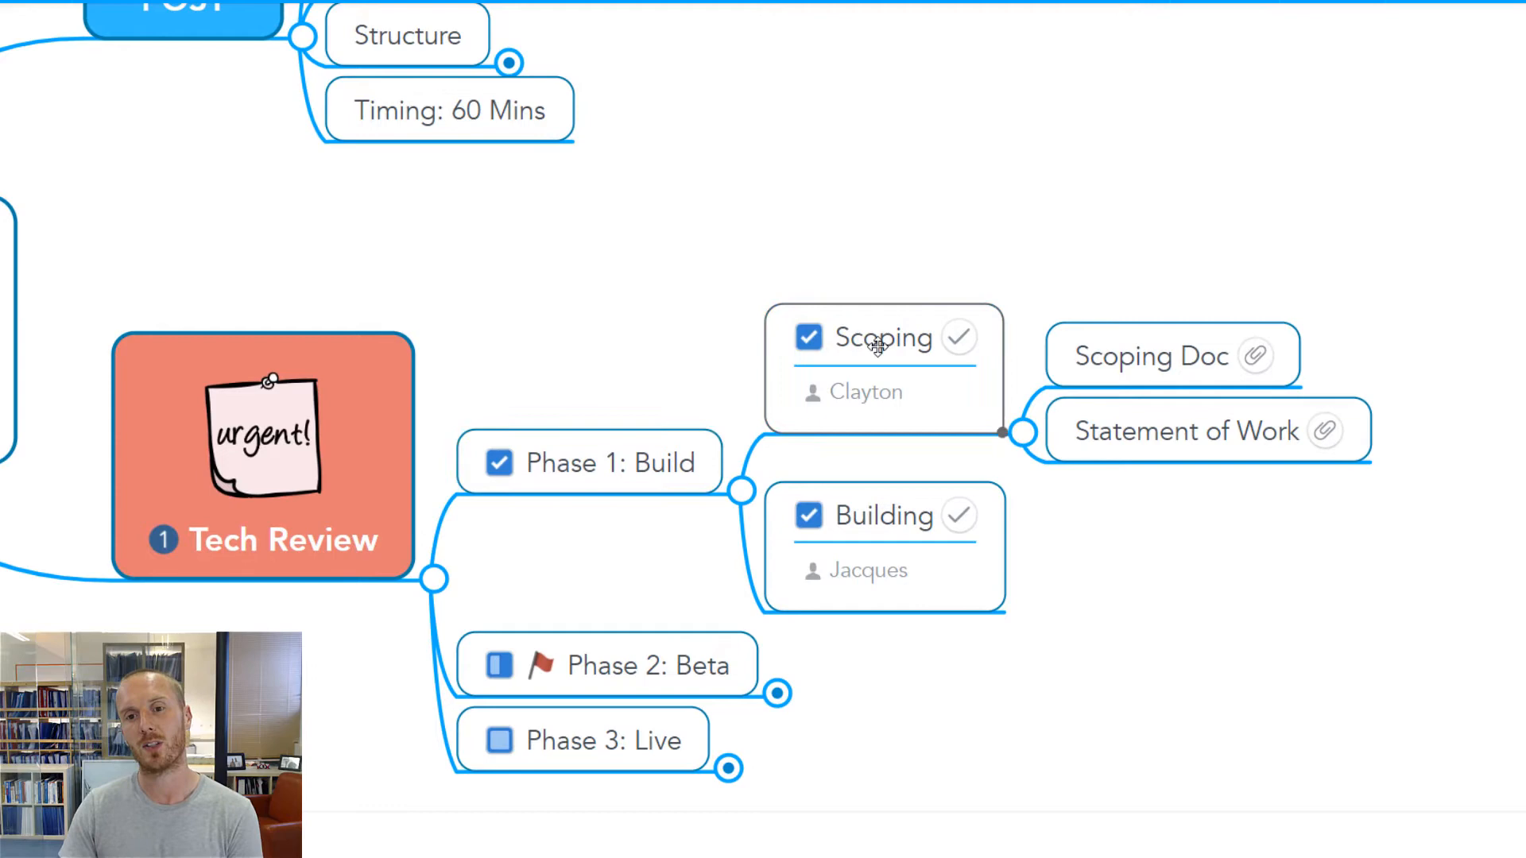
# Uncheck the Scoping and Building tasks so they are no longer done
pyautogui.click(809, 337)
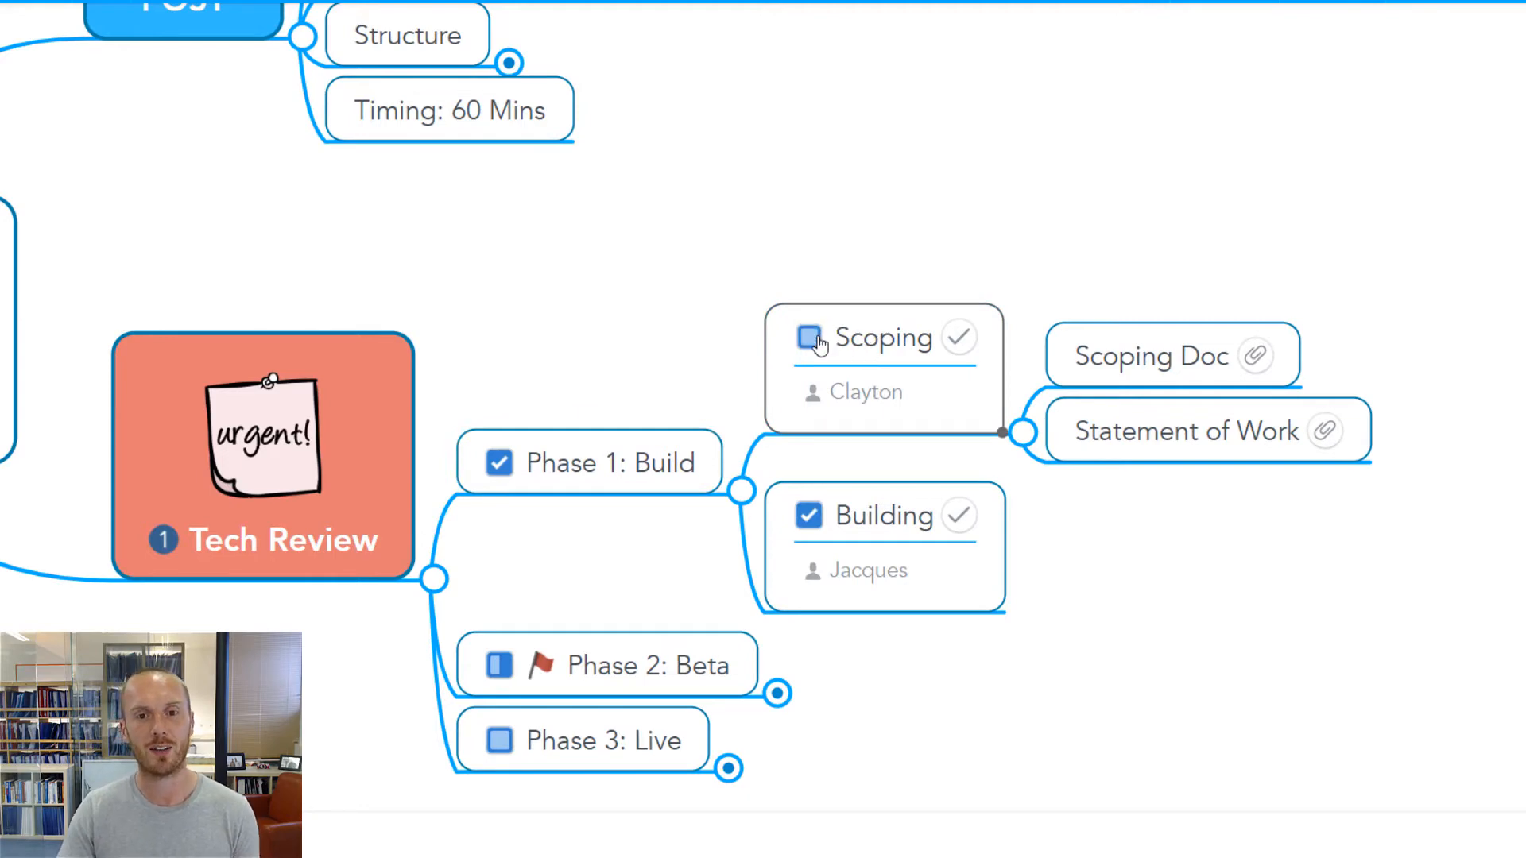
pyautogui.click(807, 337)
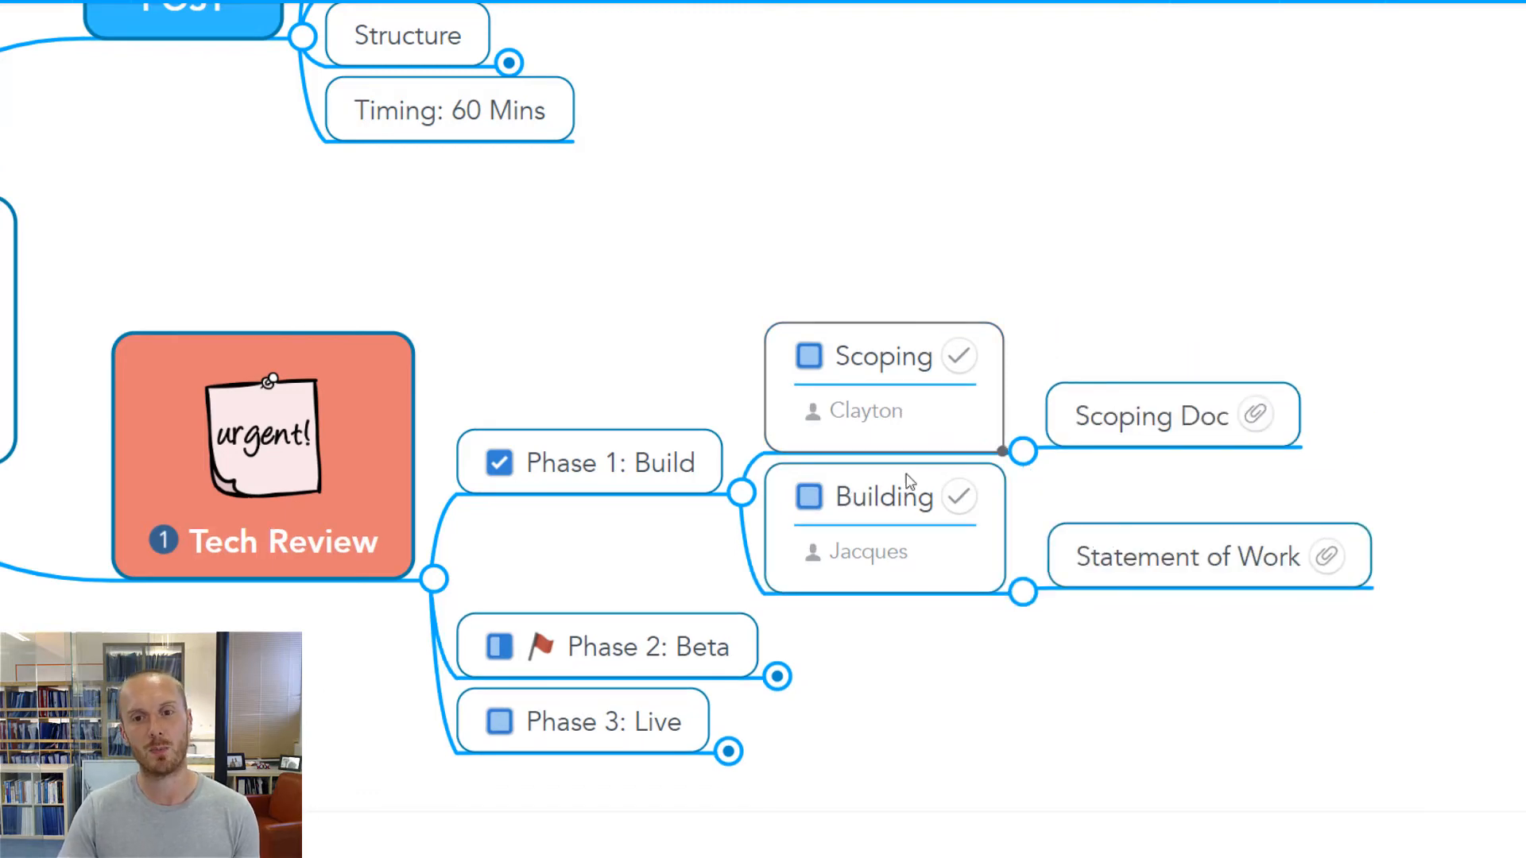
pyautogui.moveTo(1129, 427)
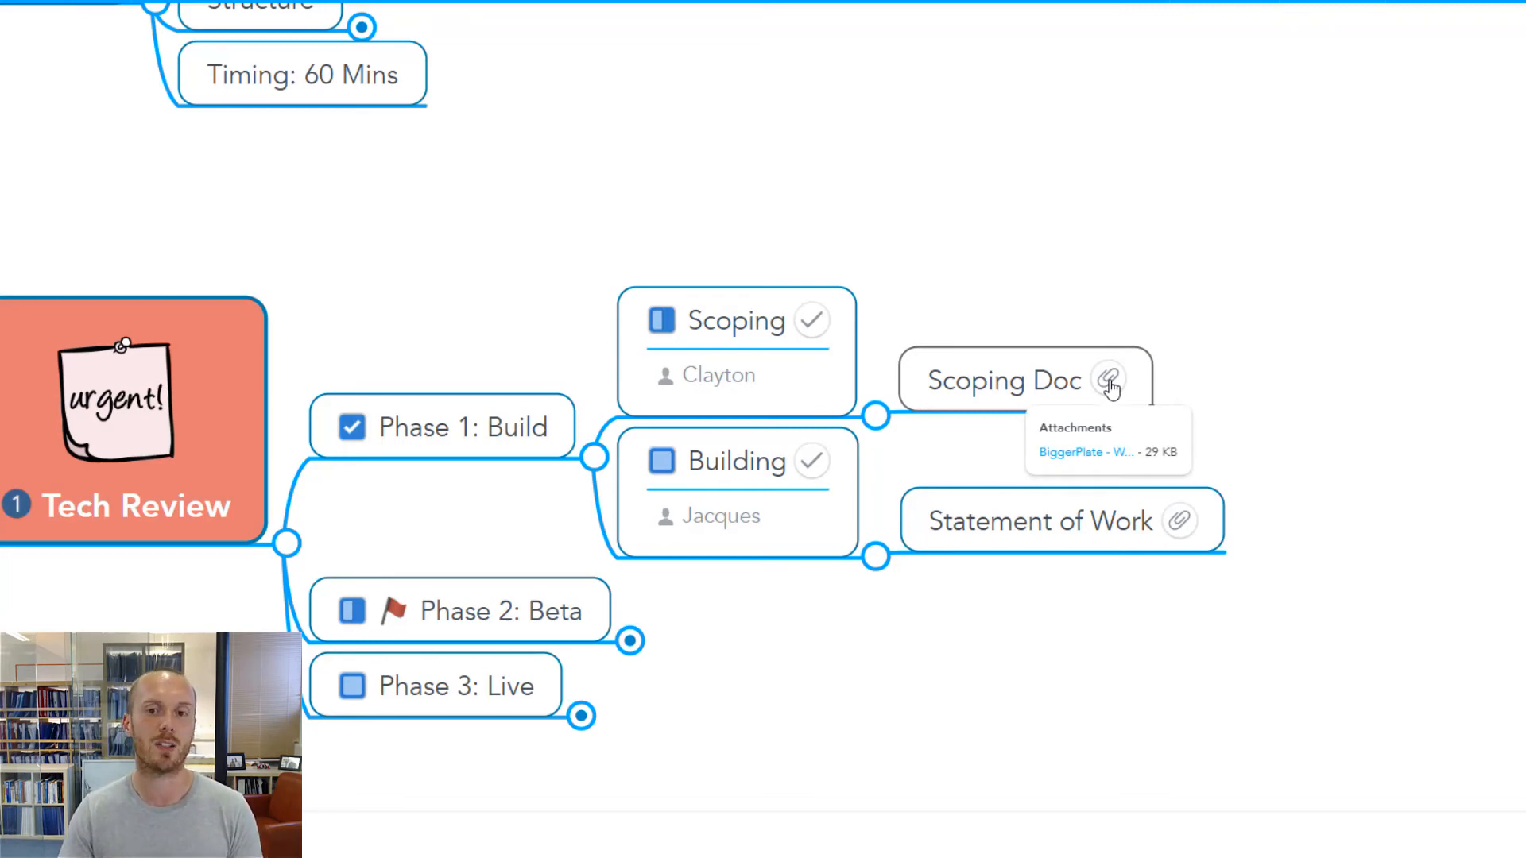
pyautogui.moveTo(1087, 459)
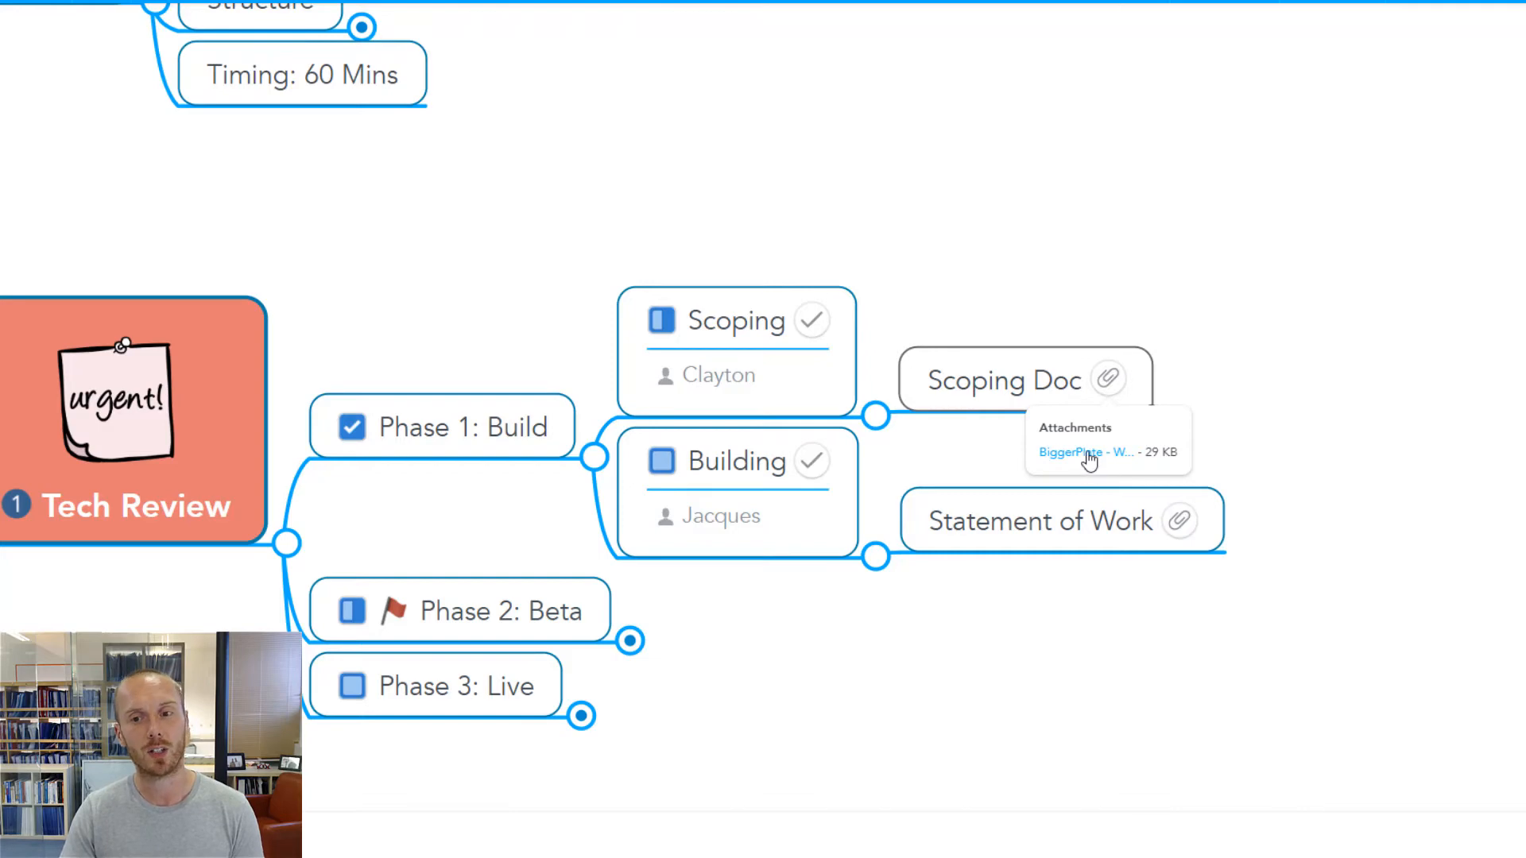
pyautogui.click(1086, 452)
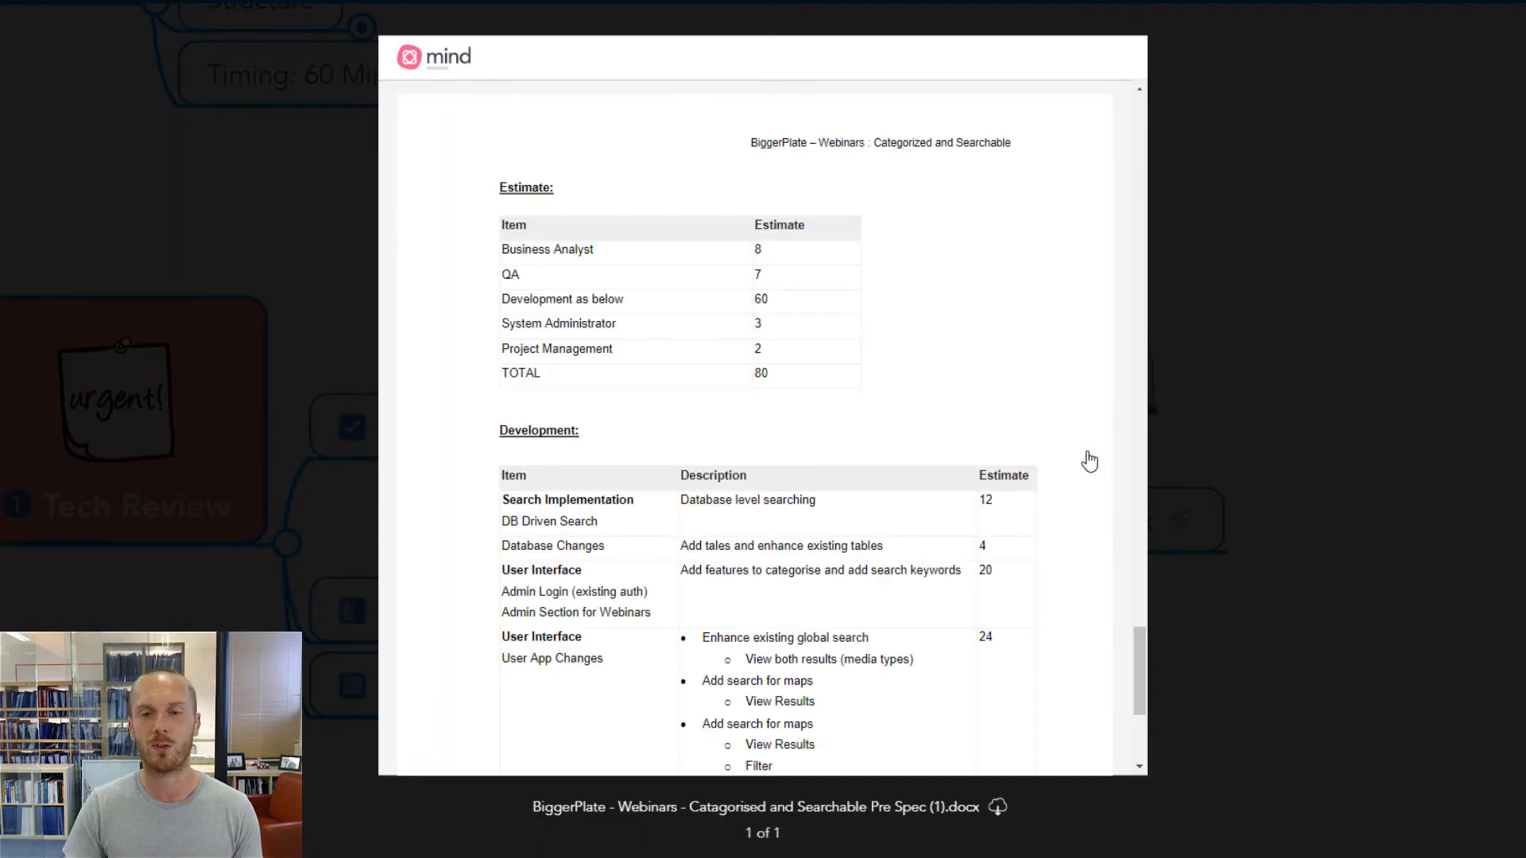
pyautogui.scroll(3)
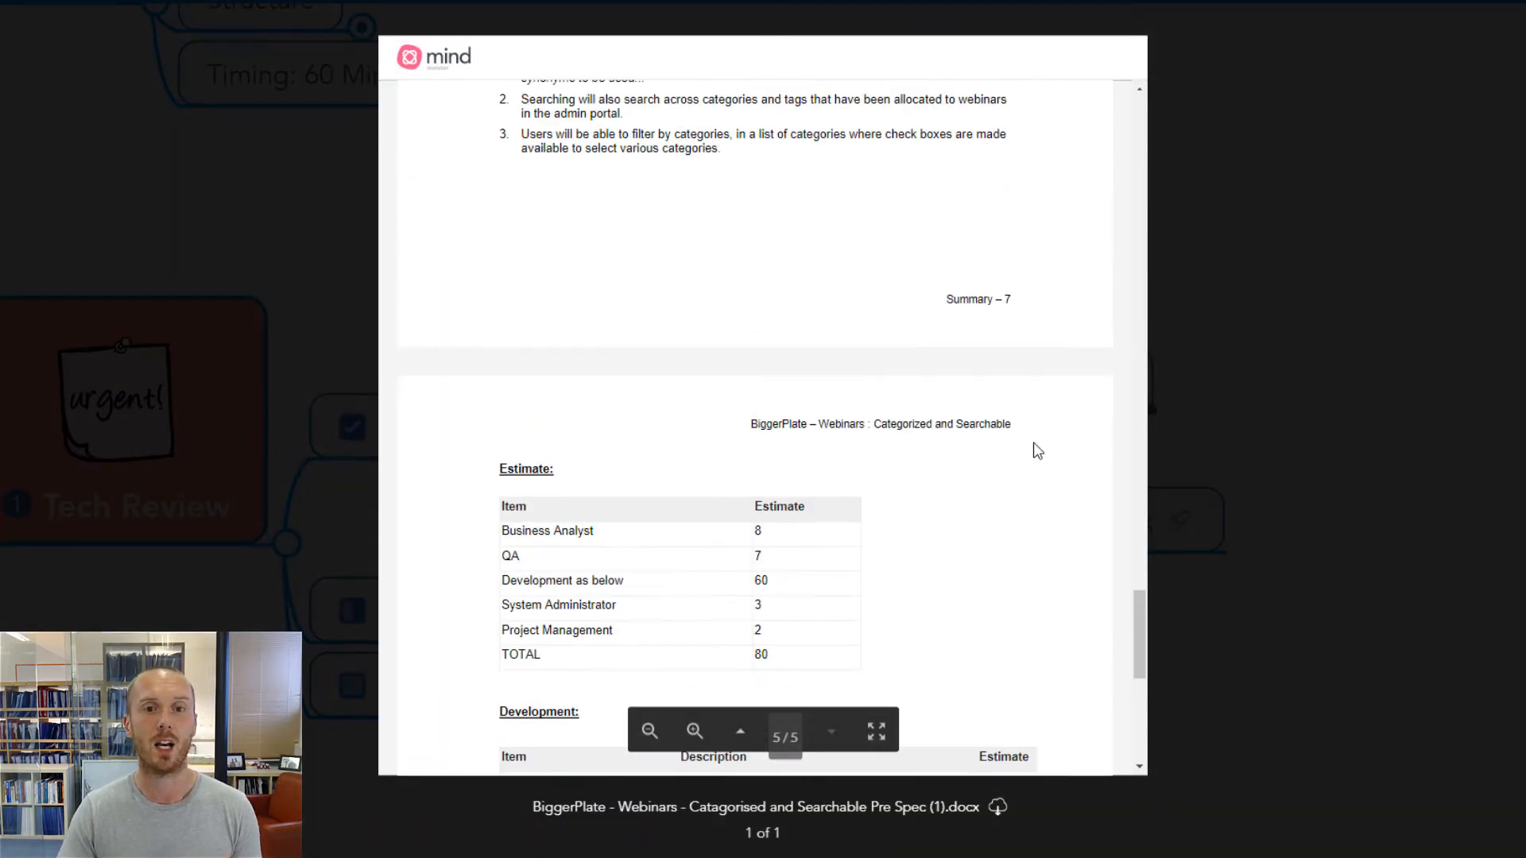
pyautogui.click(740, 731)
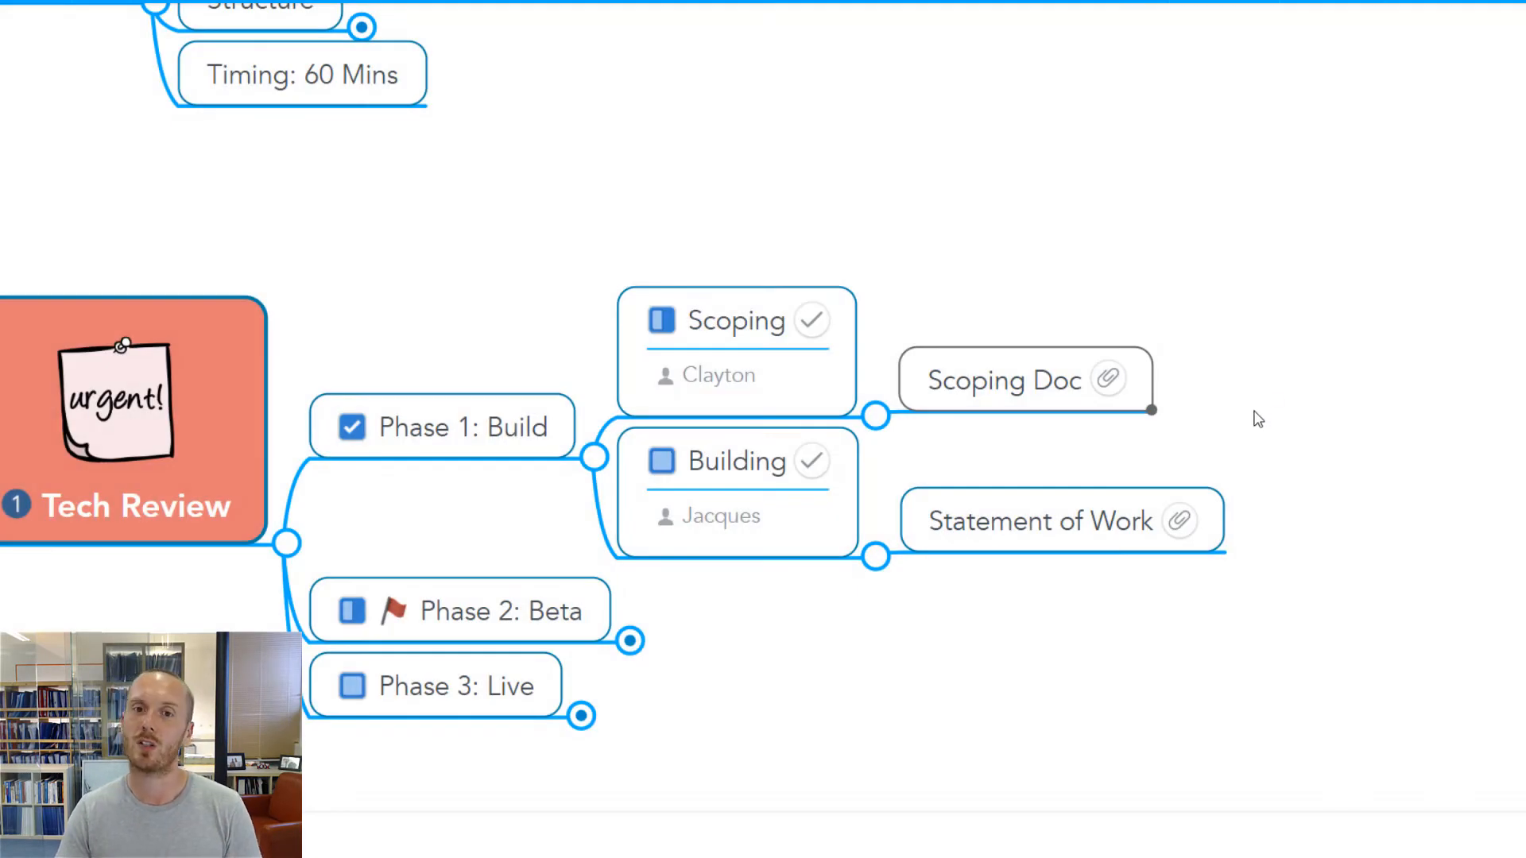
# Mark Scoping and Building complete again and collapse Phase 1: Build's subtasks
pyautogui.doubleClick(1005, 380)
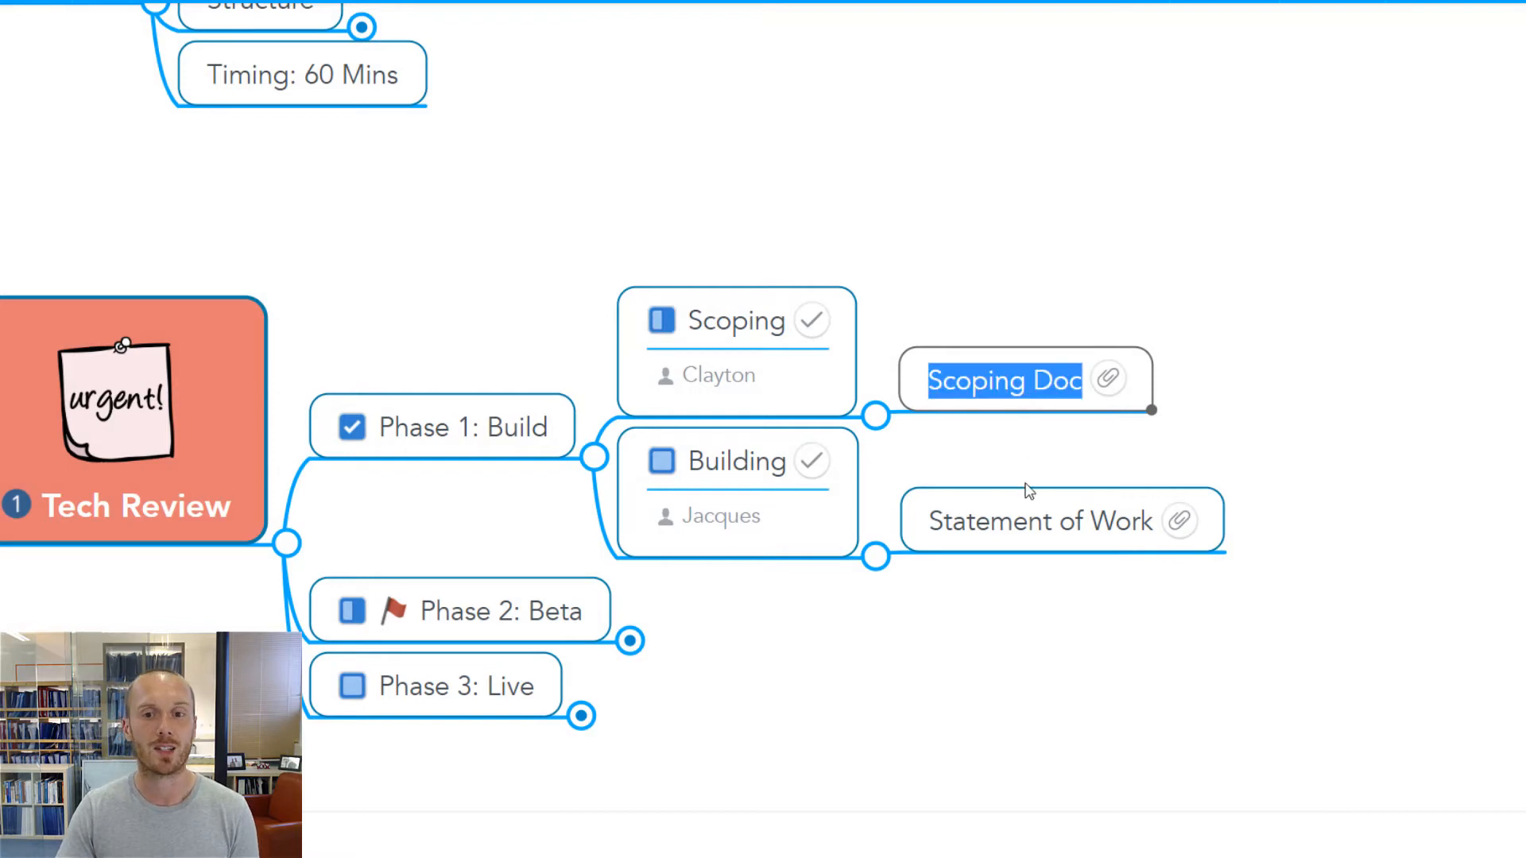
pyautogui.click(827, 596)
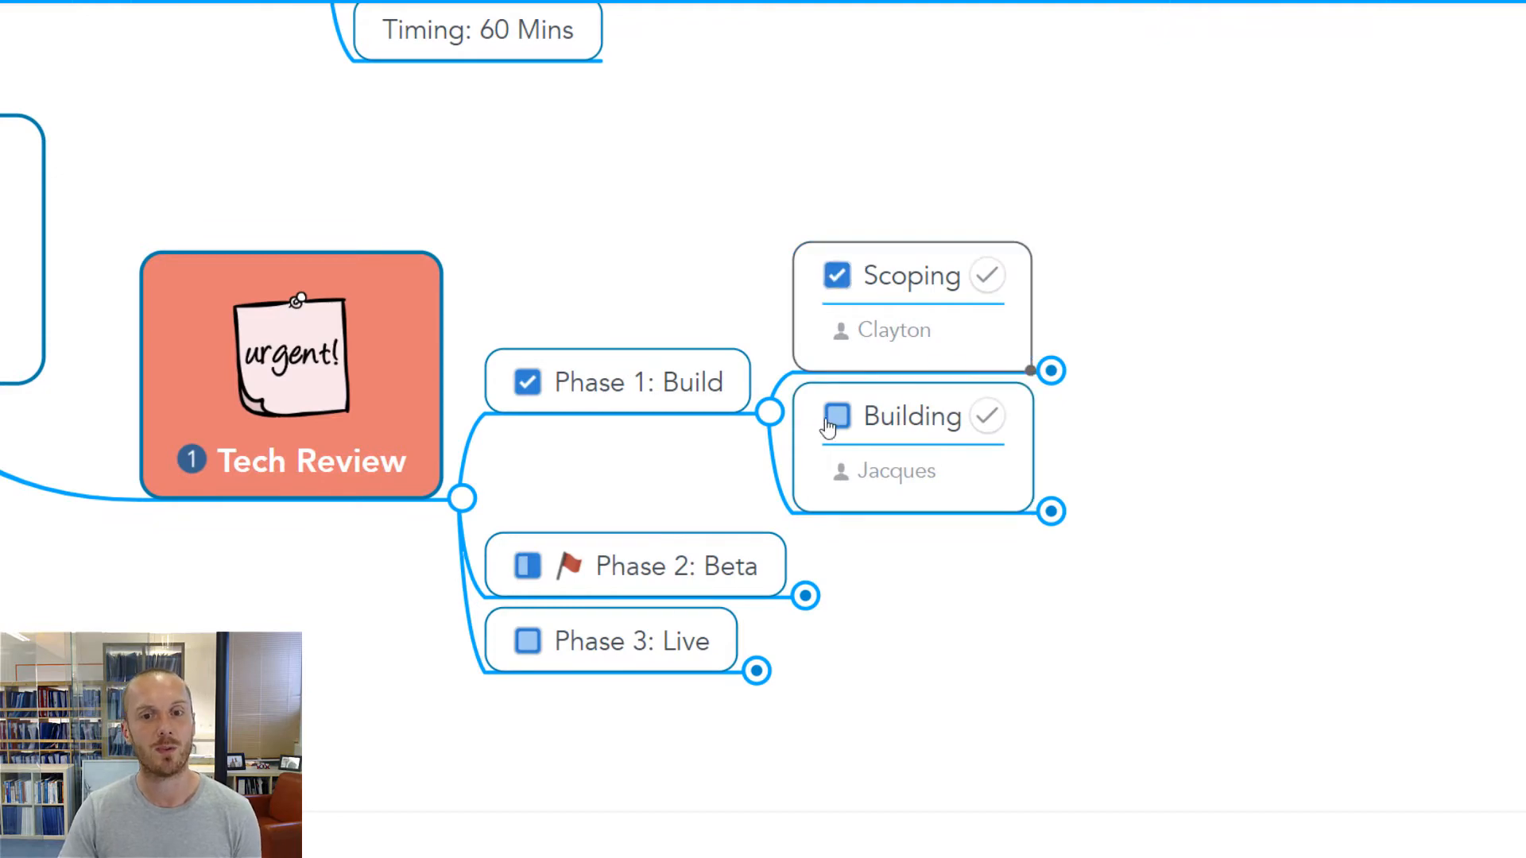
pyautogui.click(834, 416)
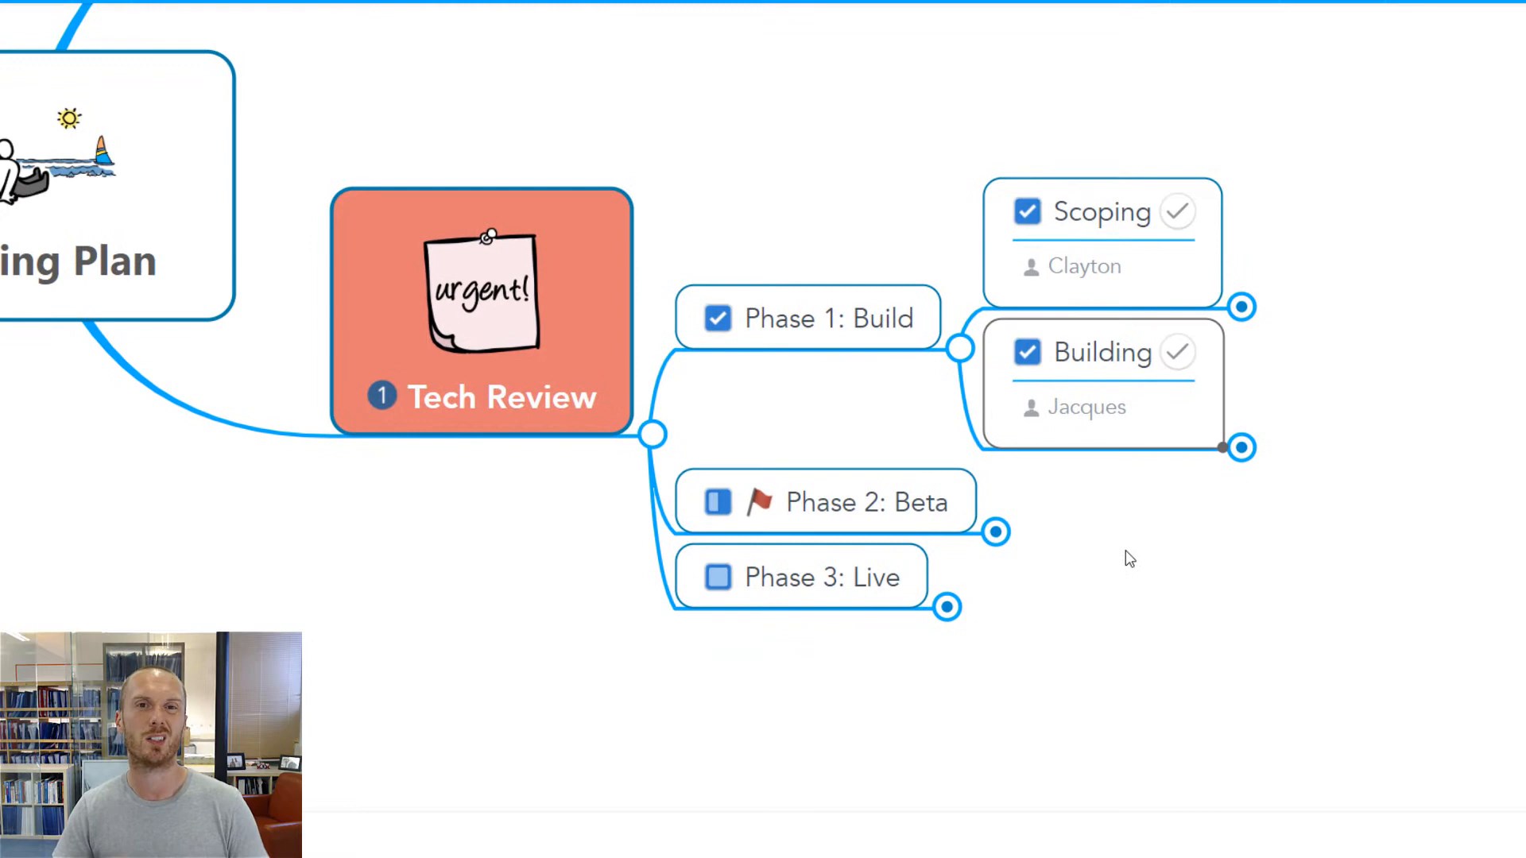
pyautogui.moveTo(964, 358)
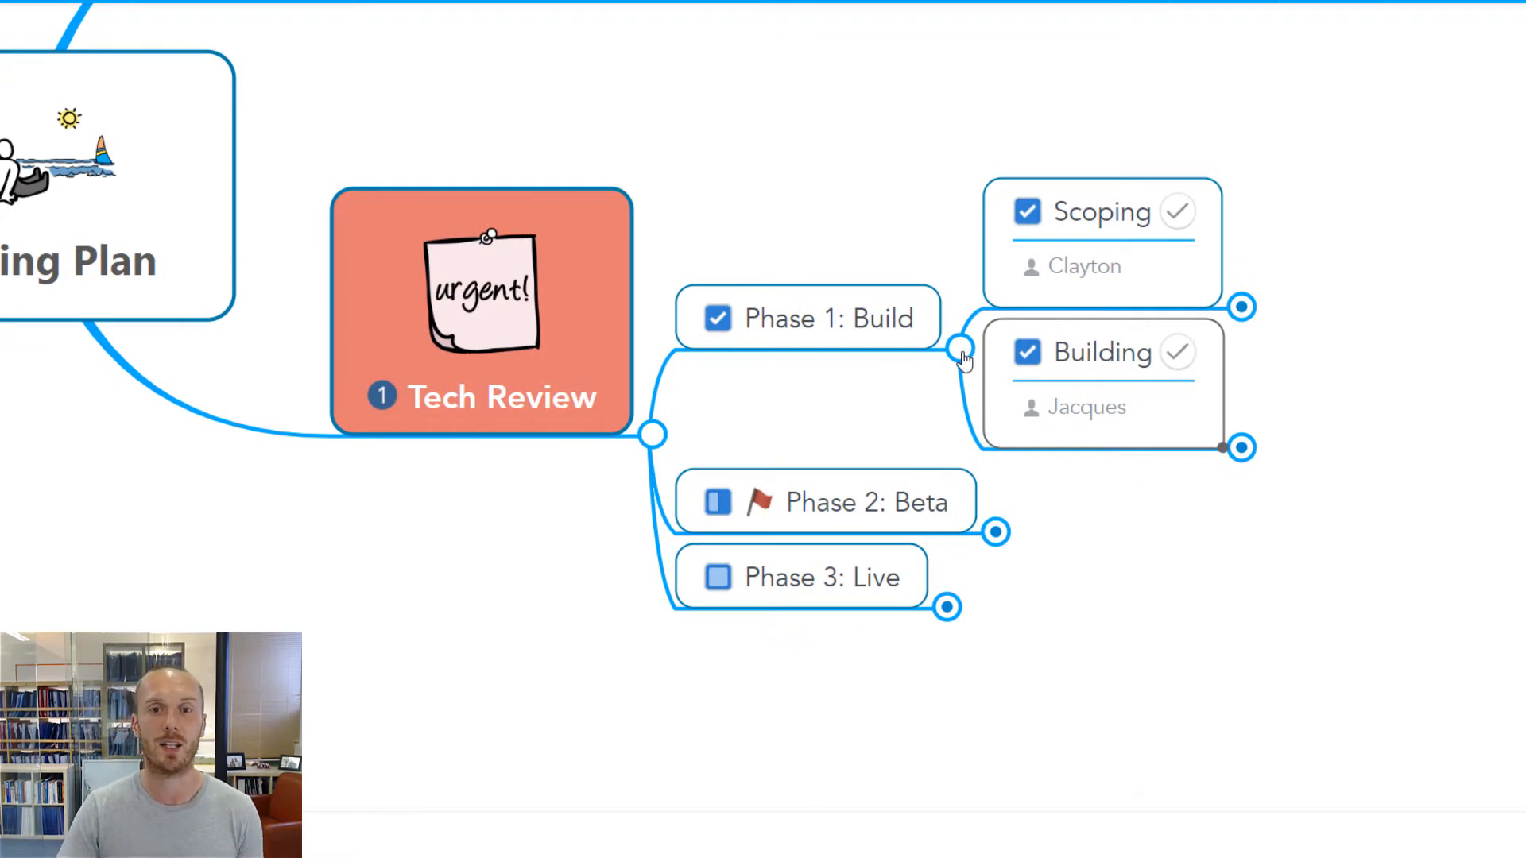
pyautogui.click(962, 348)
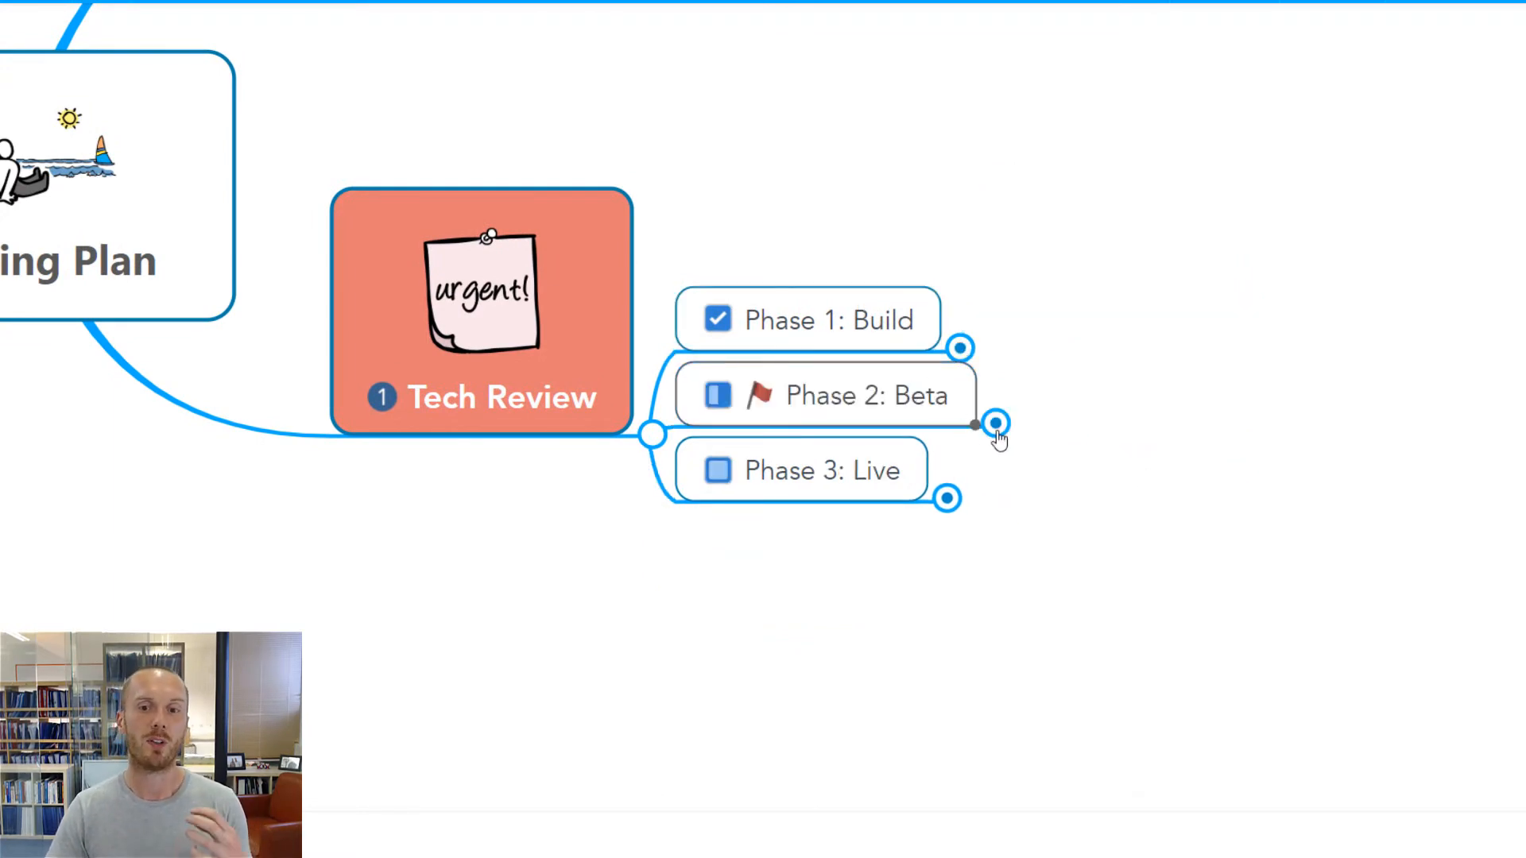
# Expand Phase 2: Beta and add 'LIVE yesterday' and 'Ideas/feedback' under Beta changes live
pyautogui.click(994, 425)
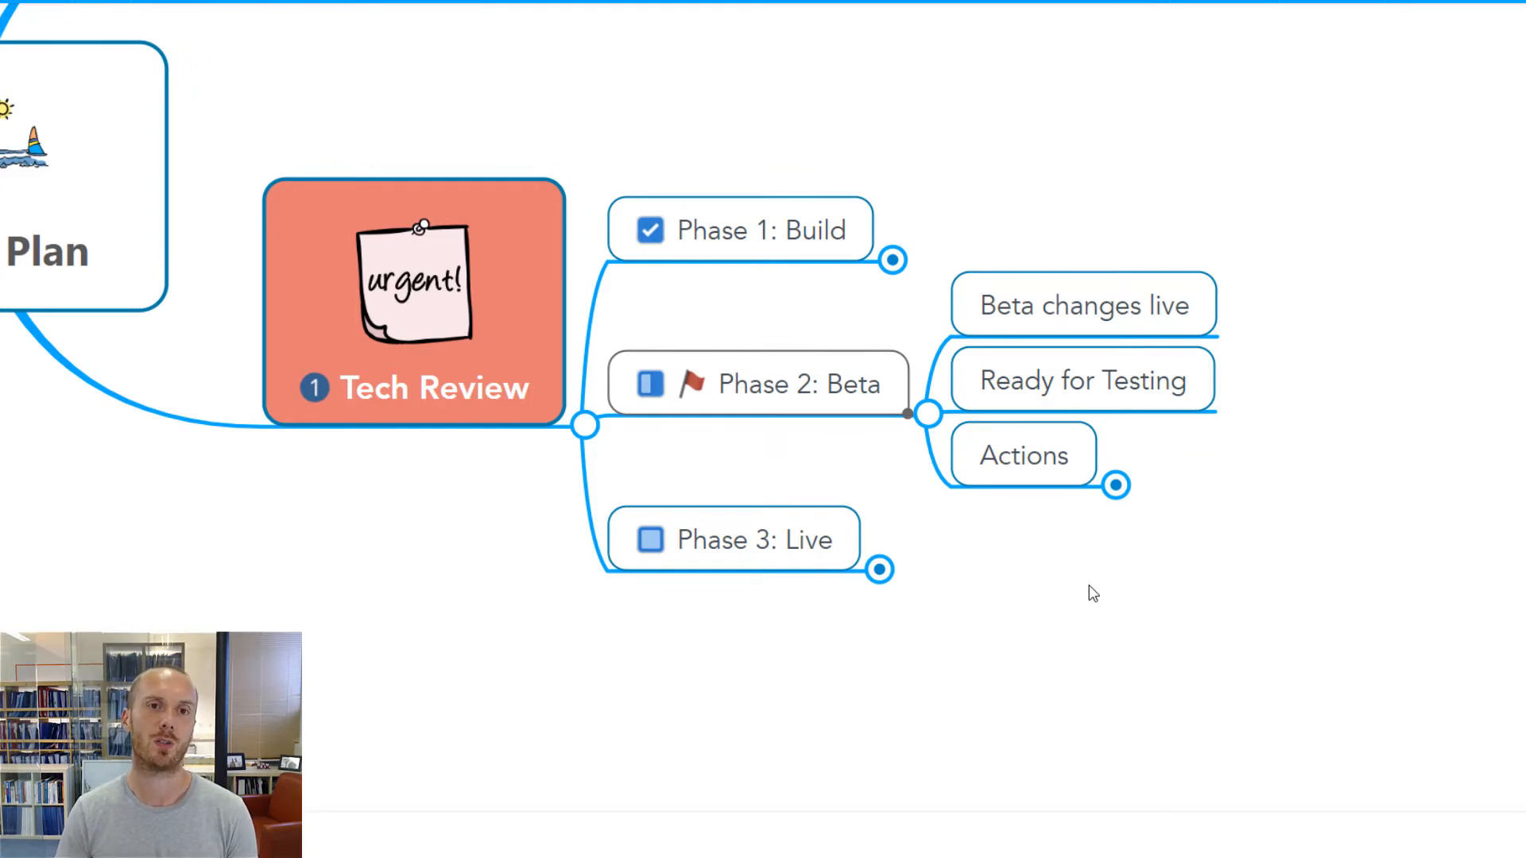
pyautogui.moveTo(1299, 435)
pyautogui.write('LIVE')
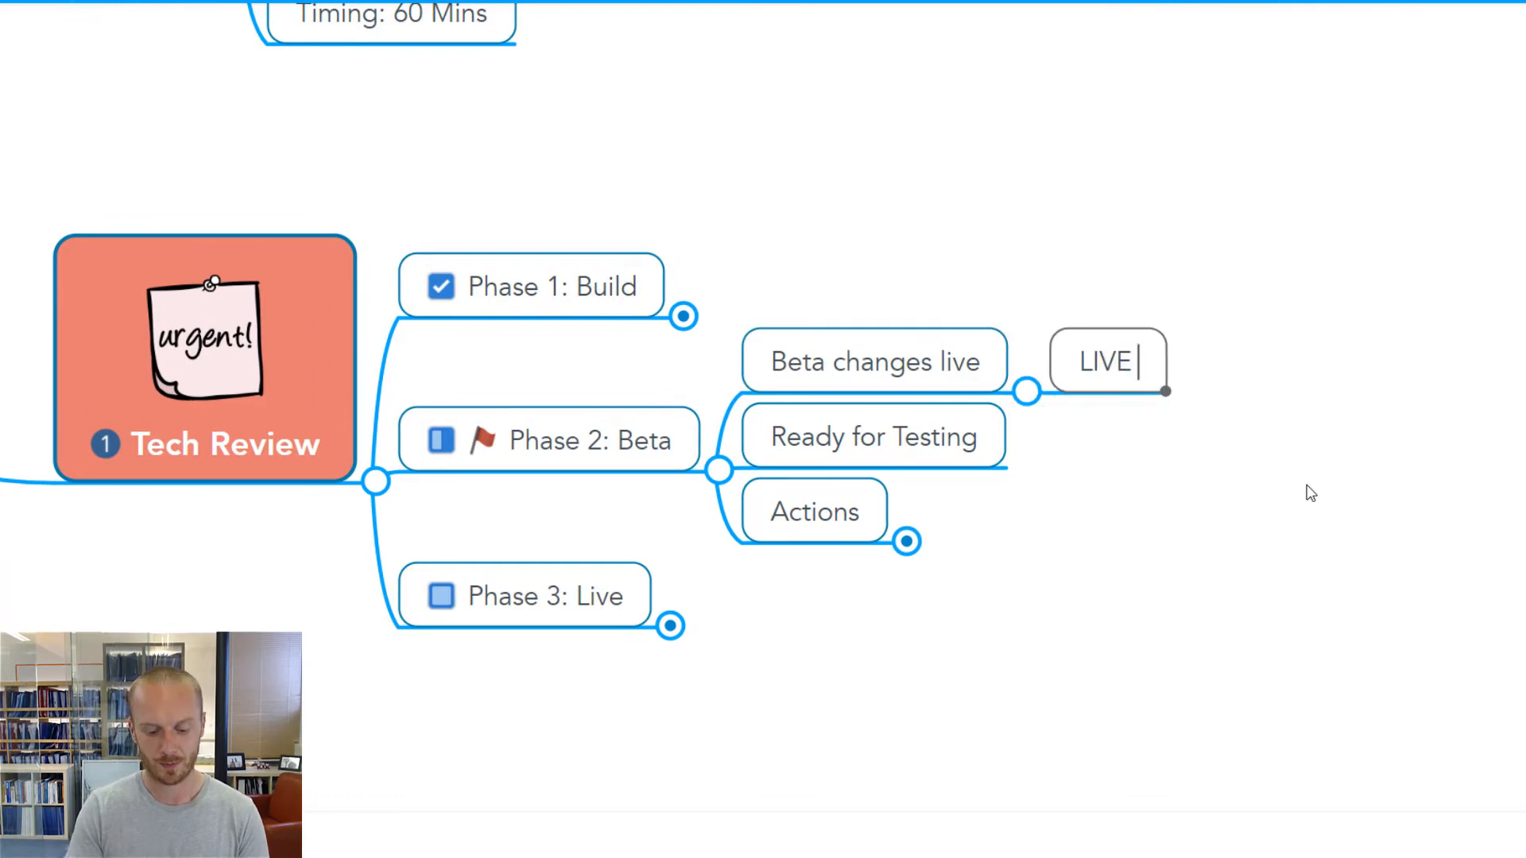
pyautogui.write('yesterday')
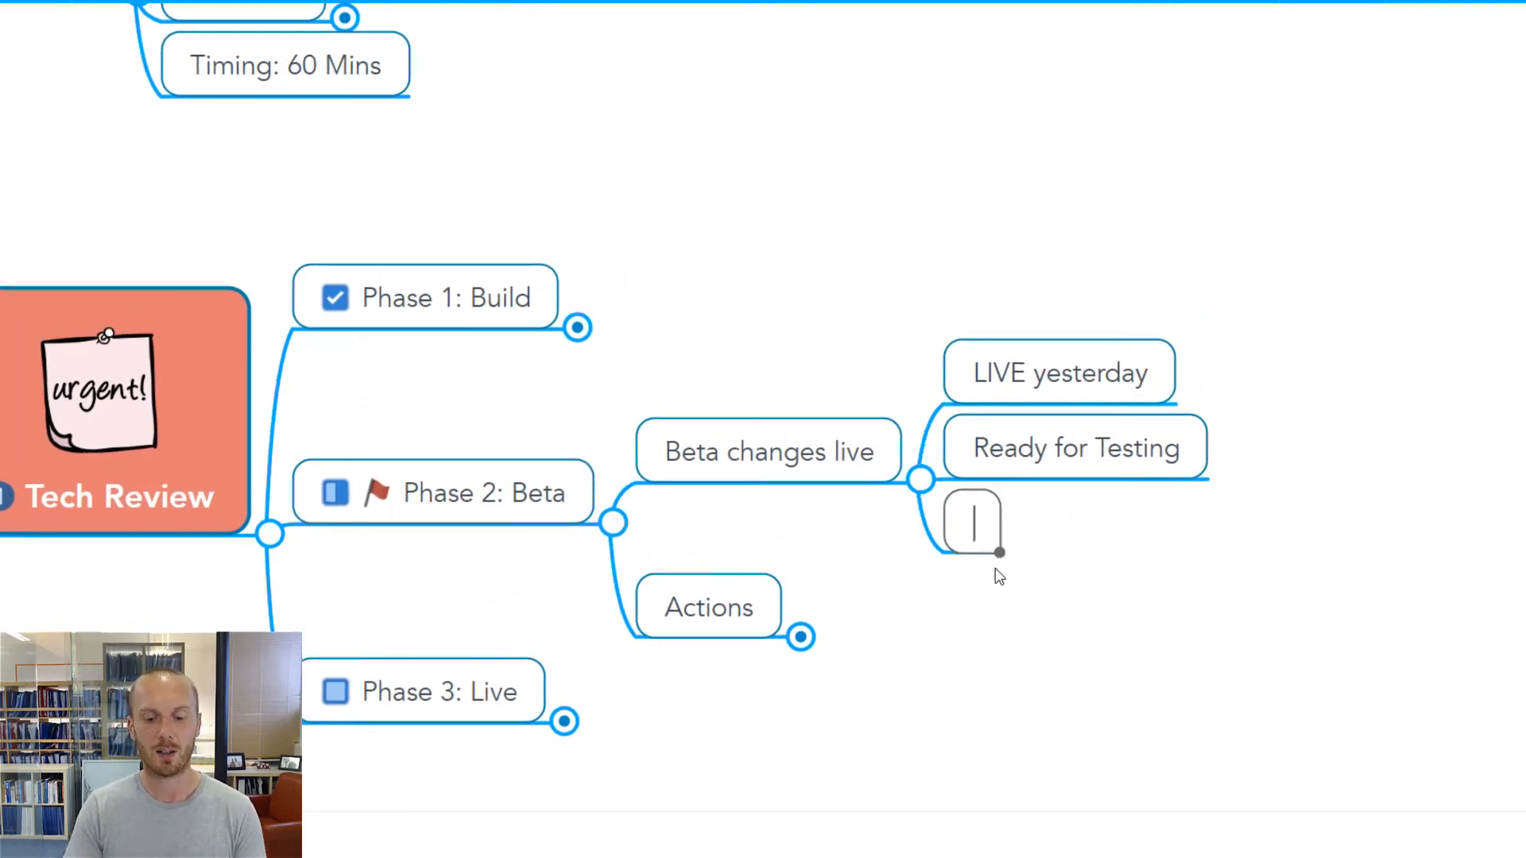
pyautogui.write('Ideas/feedb')
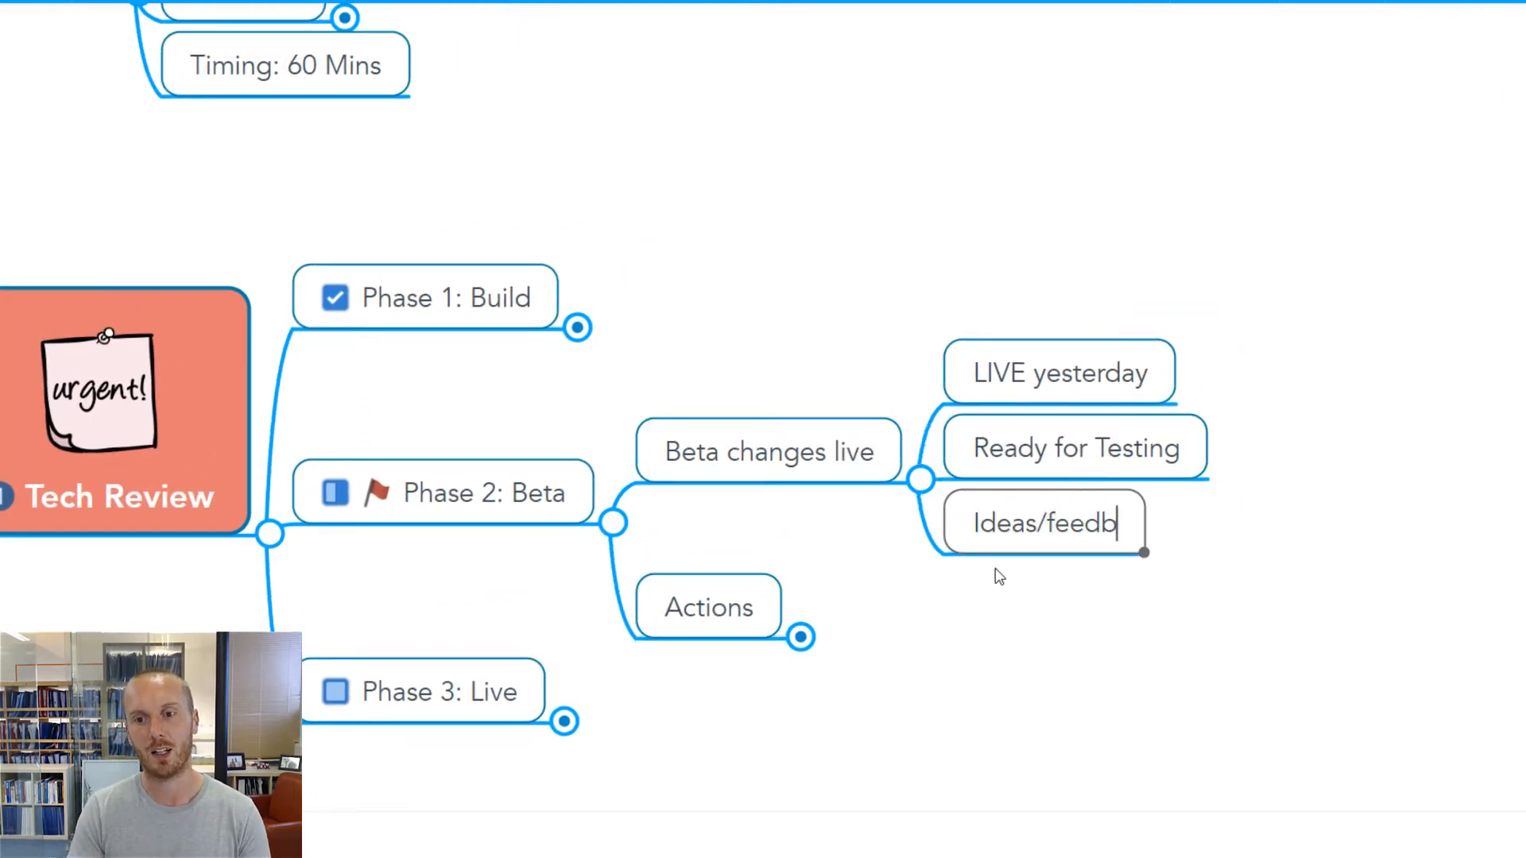
pyautogui.write('ack')
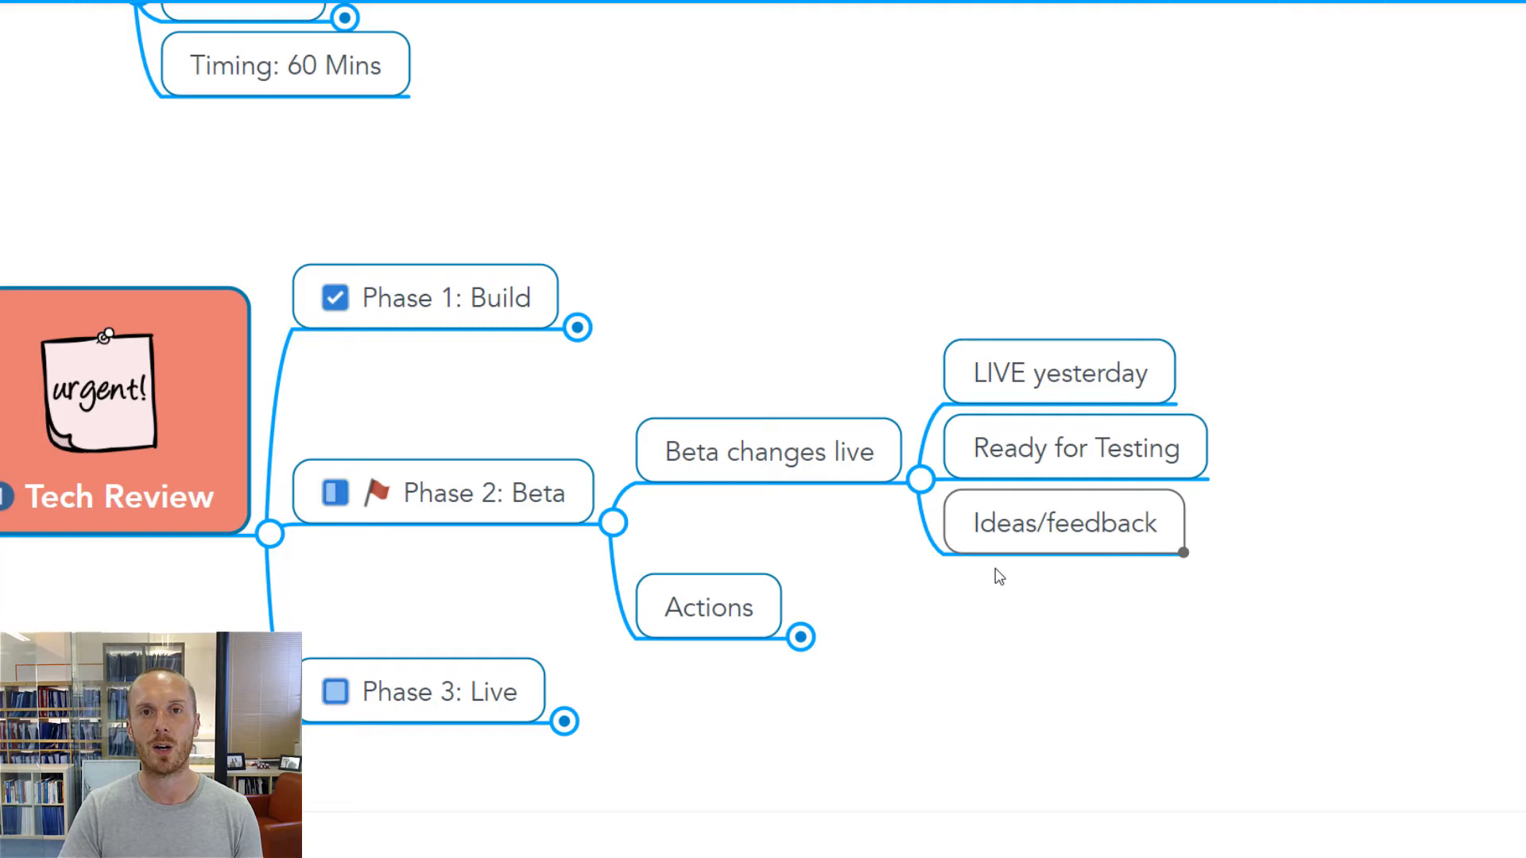
pyautogui.scroll(3)
pyautogui.write('Start Beta testing')
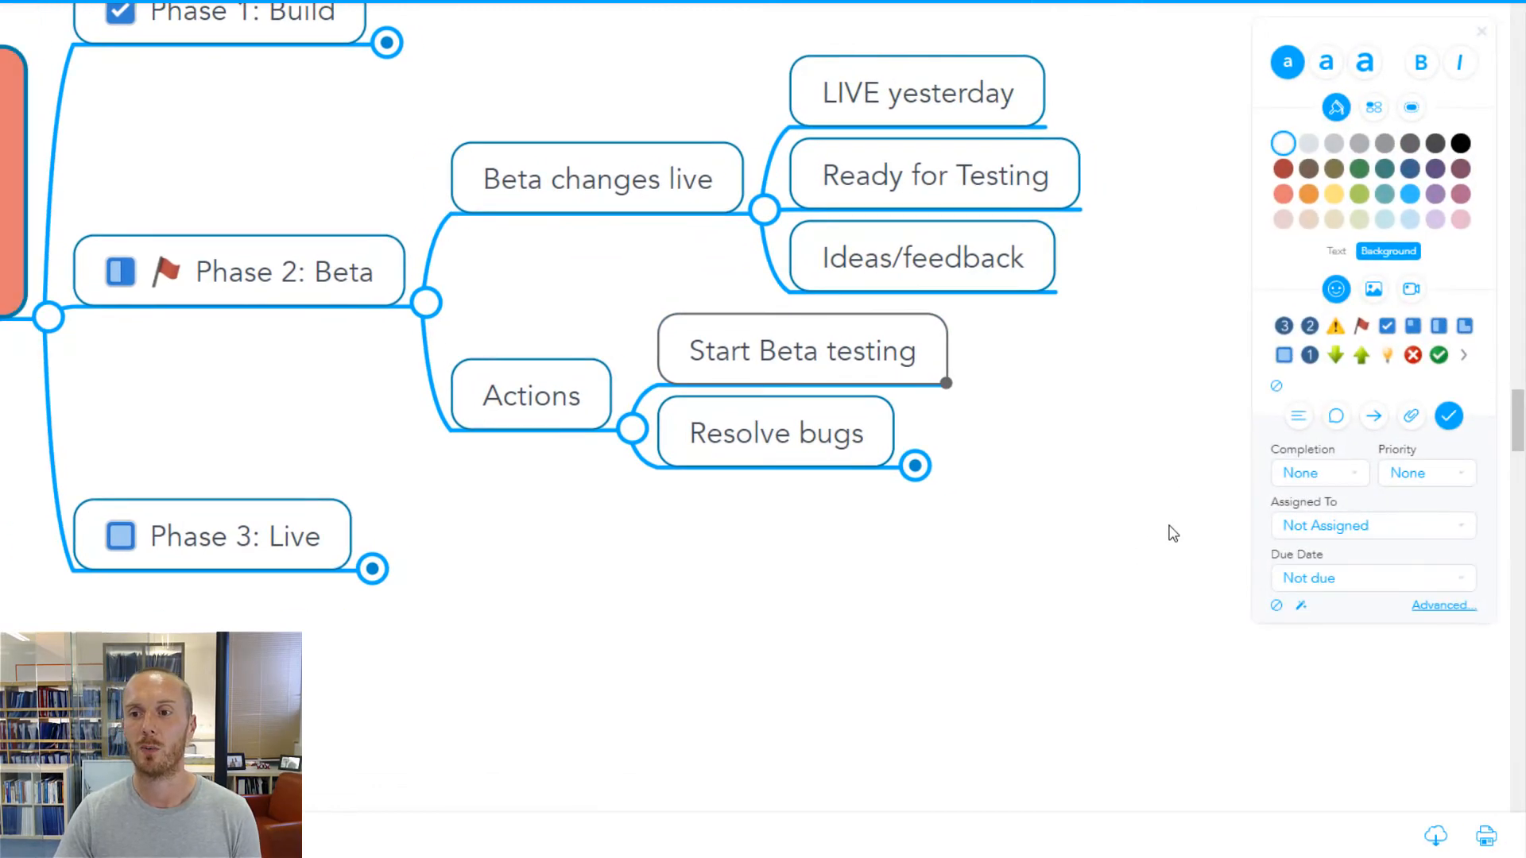
# Give Start Beta testing an assignee, completion status and Priority 1
pyautogui.doubleClick(801, 352)
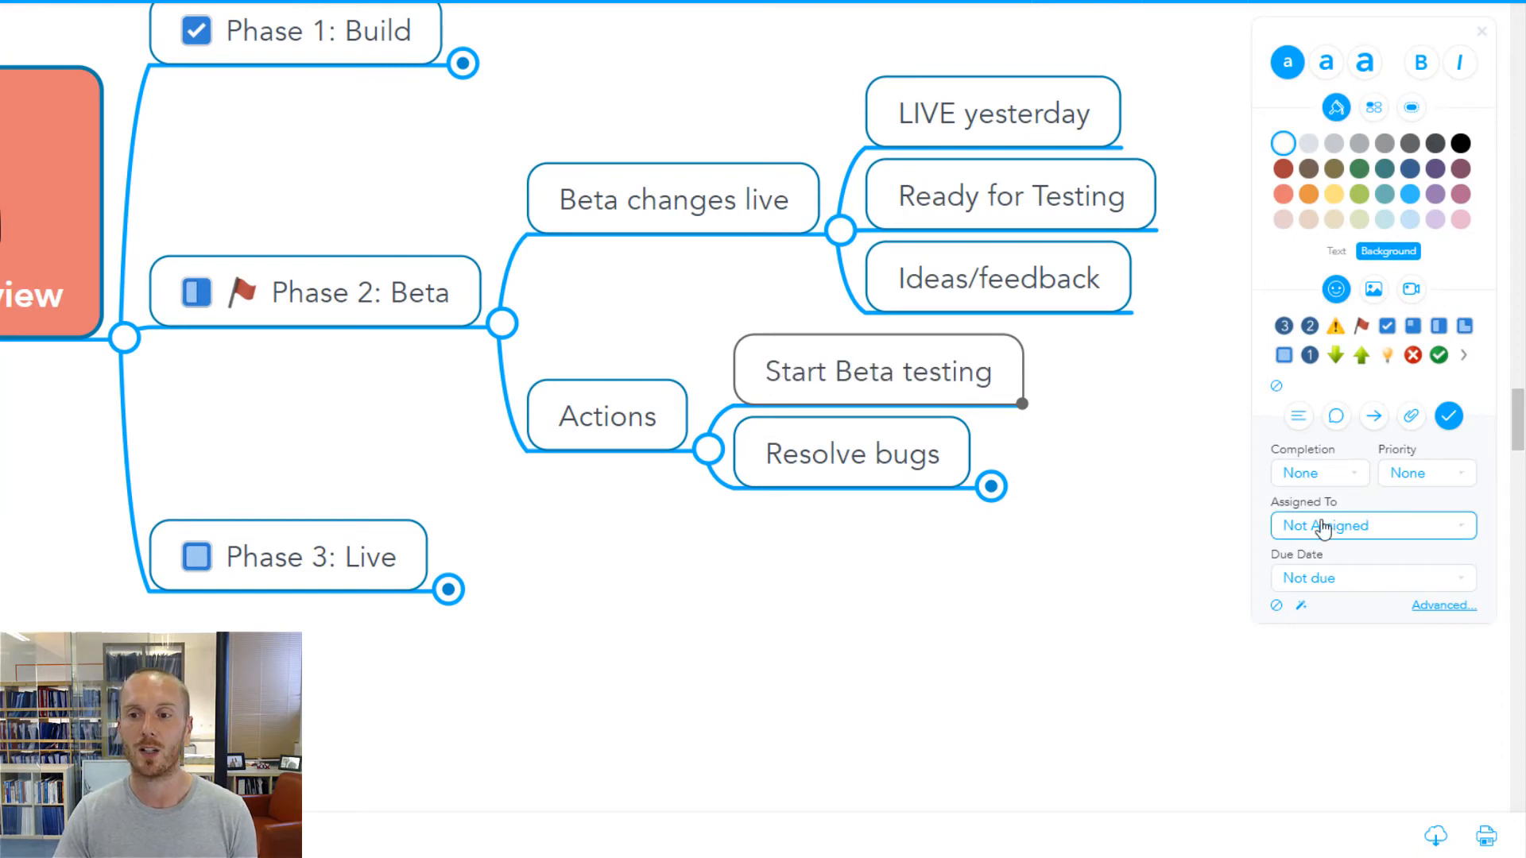
pyautogui.click(1372, 527)
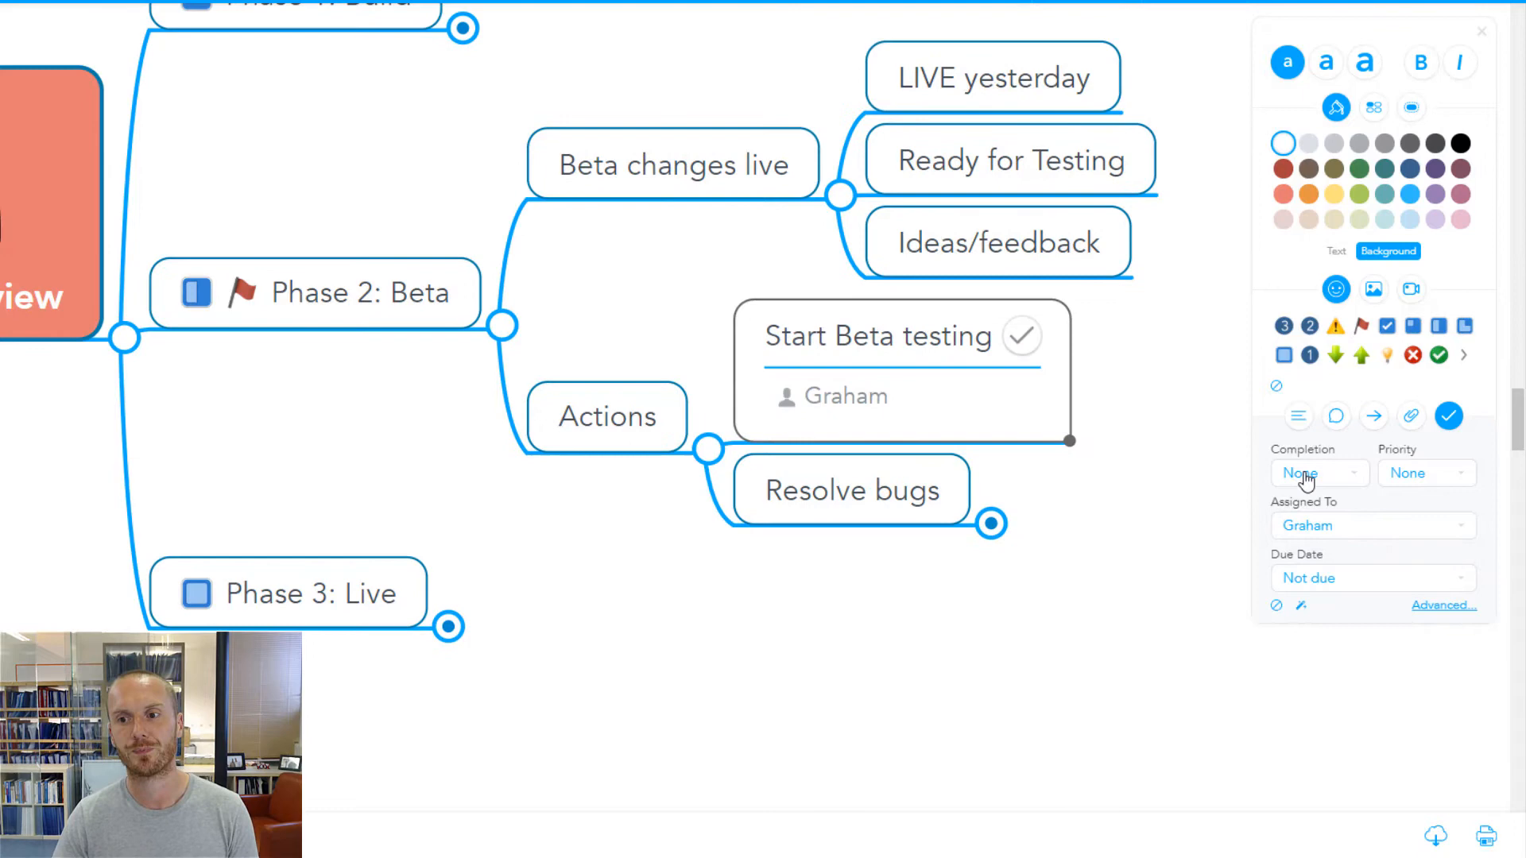
pyautogui.click(1314, 474)
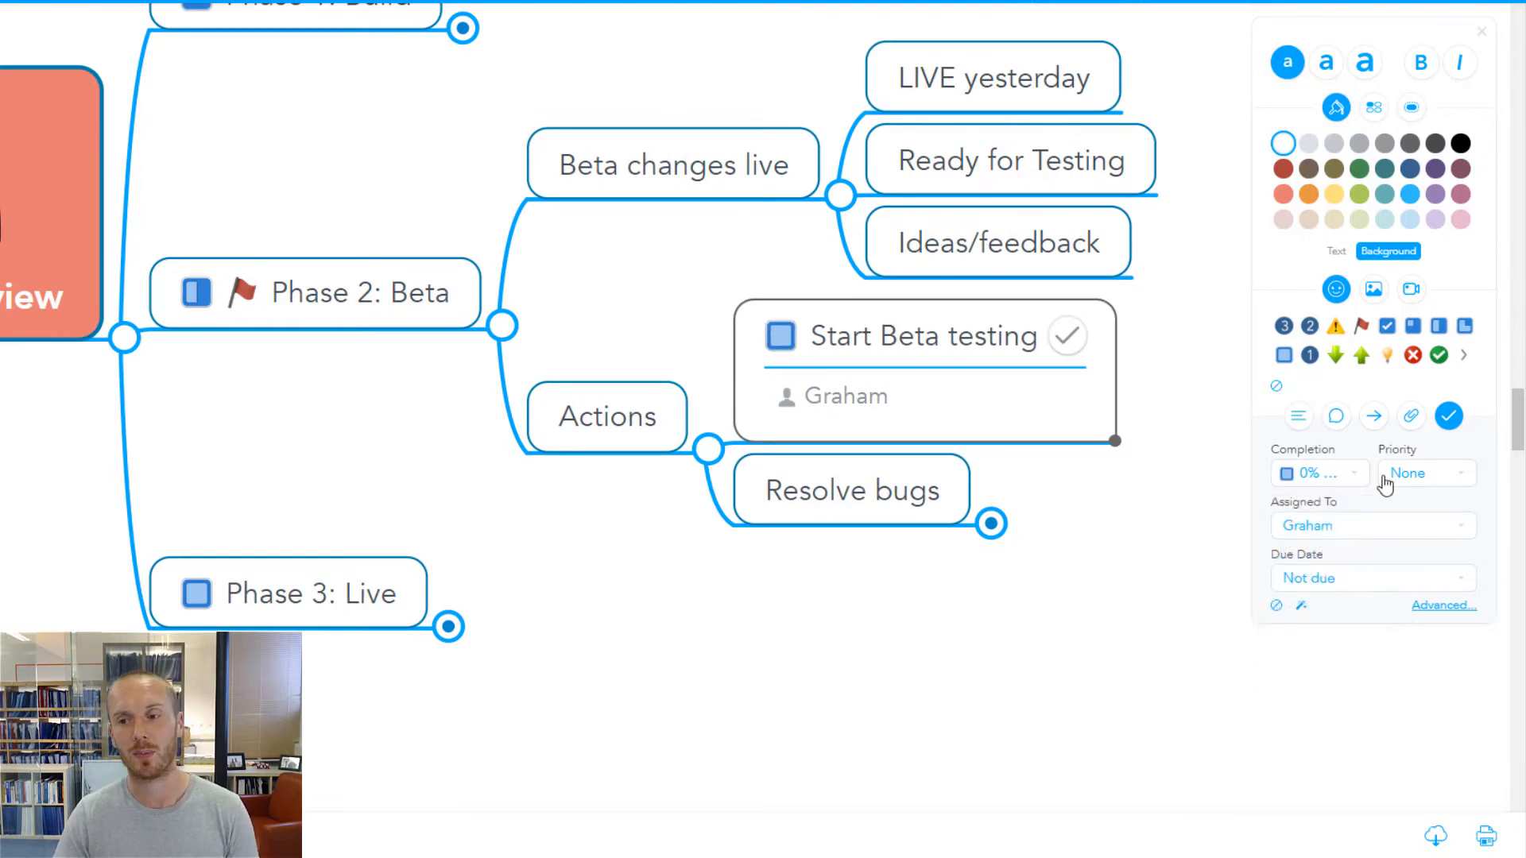
pyautogui.click(1424, 474)
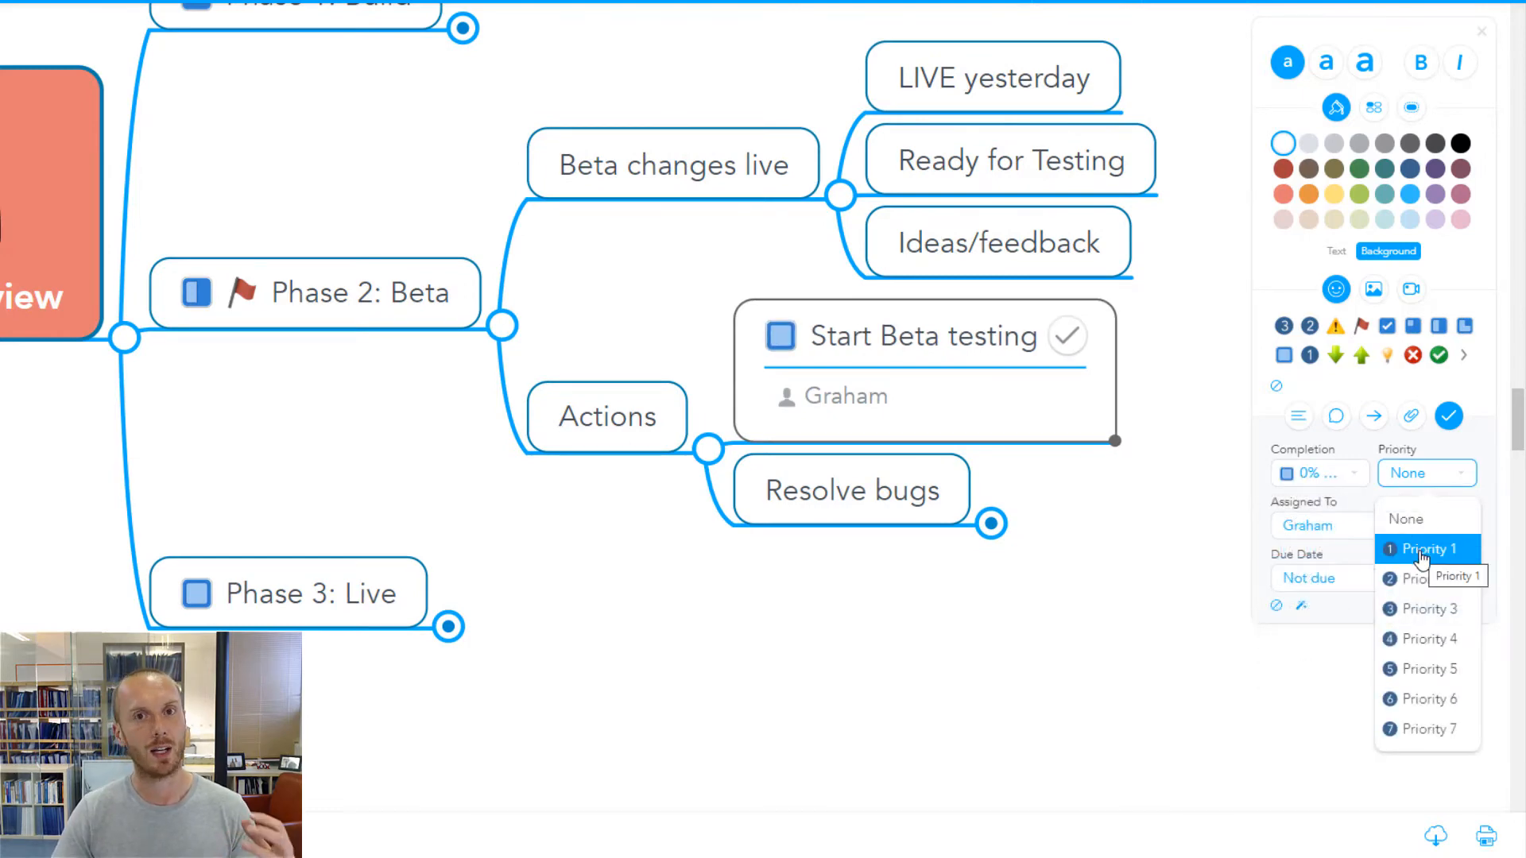
pyautogui.click(1426, 548)
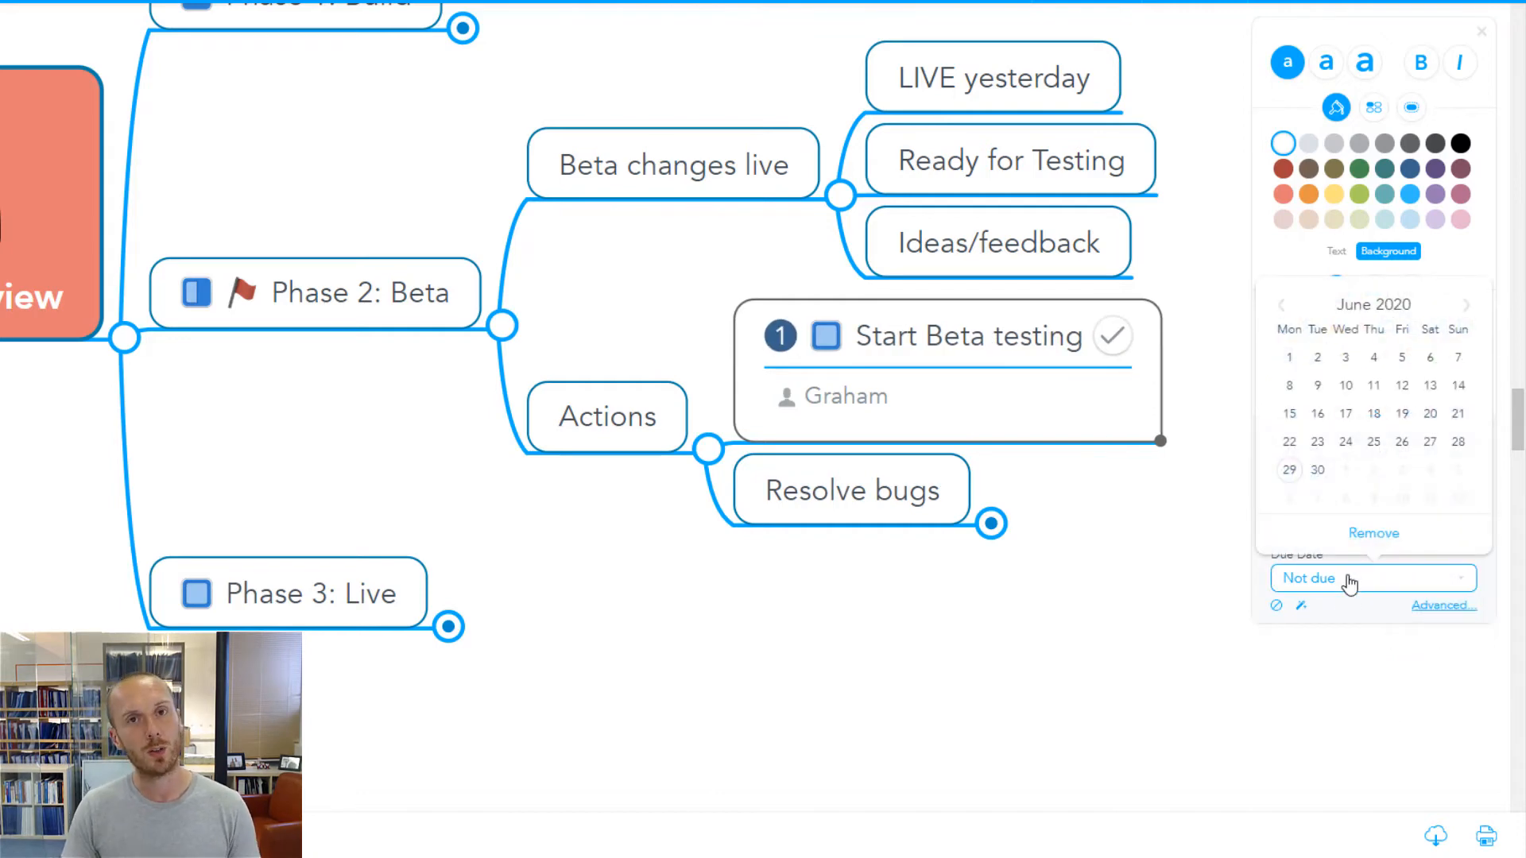
# Set Start Beta testing's due date to July 1, then change it to July 2, 2020
pyautogui.click(1347, 469)
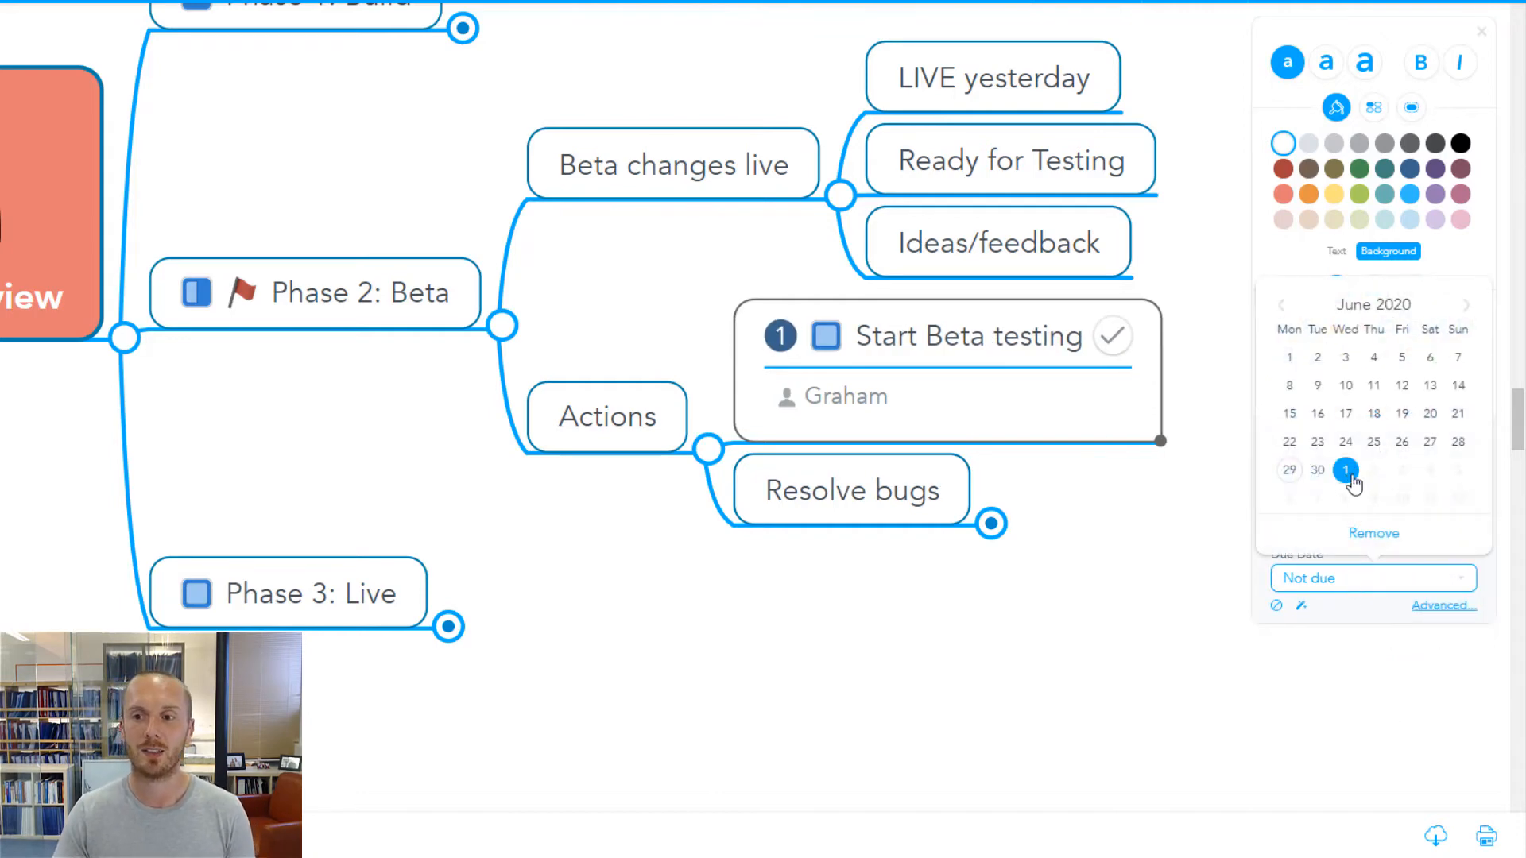
pyautogui.click(1346, 471)
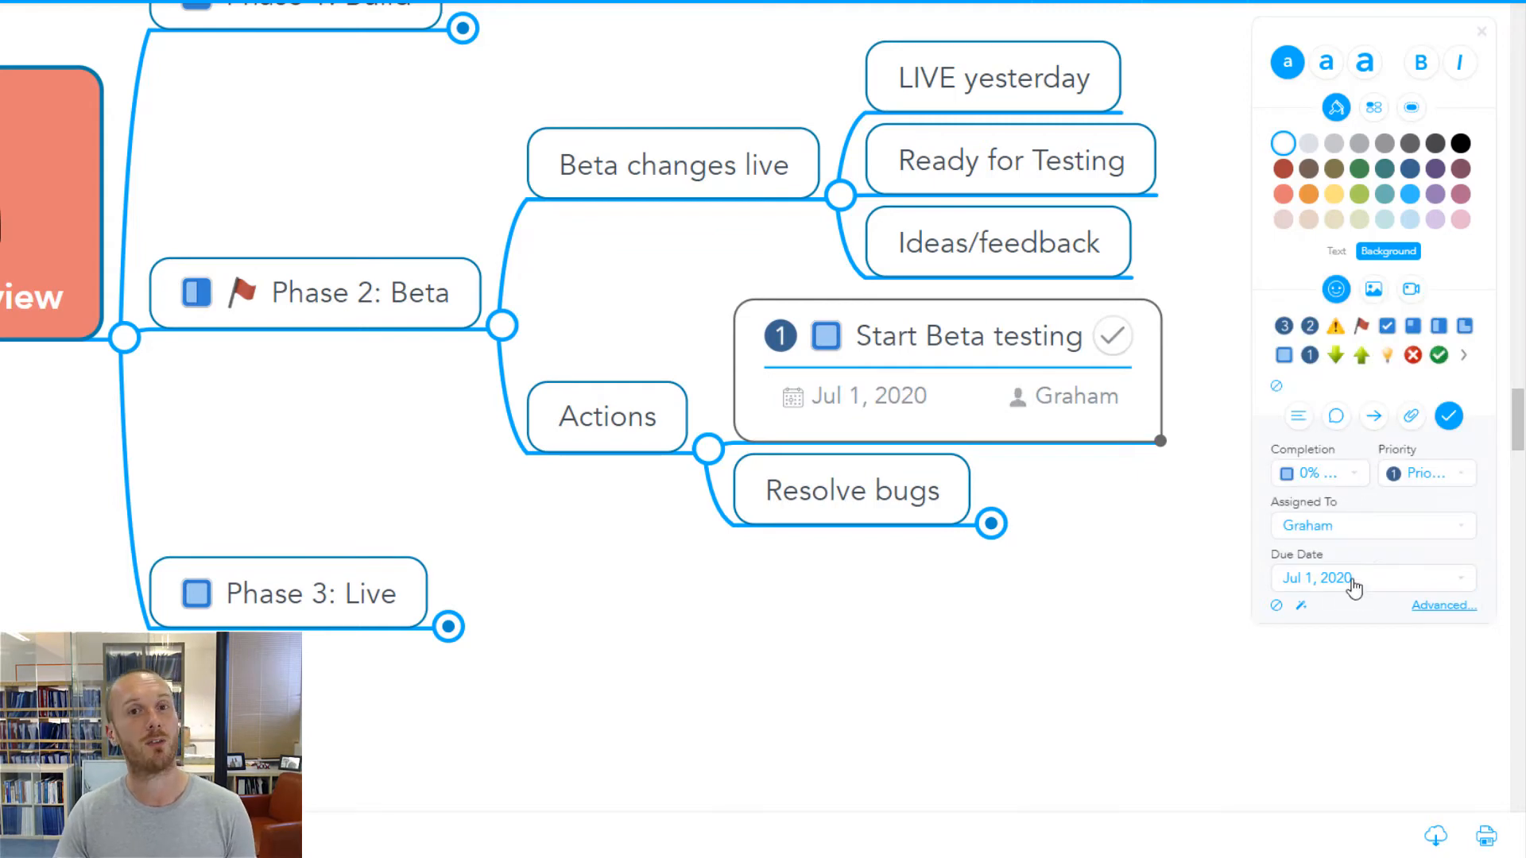
pyautogui.click(1363, 577)
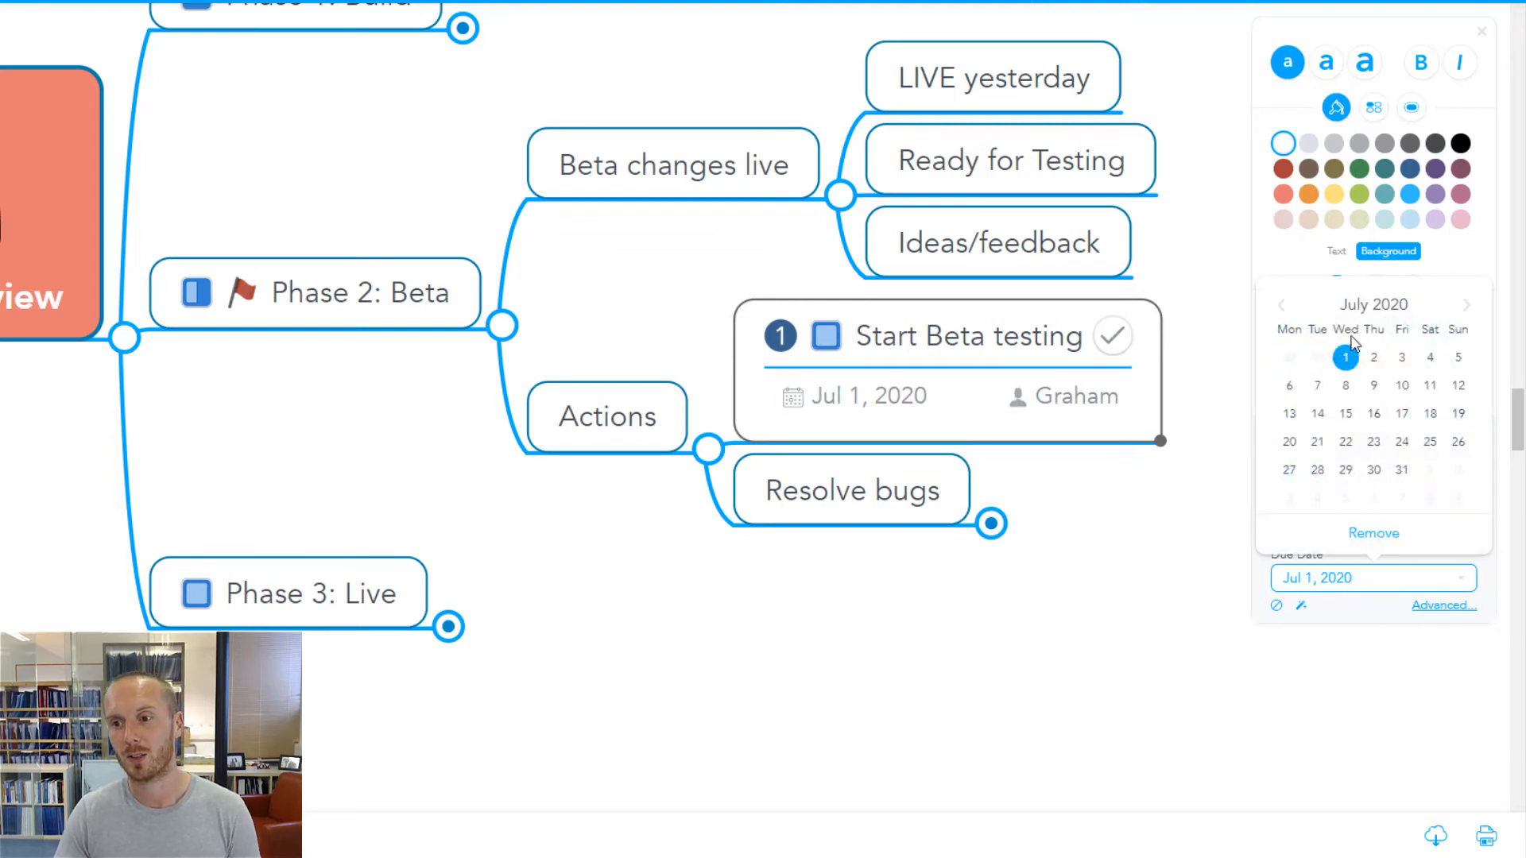
pyautogui.click(1373, 357)
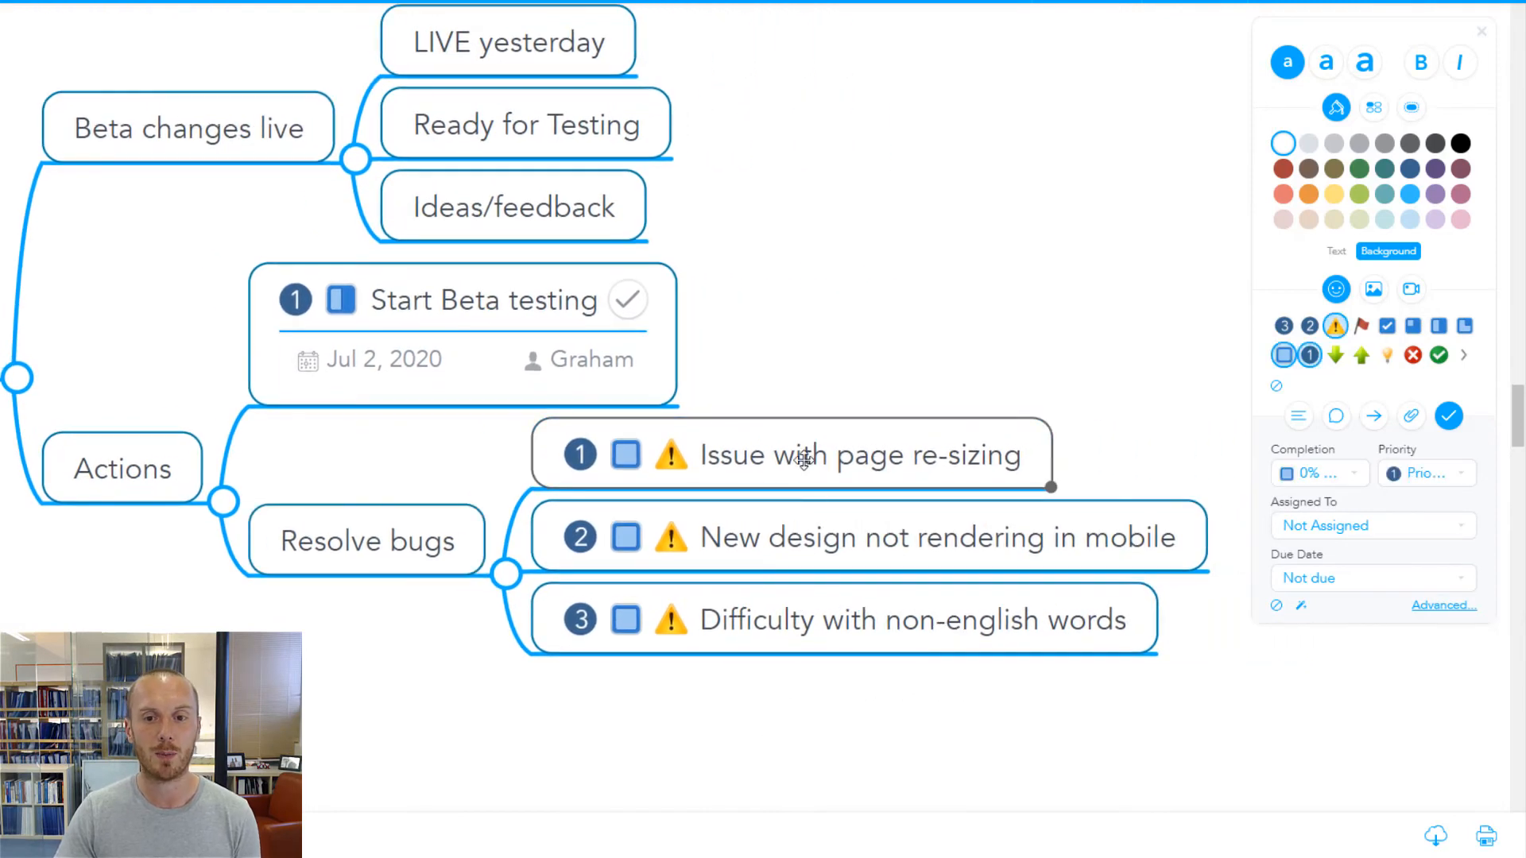
# Assign Resolve bugs to Jacques, mark it 0% done and set its due date to Jul 3, 2020
pyautogui.click(1283, 325)
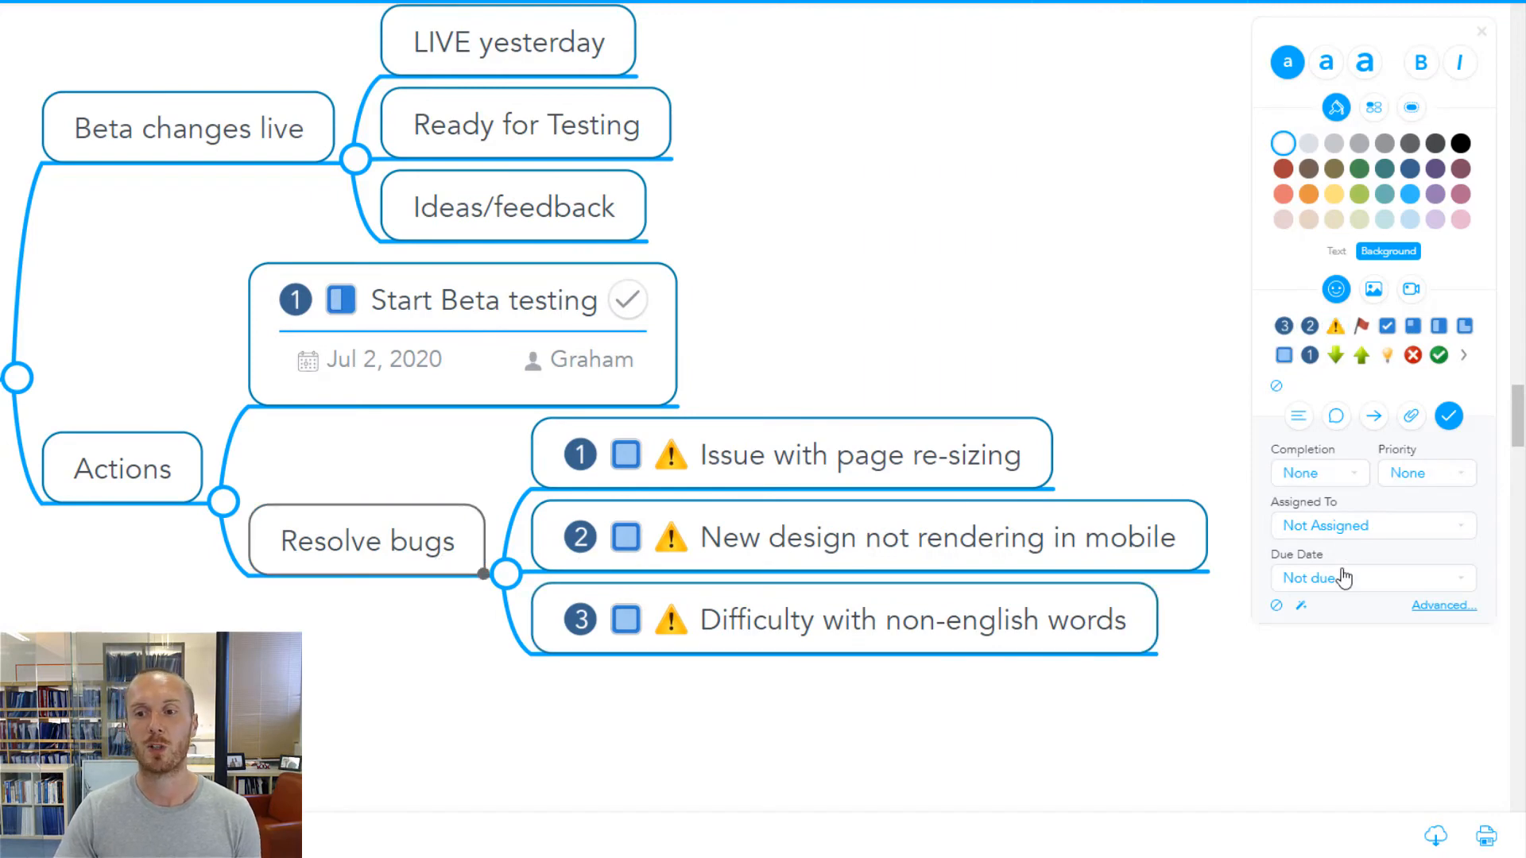
pyautogui.click(1372, 527)
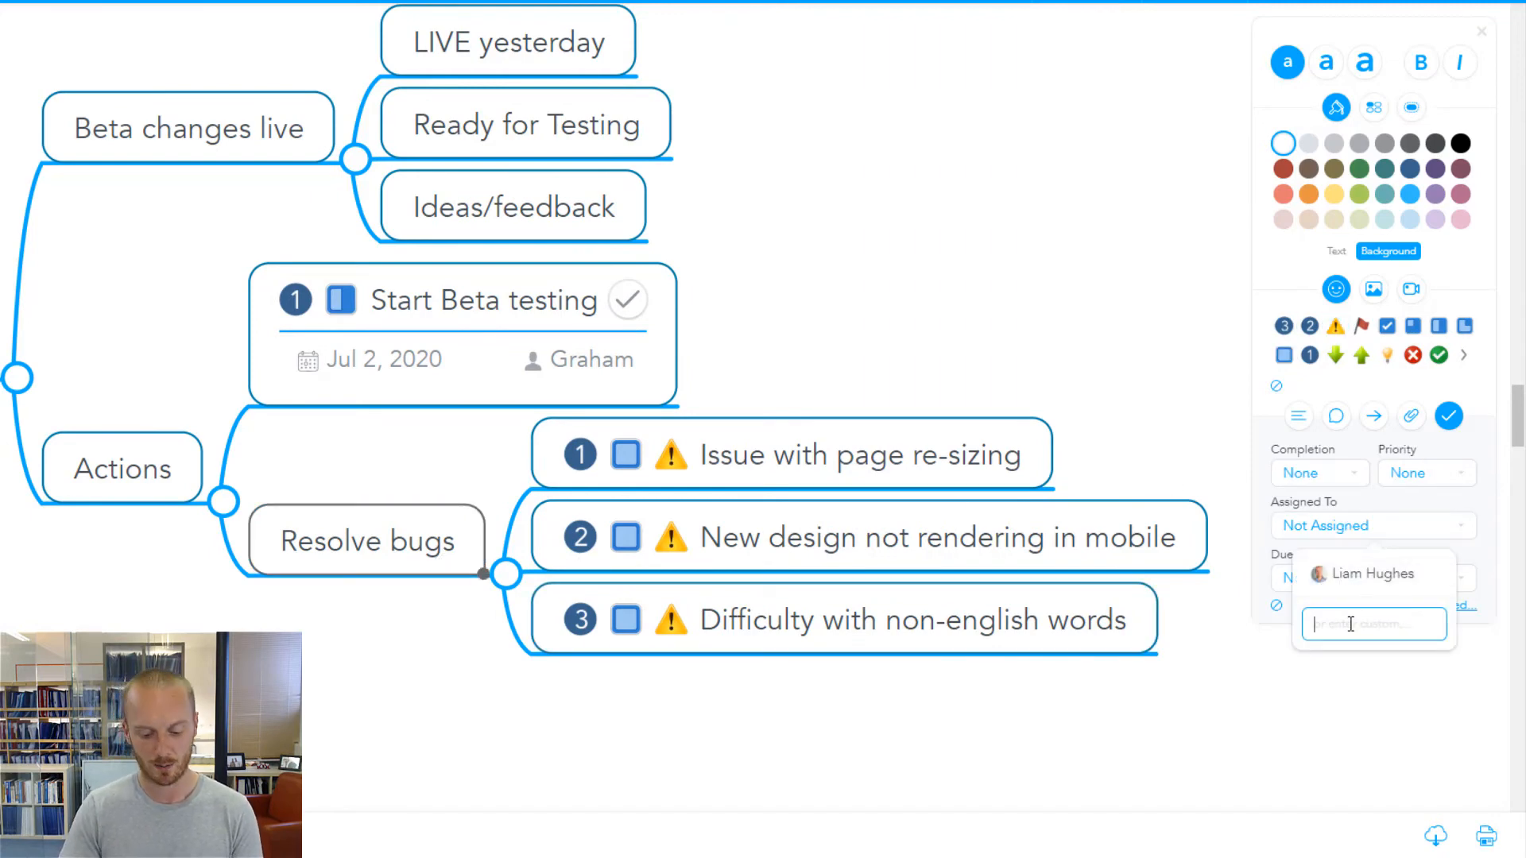
pyautogui.write('Jacques')
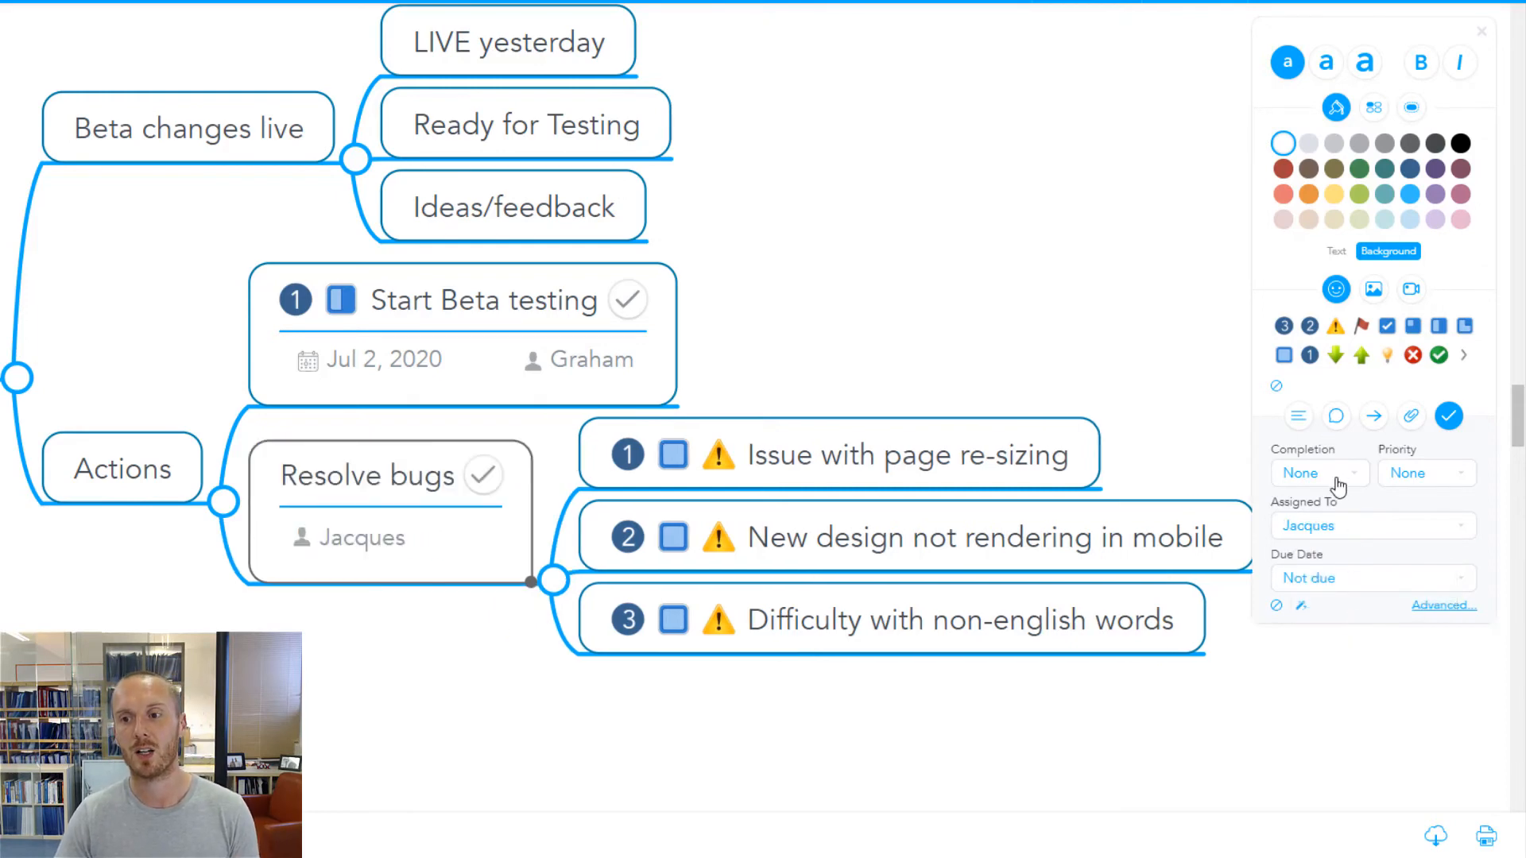
pyautogui.click(1315, 473)
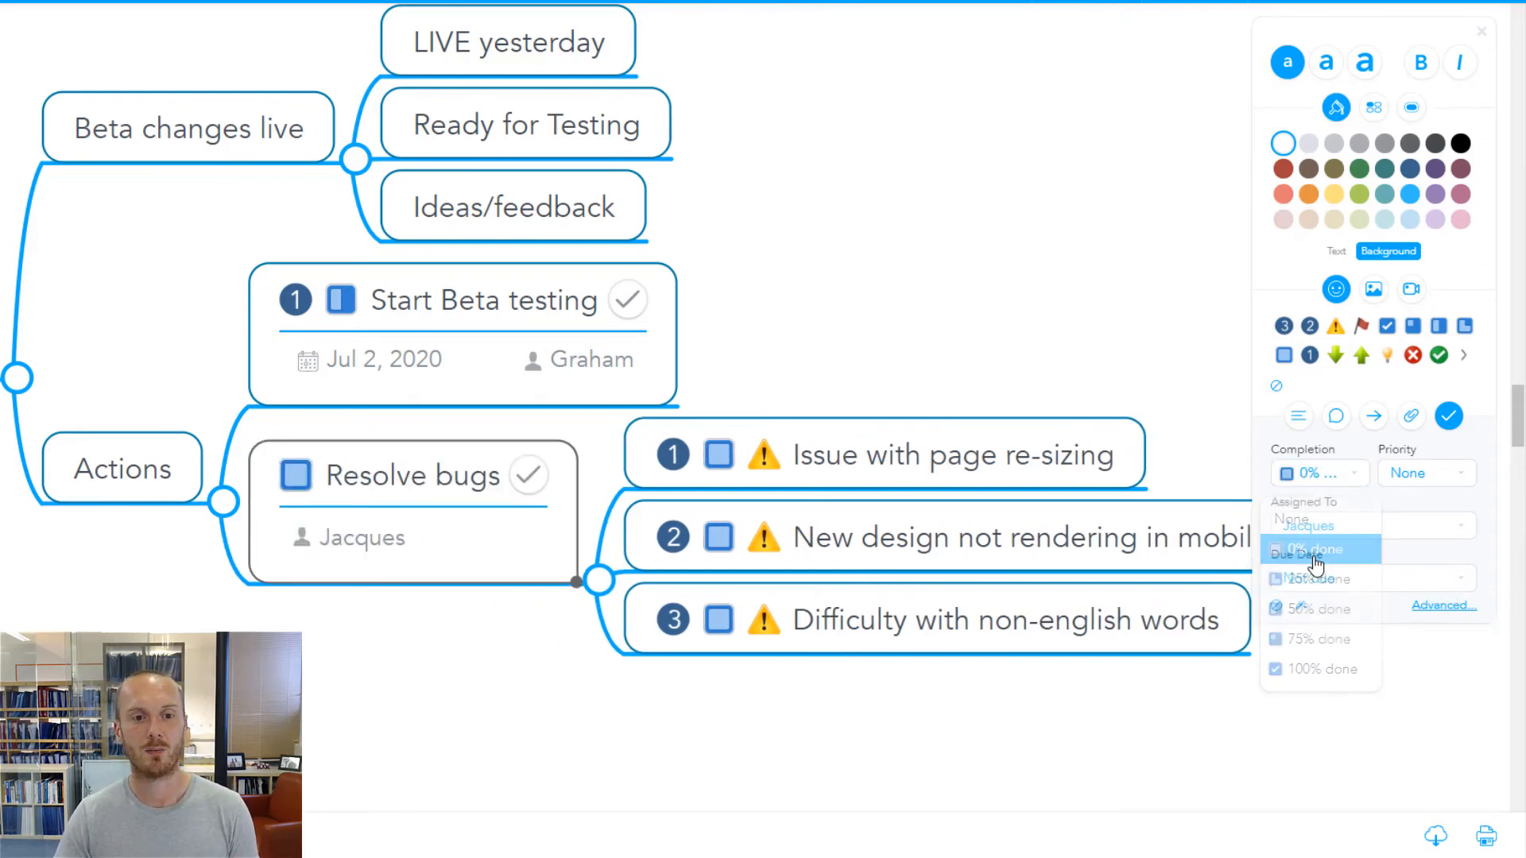
pyautogui.click(1311, 550)
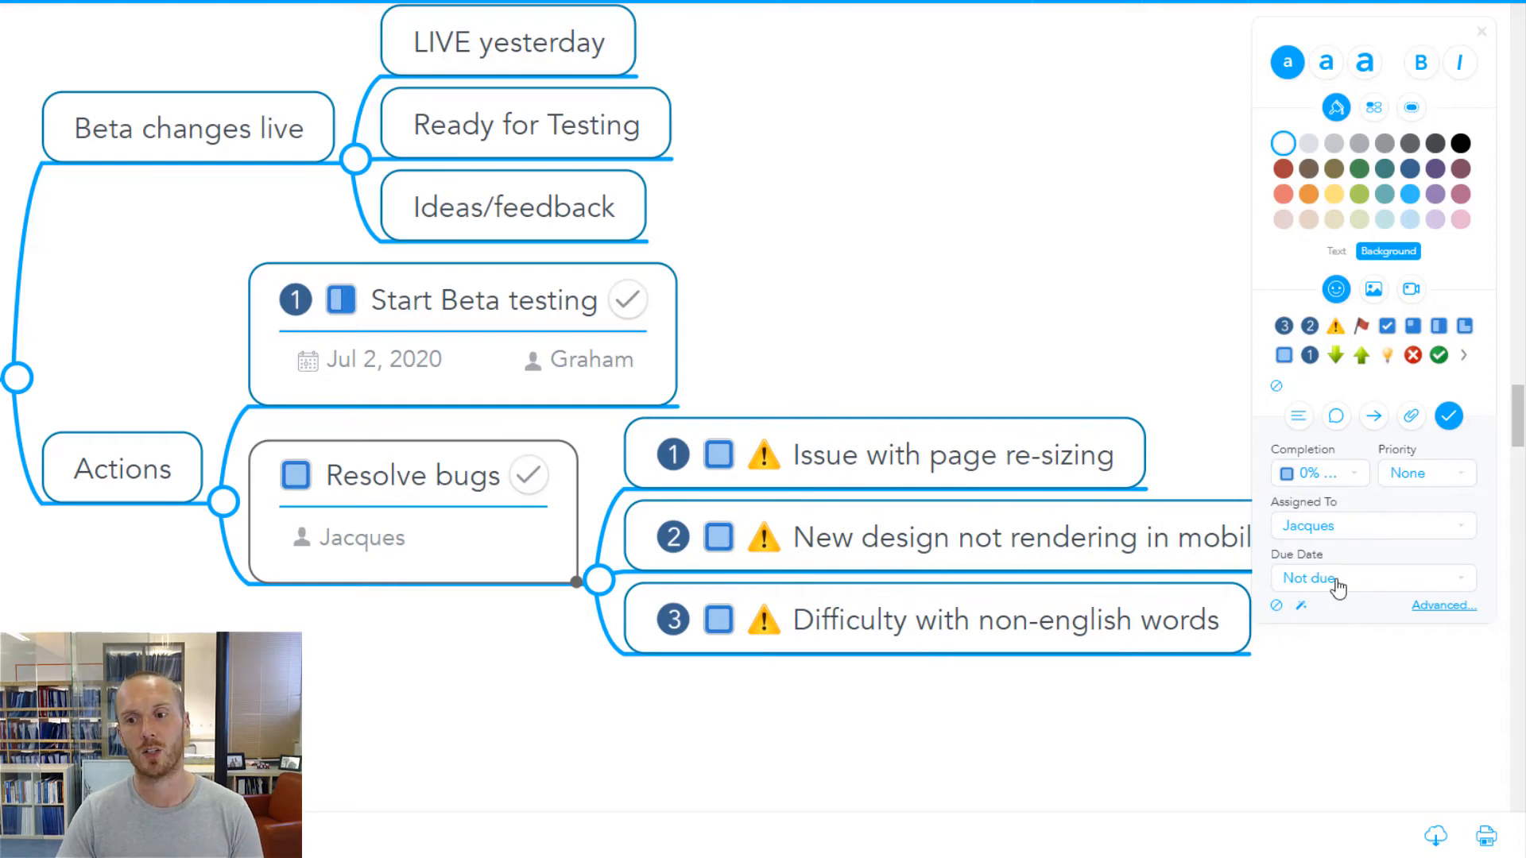
pyautogui.click(1342, 578)
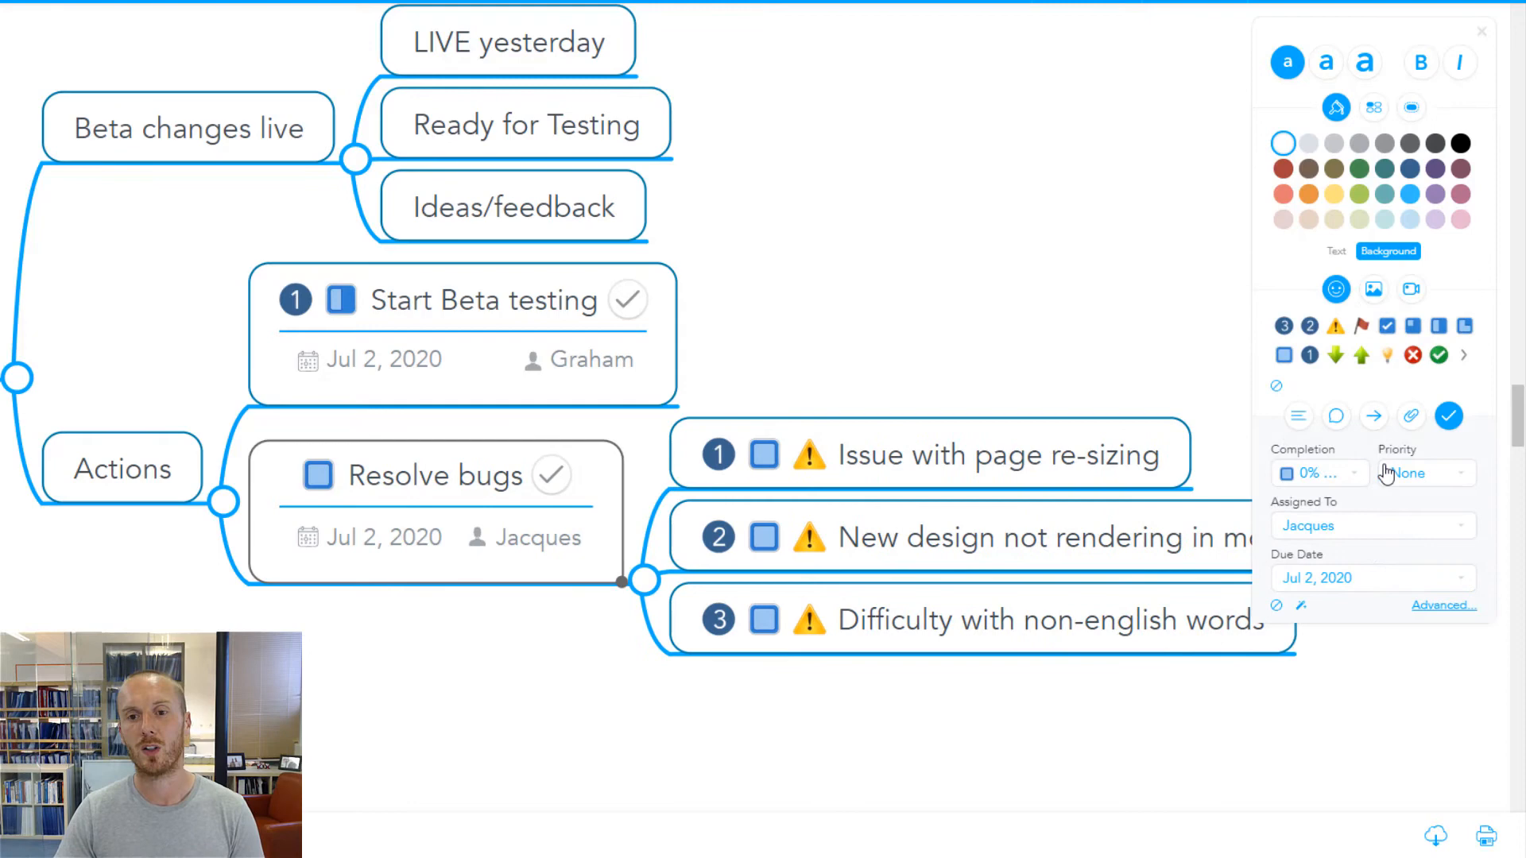
pyautogui.click(1372, 577)
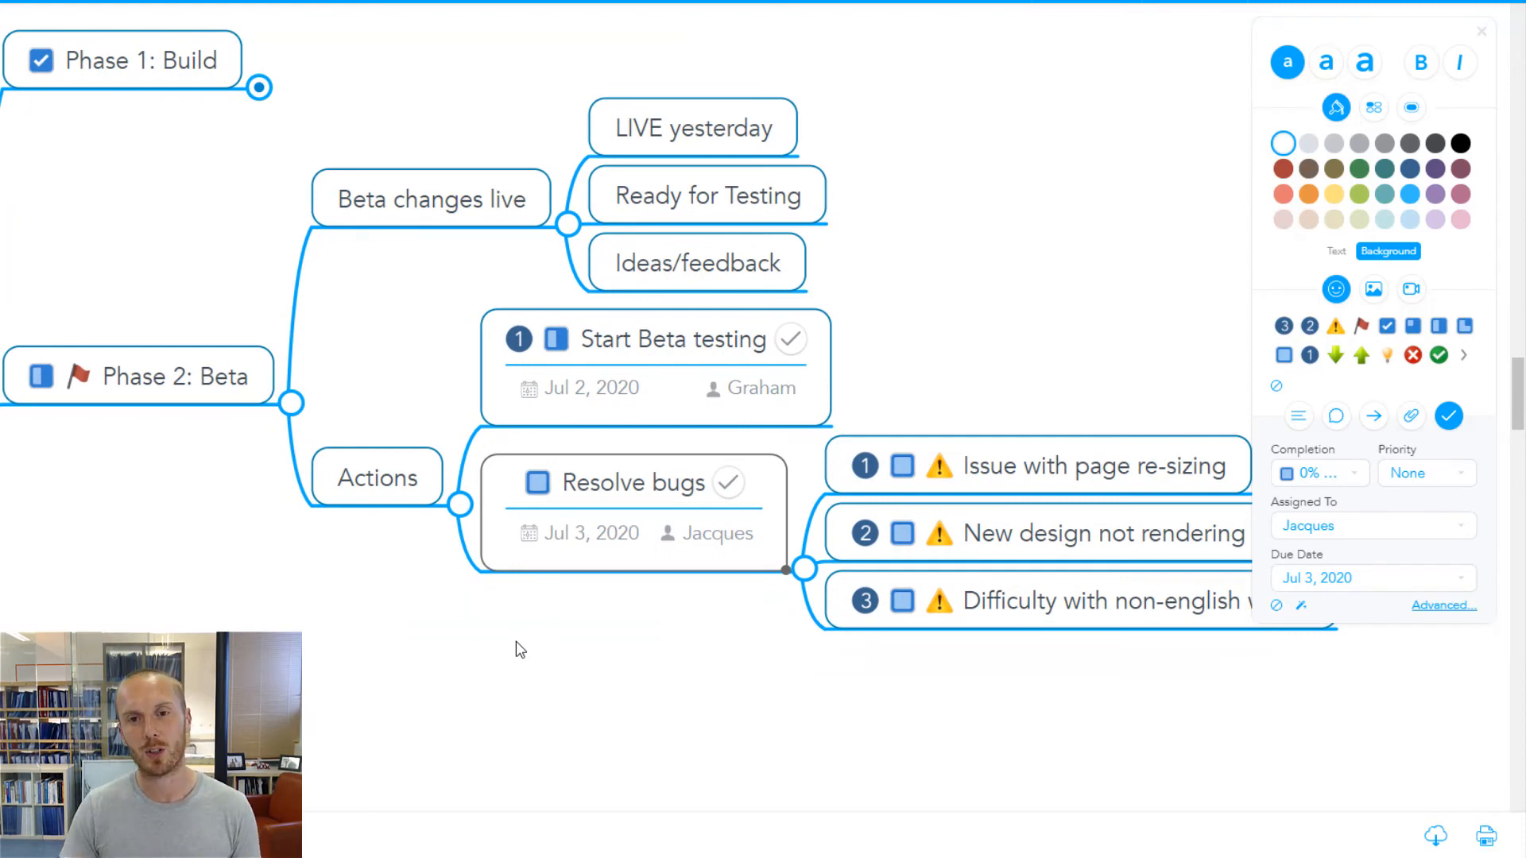
pyautogui.moveTo(877, 293)
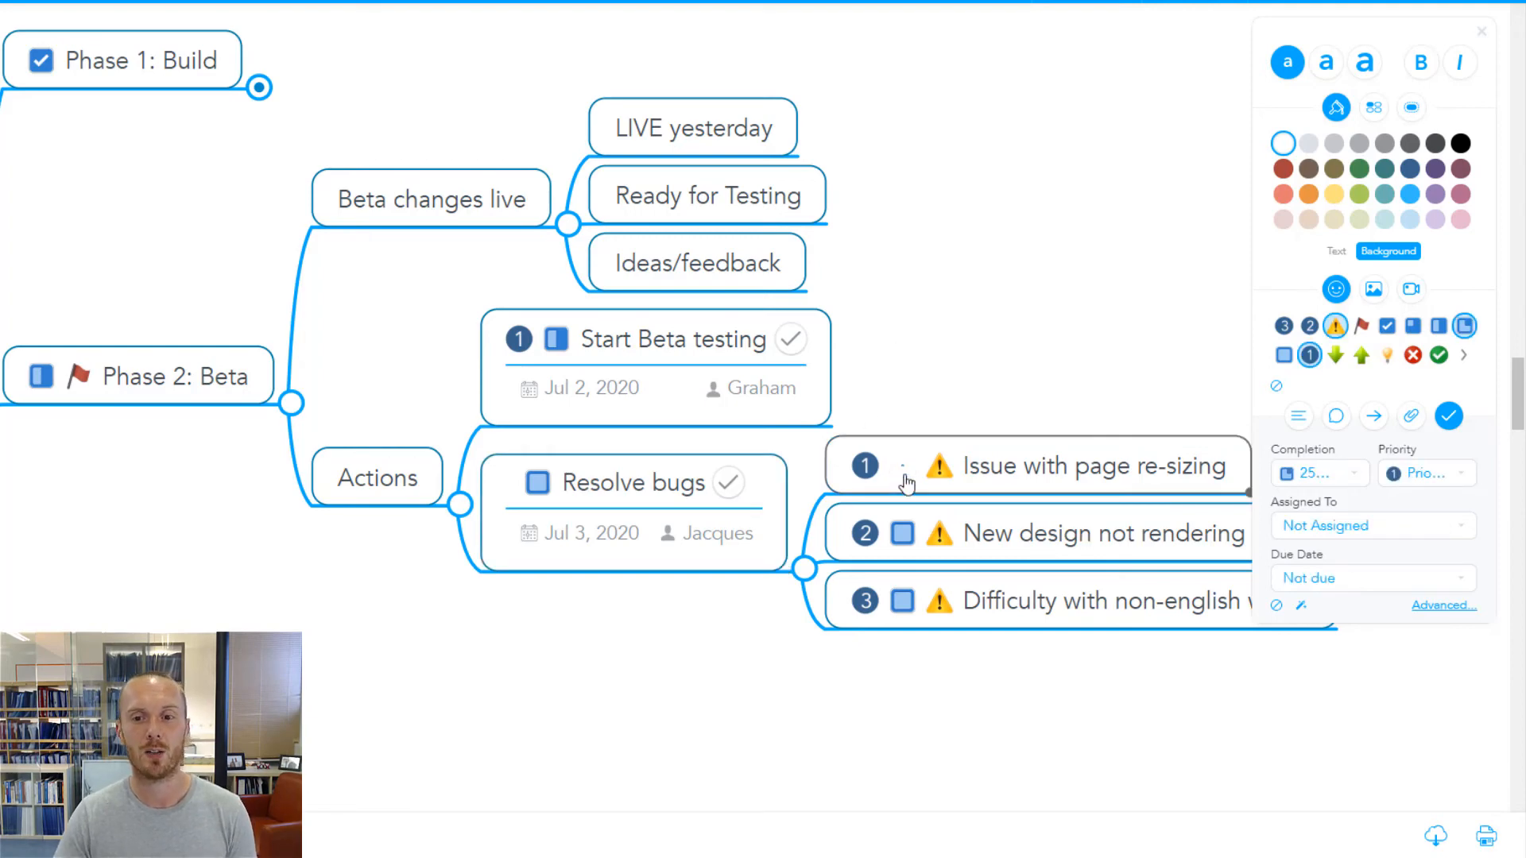
# Mark Issue with page re-sizing 100% done and New design not rendering in mobile 50% done
pyautogui.click(901, 465)
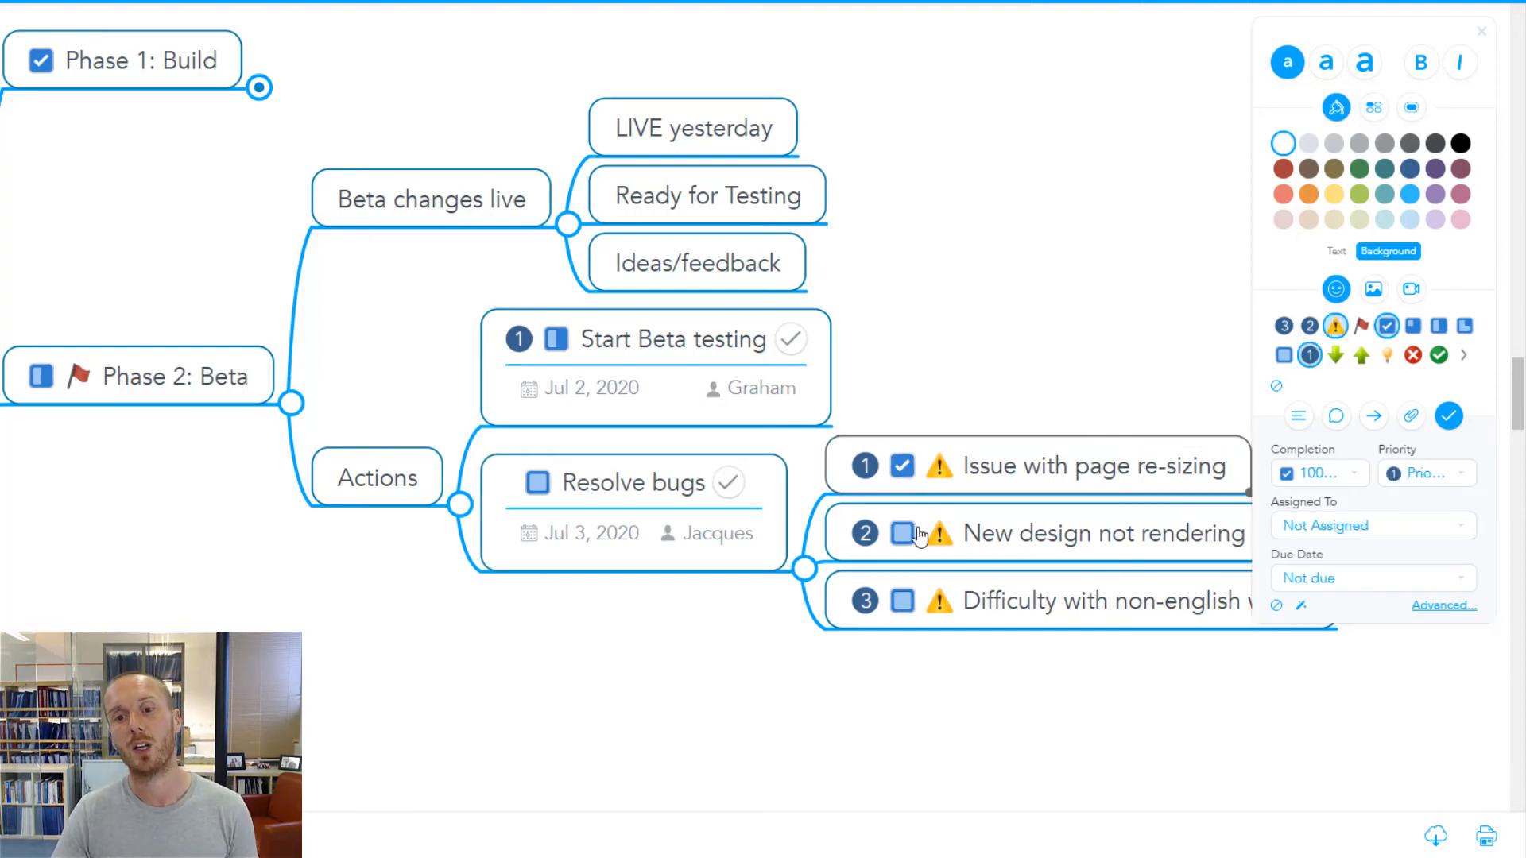
pyautogui.click(900, 534)
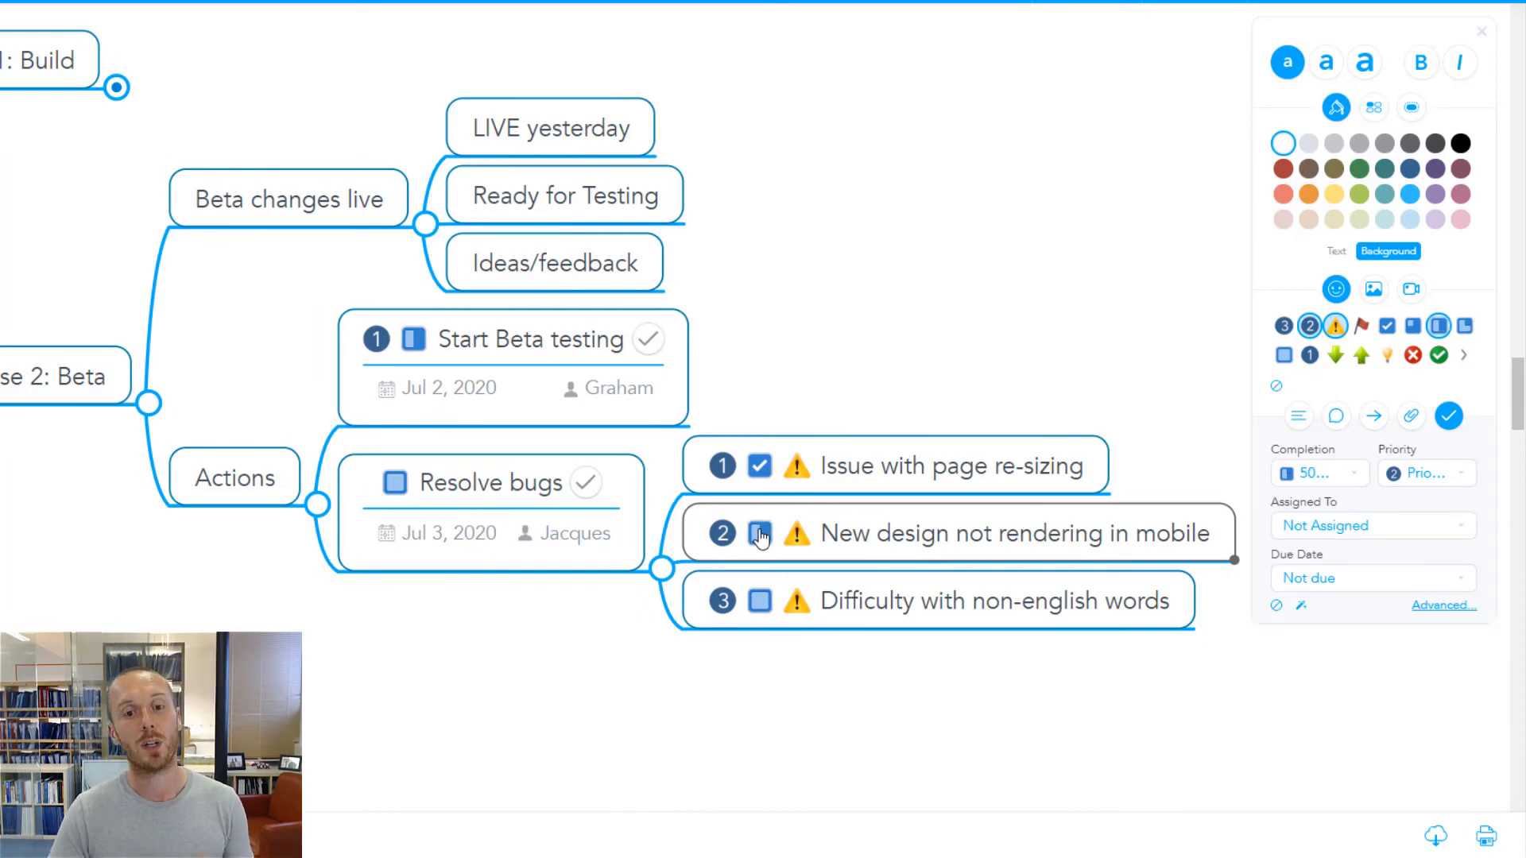
pyautogui.click(760, 533)
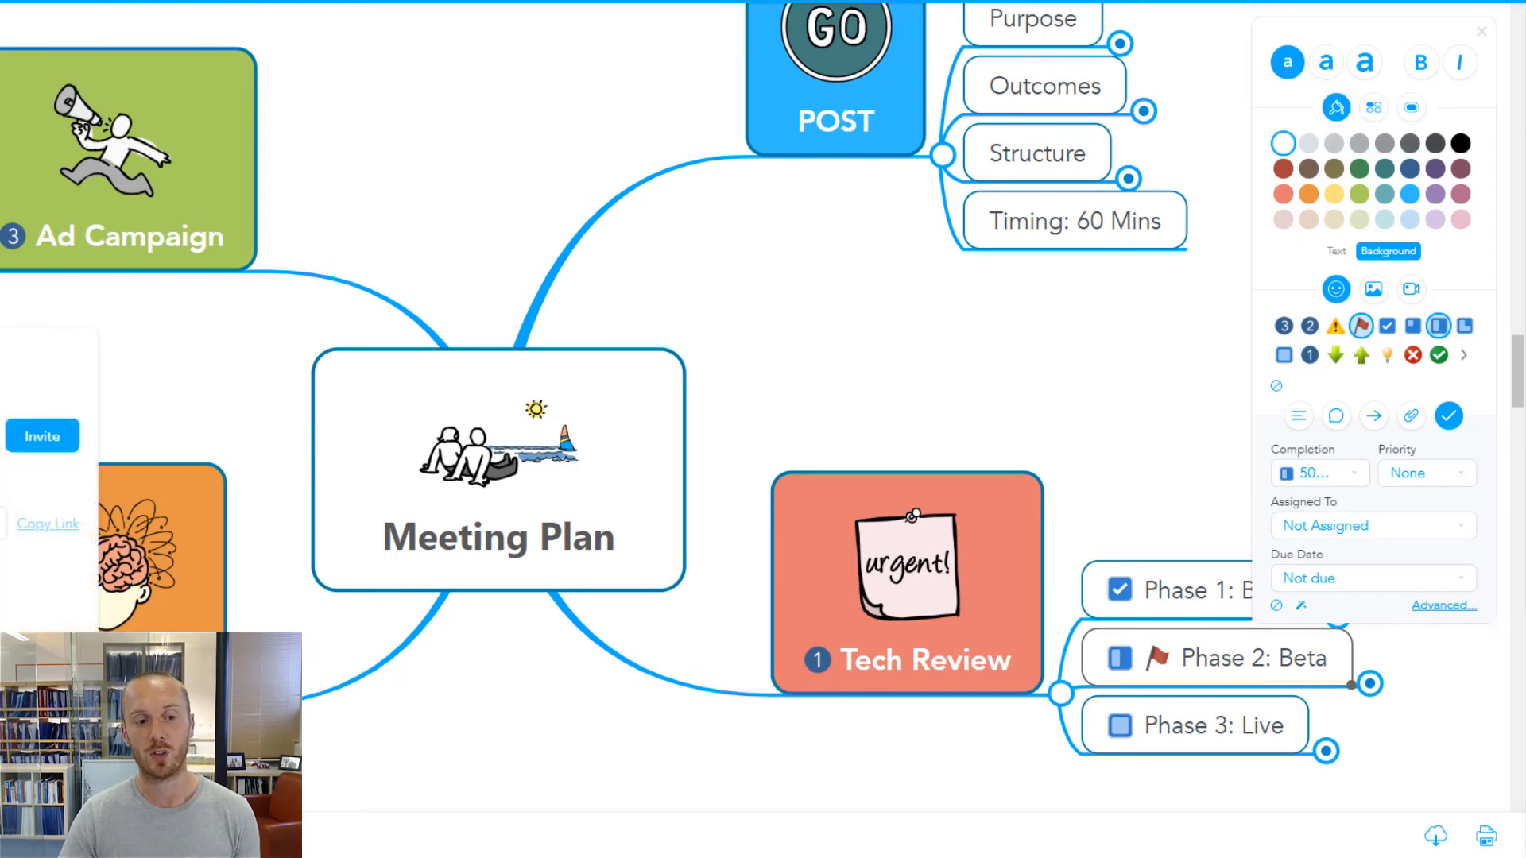
pyautogui.click(41, 435)
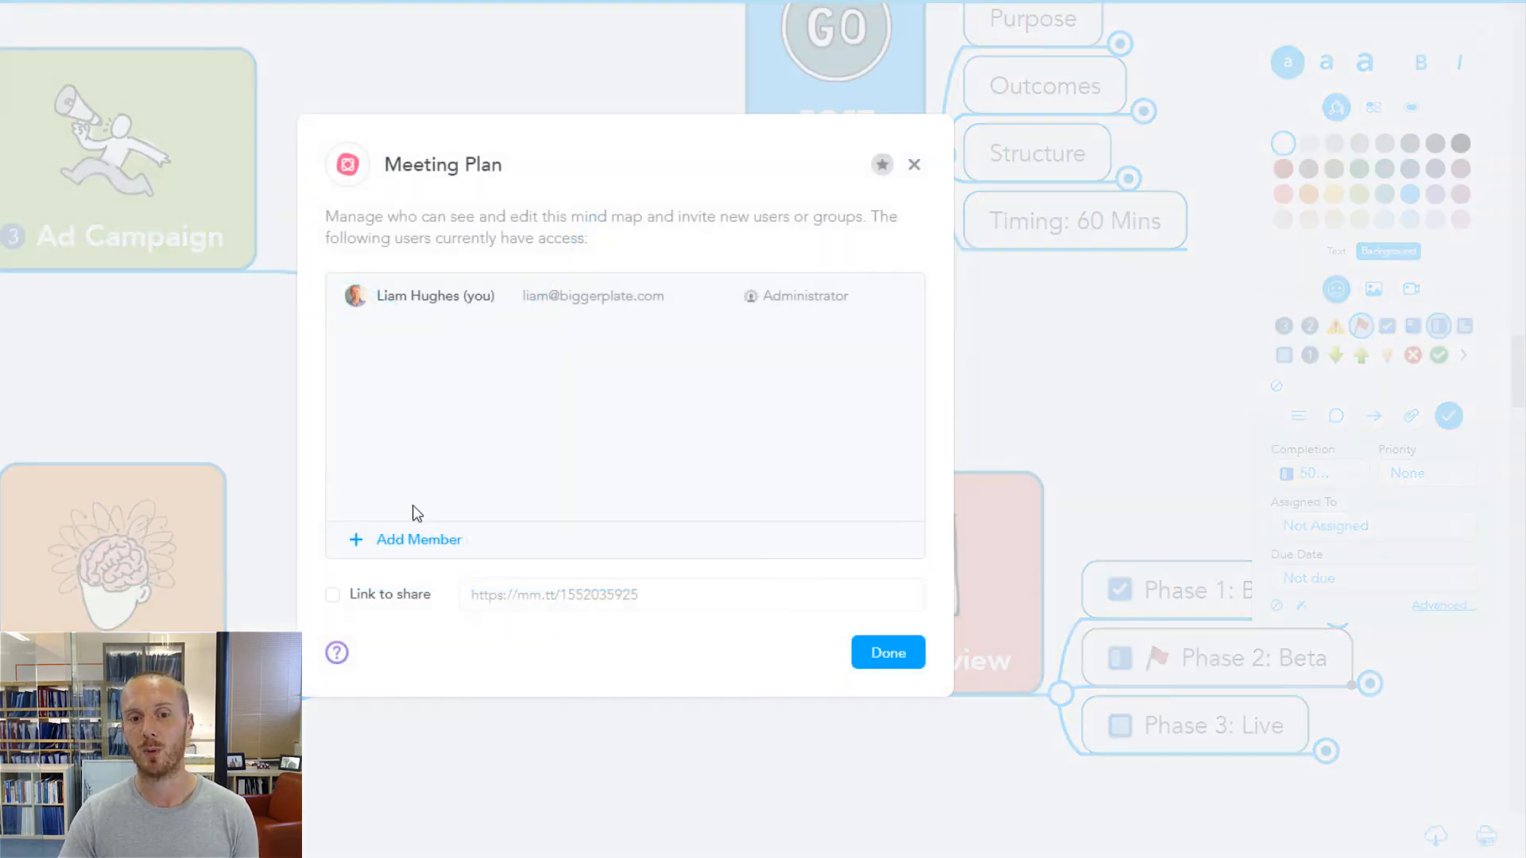
pyautogui.click(418, 539)
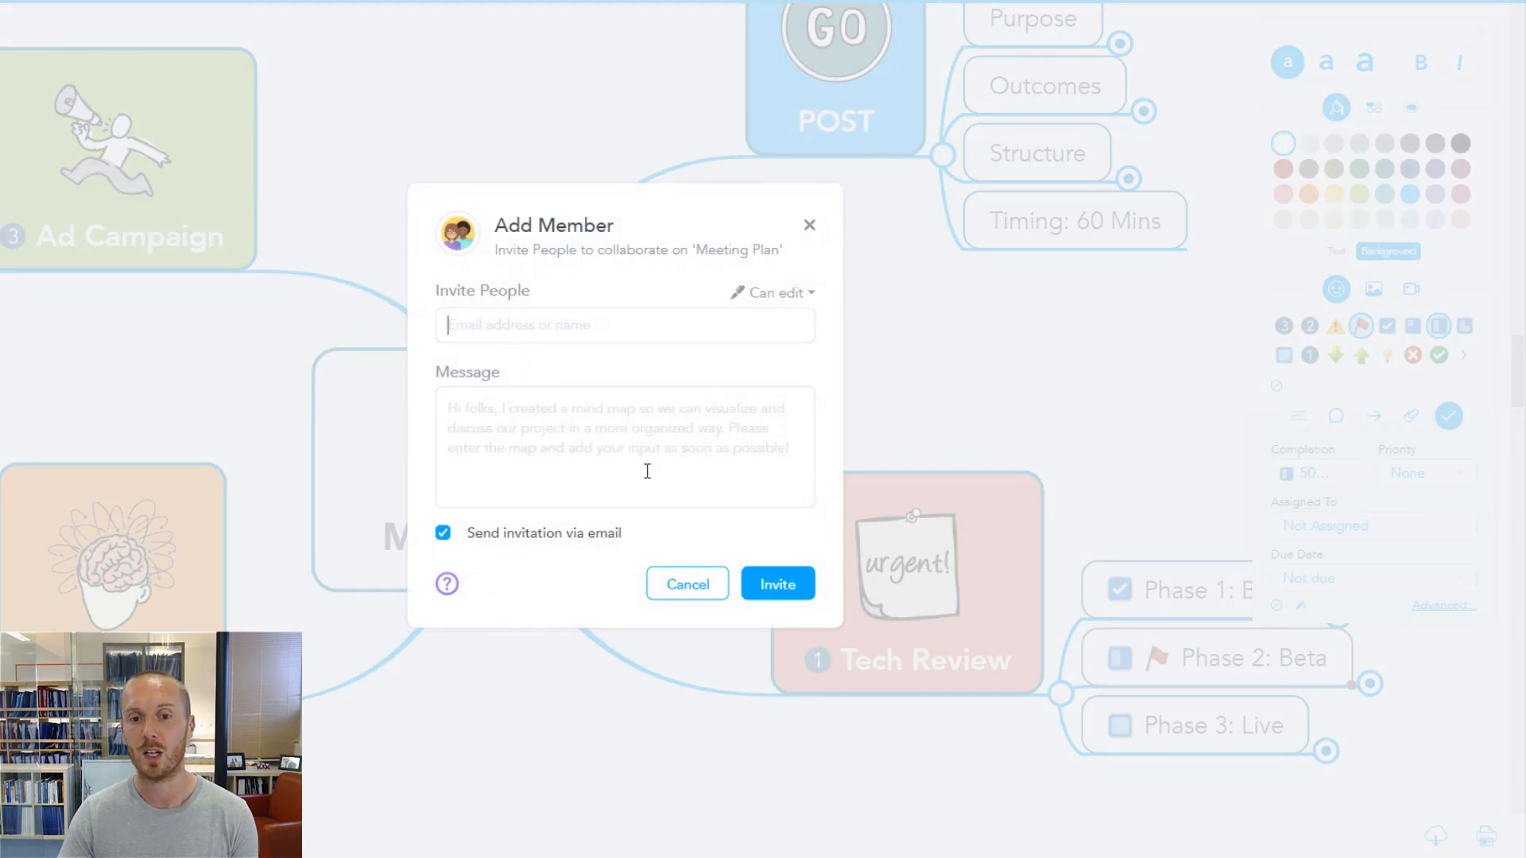
pyautogui.click(687, 583)
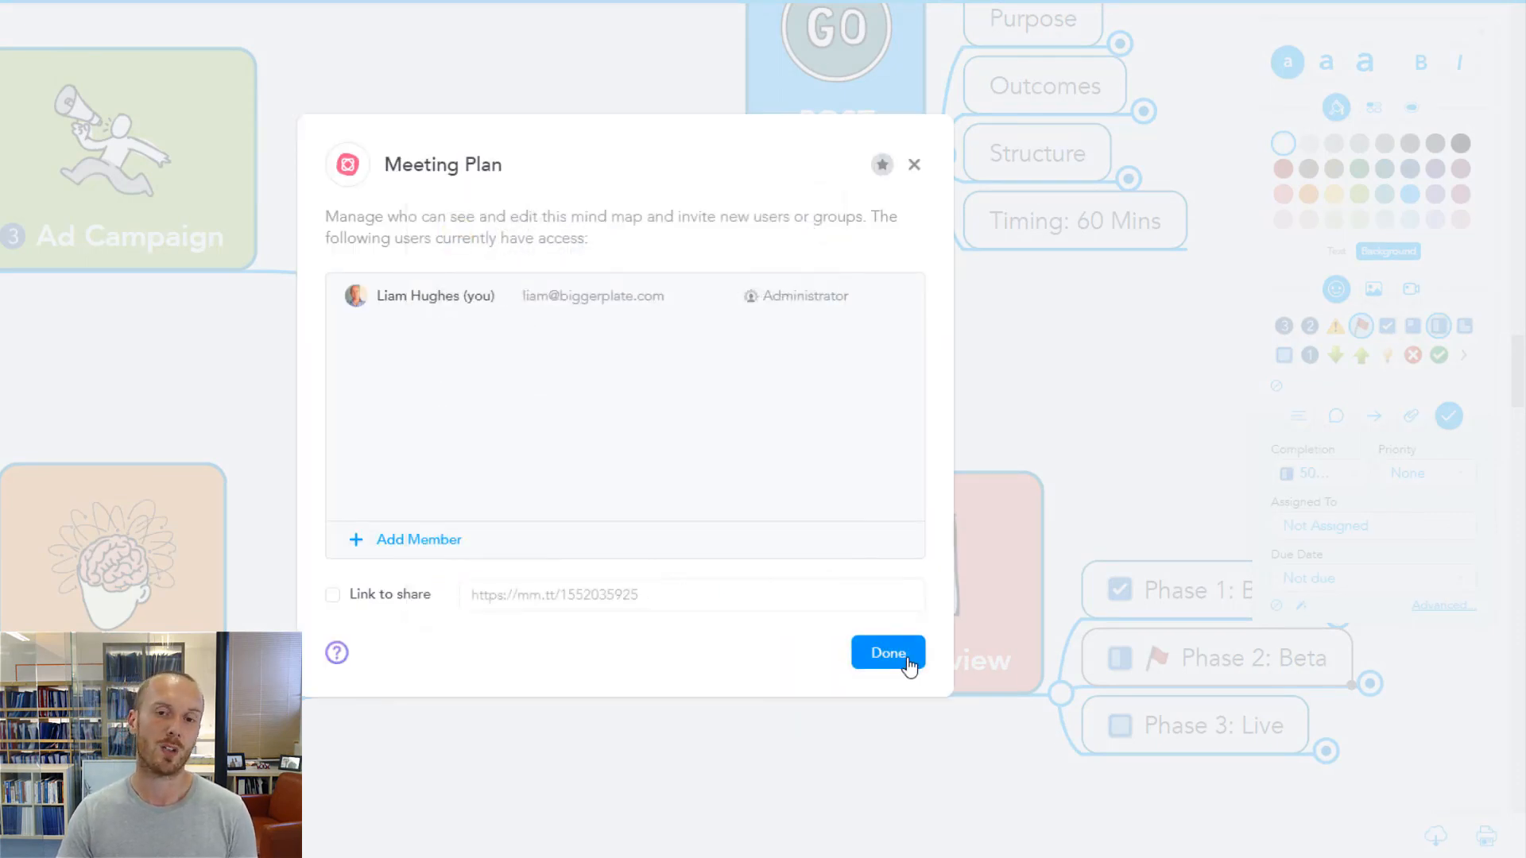
pyautogui.click(886, 653)
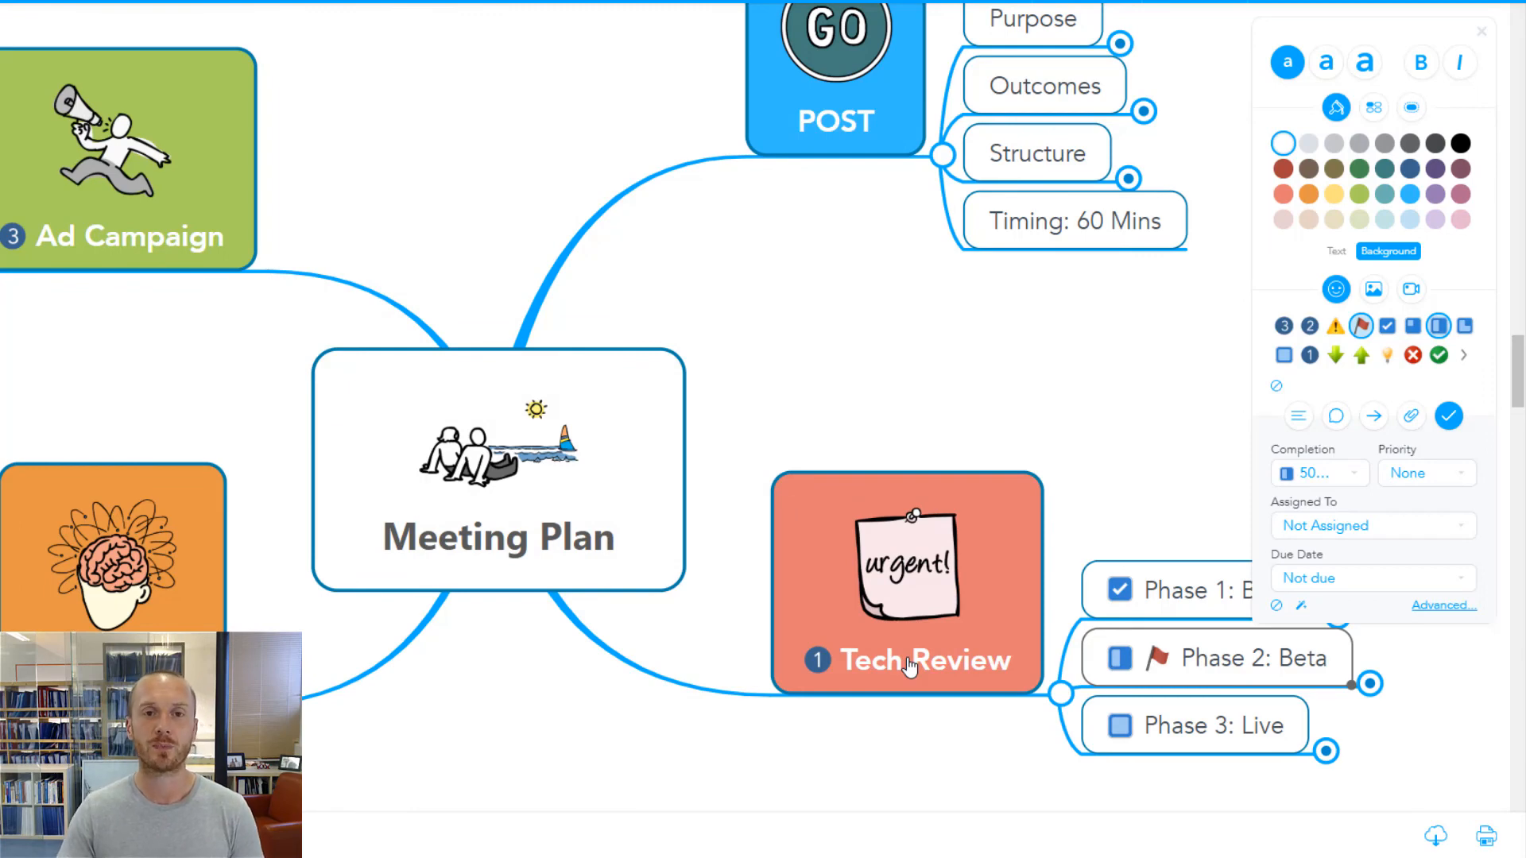
pyautogui.moveTo(706, 653)
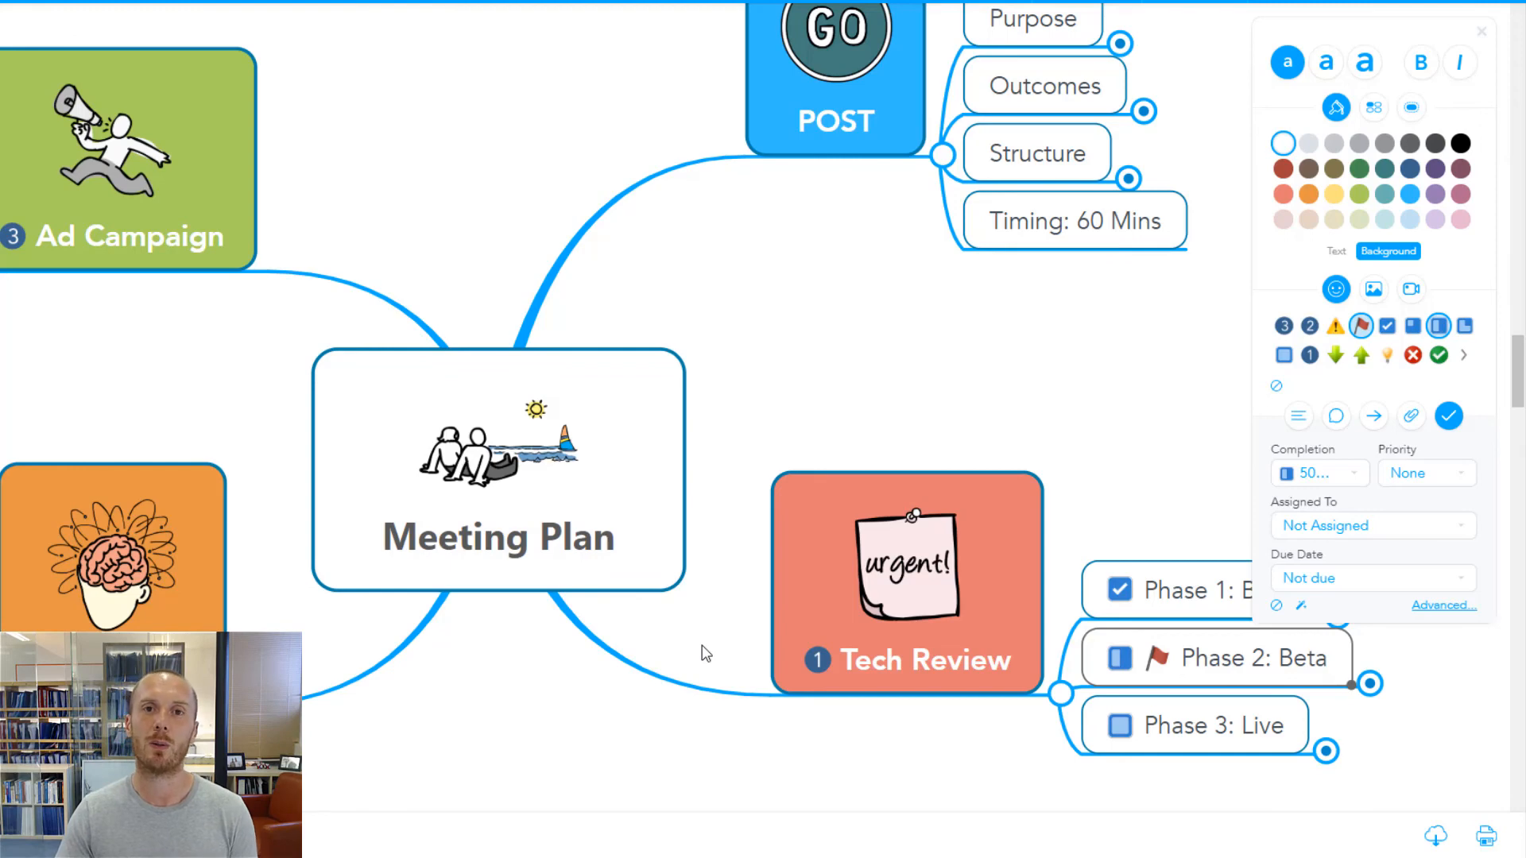
pyautogui.moveTo(1399, 831)
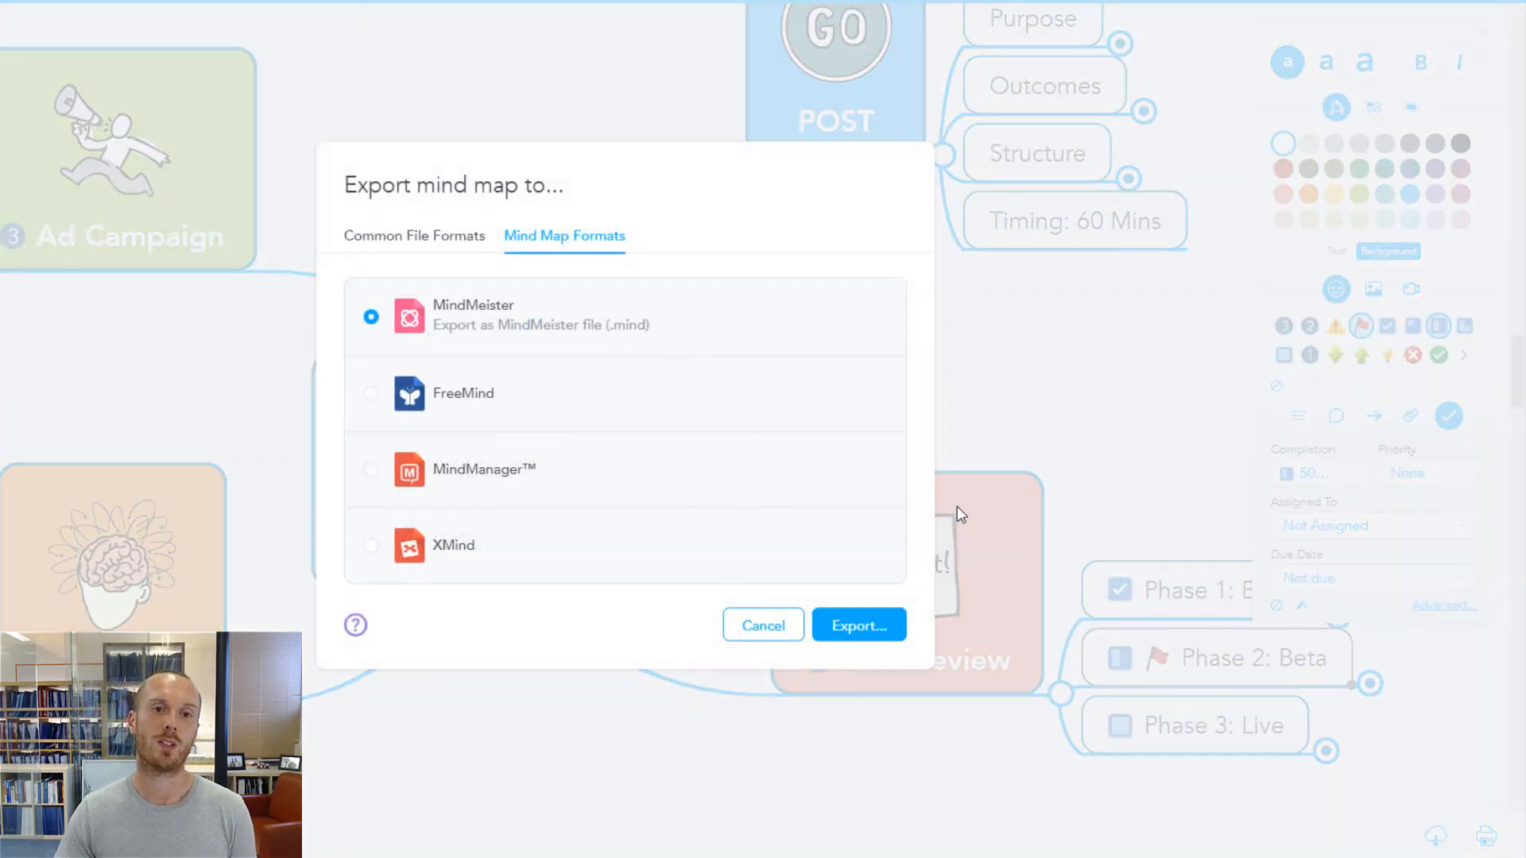
pyautogui.moveTo(518, 253)
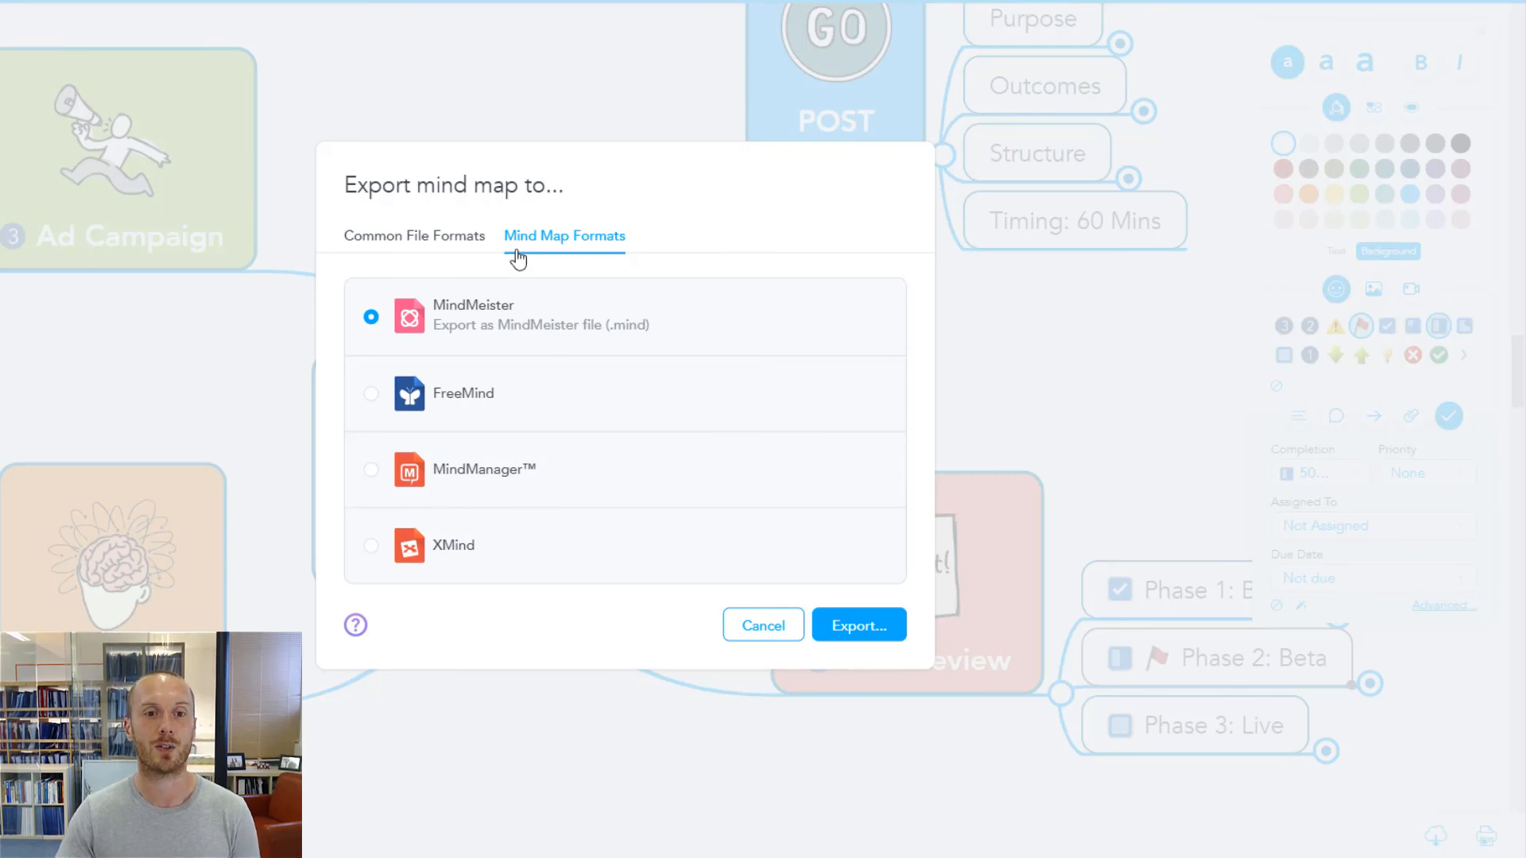
pyautogui.click(414, 168)
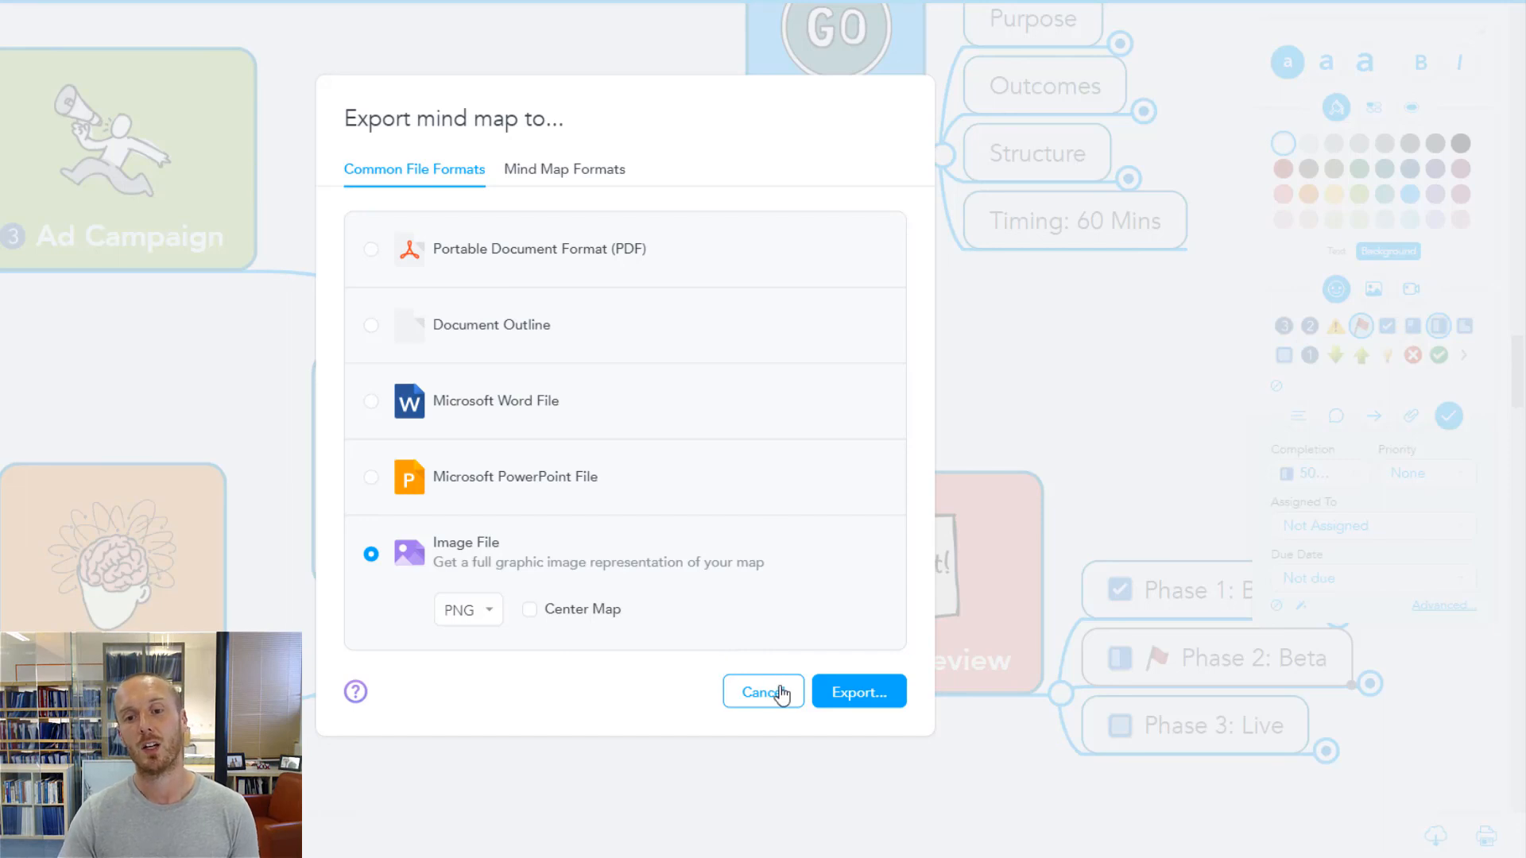
pyautogui.click(763, 691)
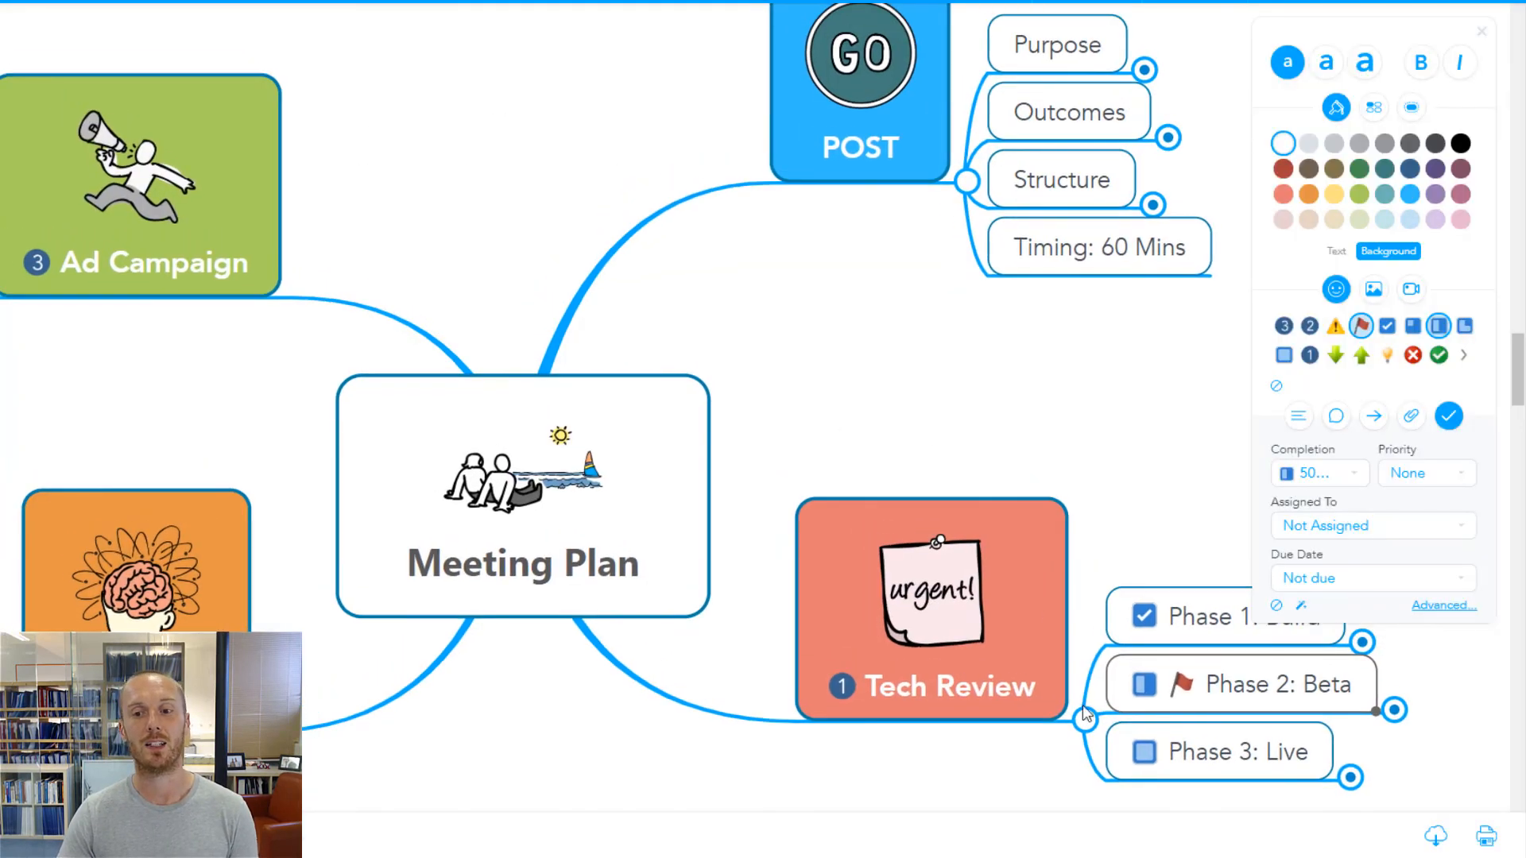